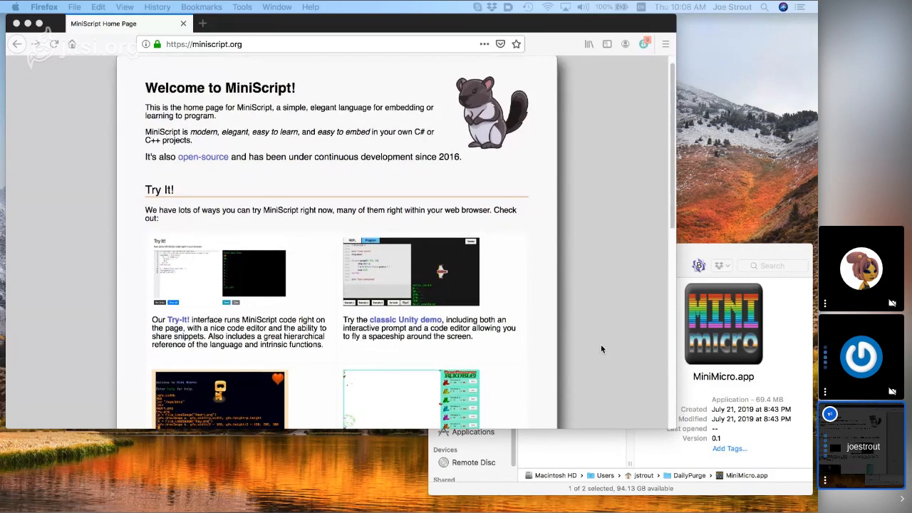
Launch Mini Micro, evaluate 2+2 to get 4, and print "Hello world!".
scroll(down, 3)
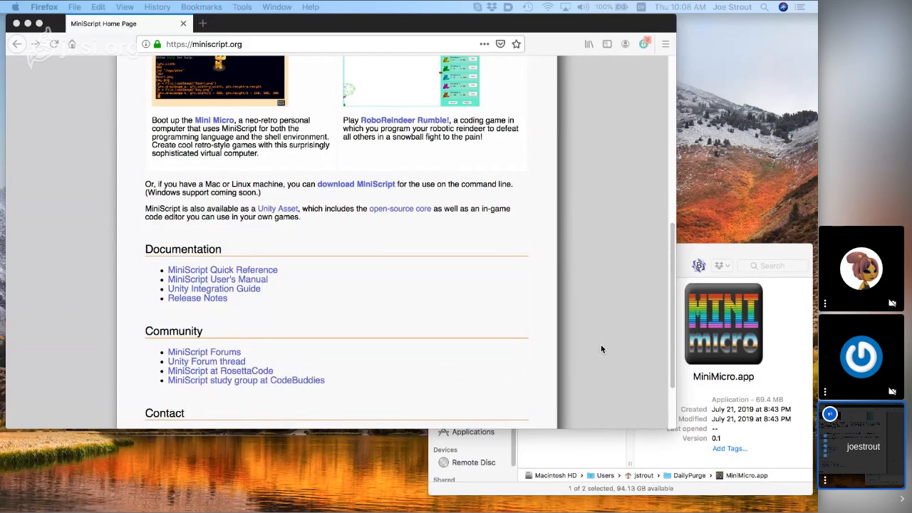
scroll(up, 3)
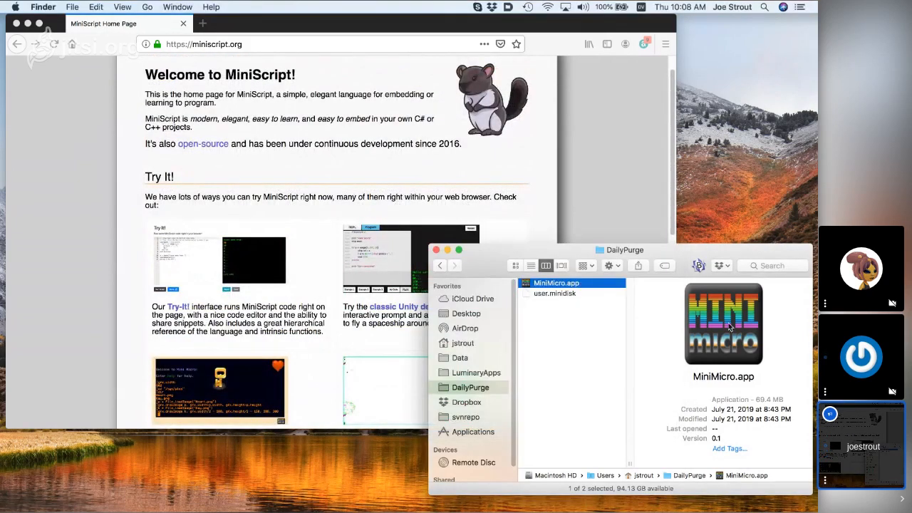
double_click(723, 324)
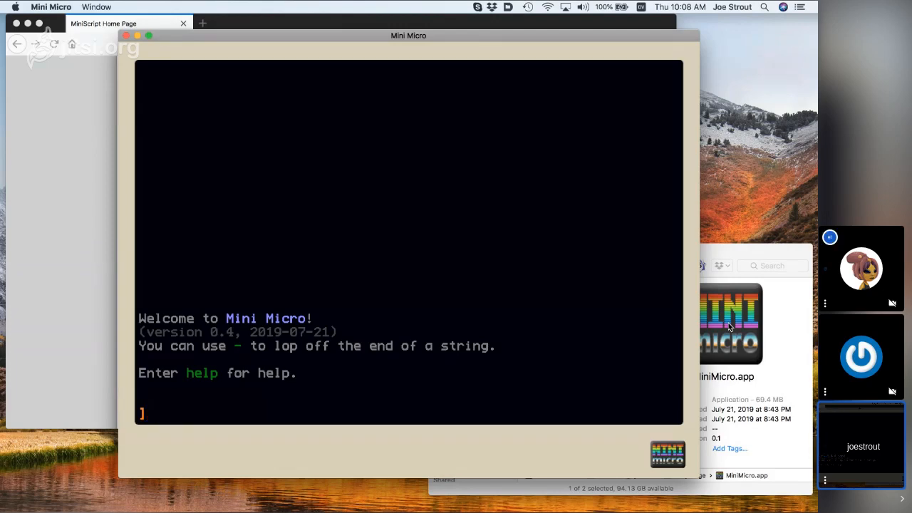
mouse_move(323, 185)
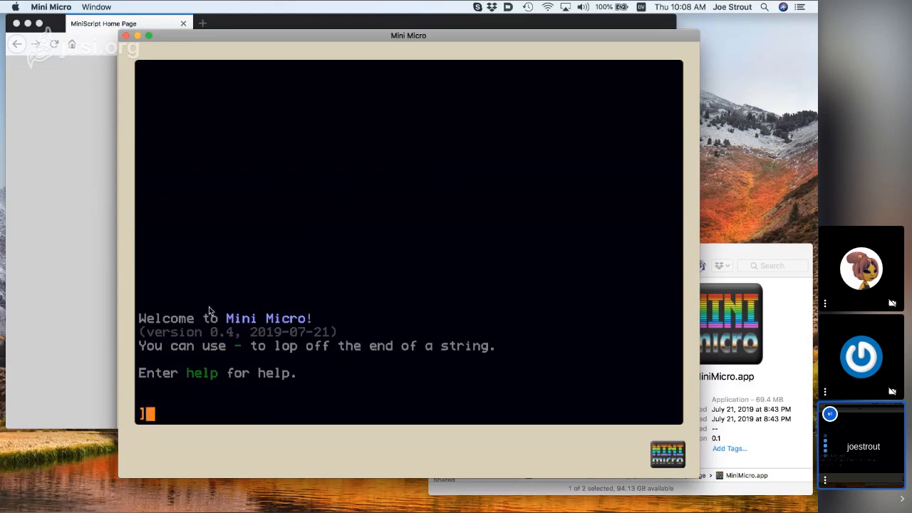
mouse_move(588, 468)
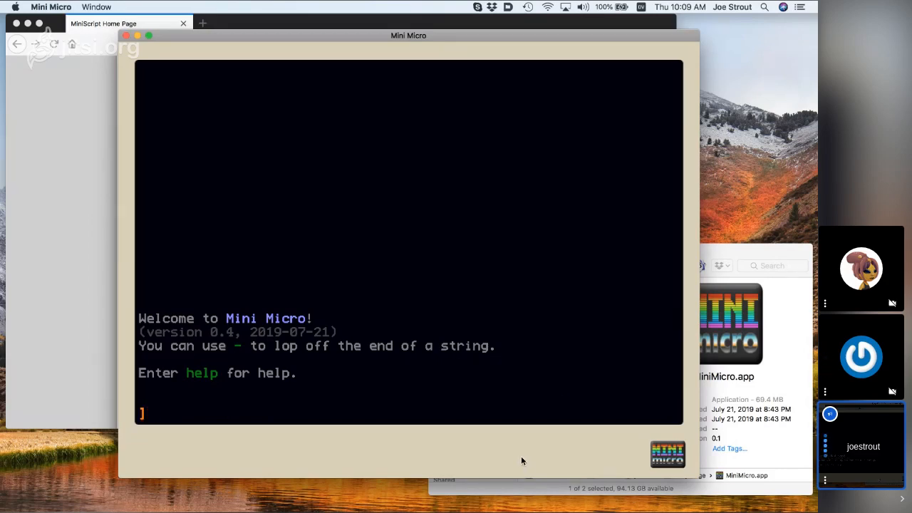
text(2+2)
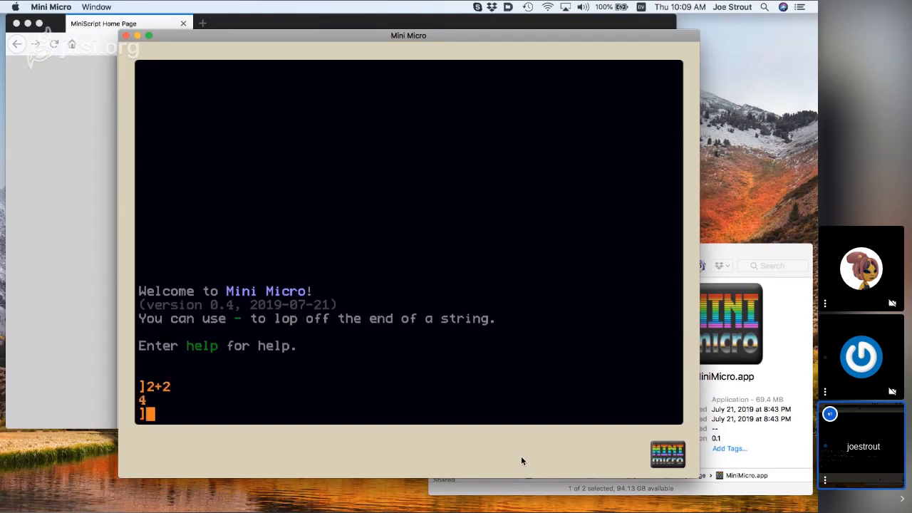
text(print "Hello world!)
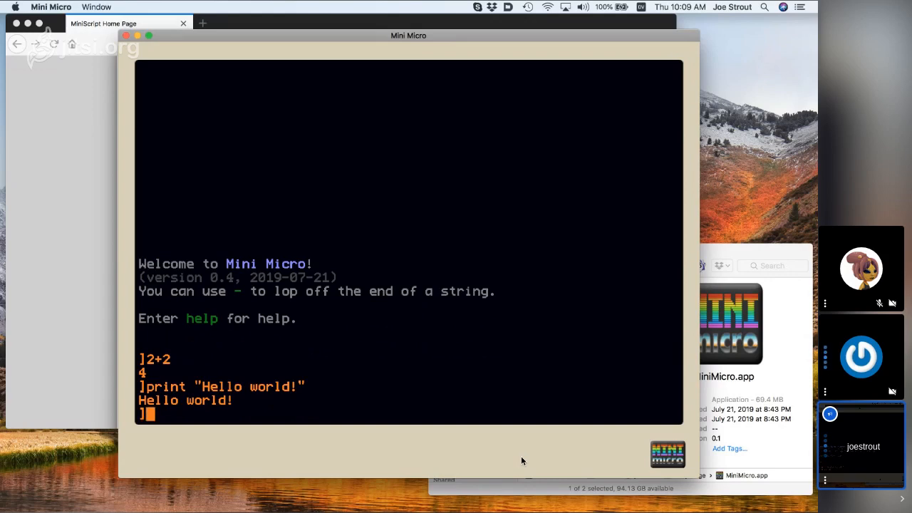
List /usr, move into /sys and list it, then cd into "demo" and list the demos.
text(dir)
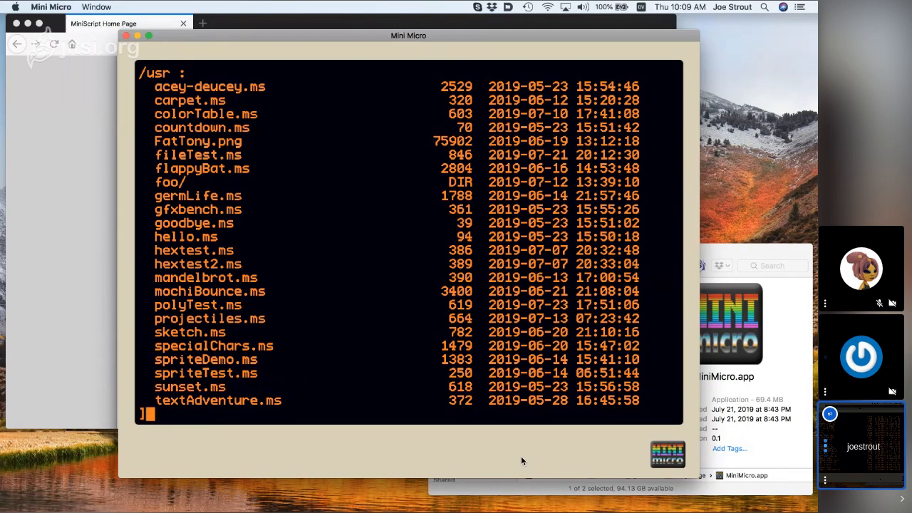
text(cd "/sys")
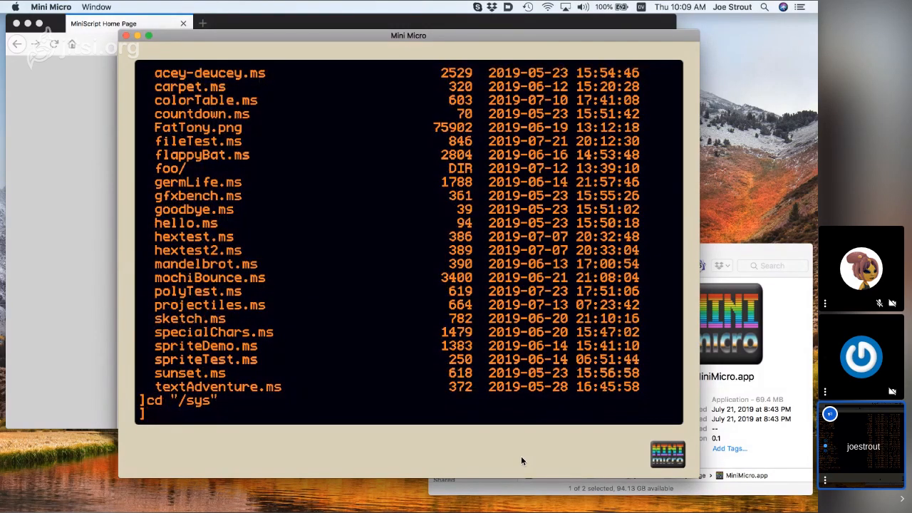
text(dir)
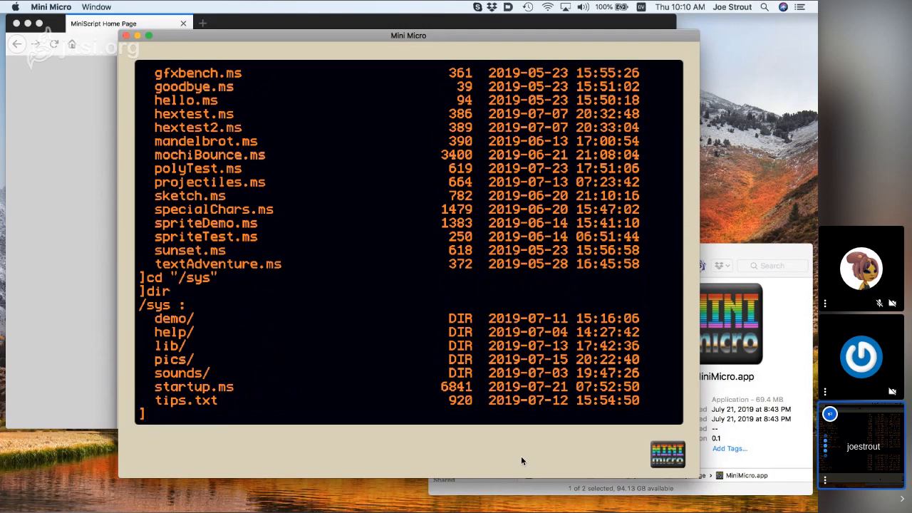
text(cd ")
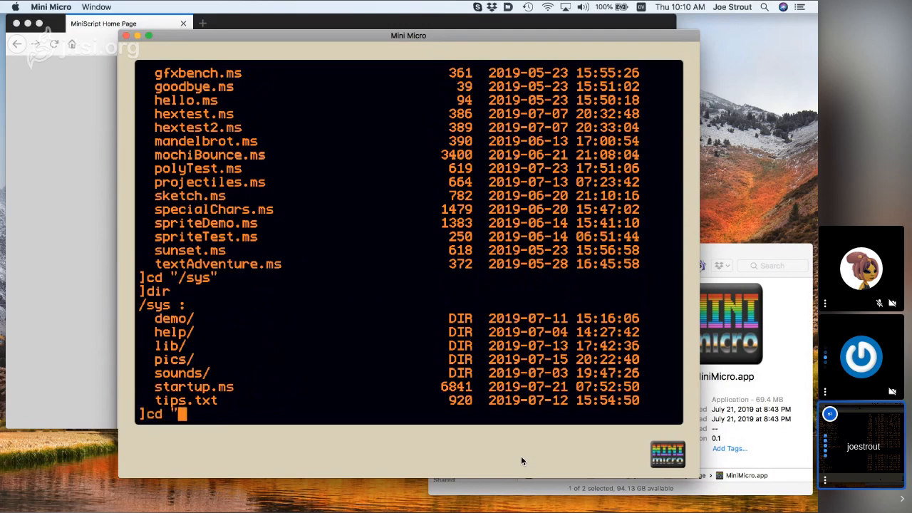
text(demo)
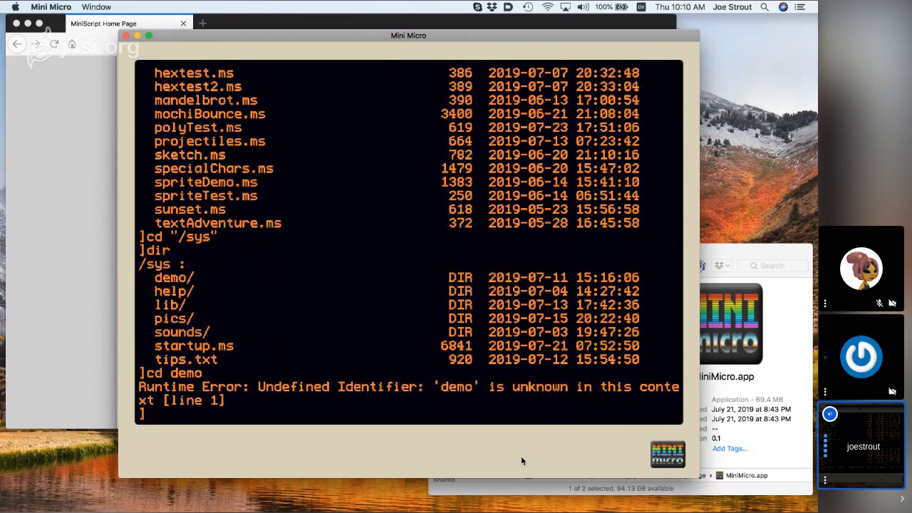
text(cd "demo")
text(dir)
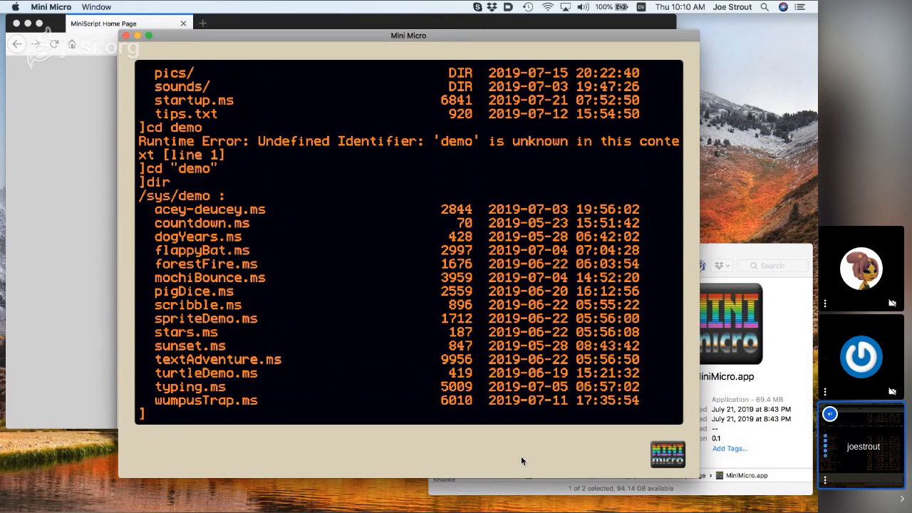
Load "acey-deucey" and scroll down through its source code.
text(load "acey-d)
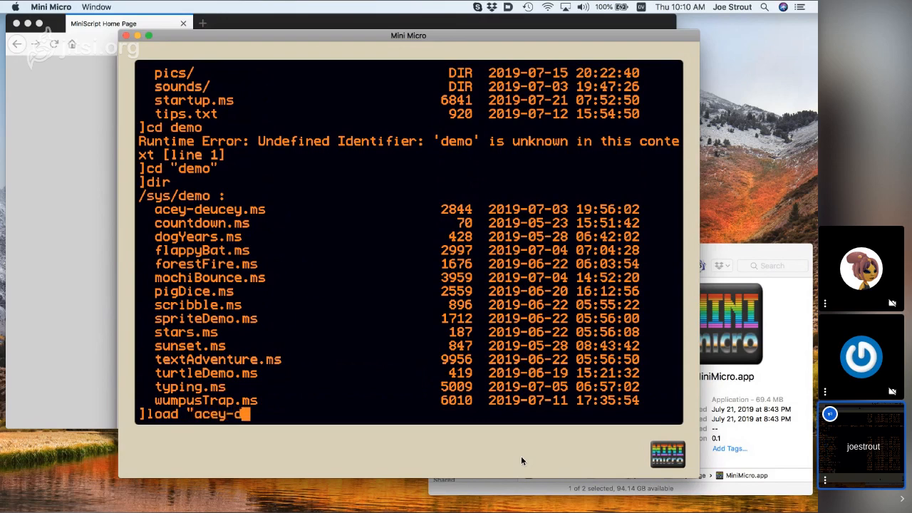
key(Return)
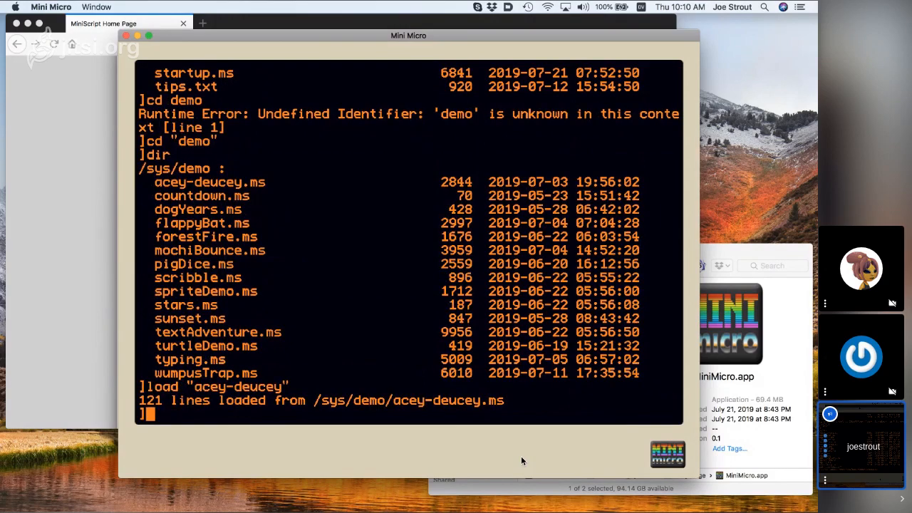
text(source)
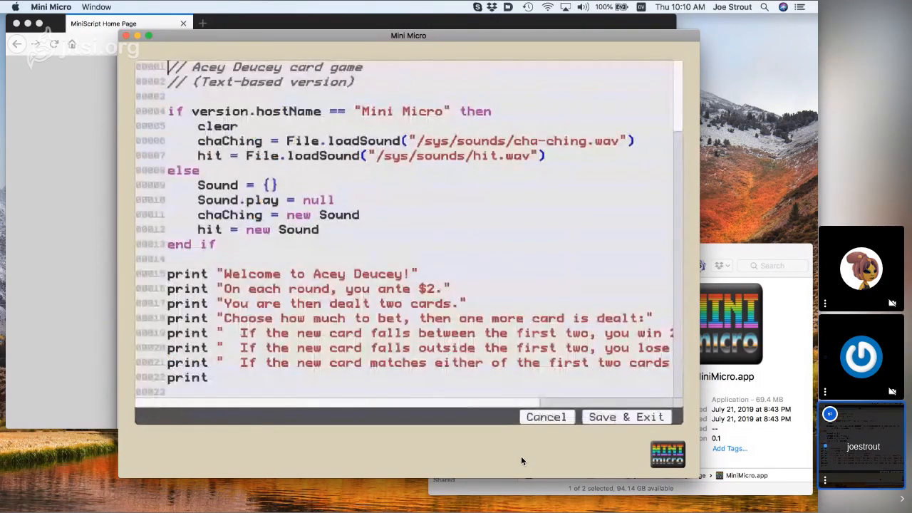
scroll(down, 3)
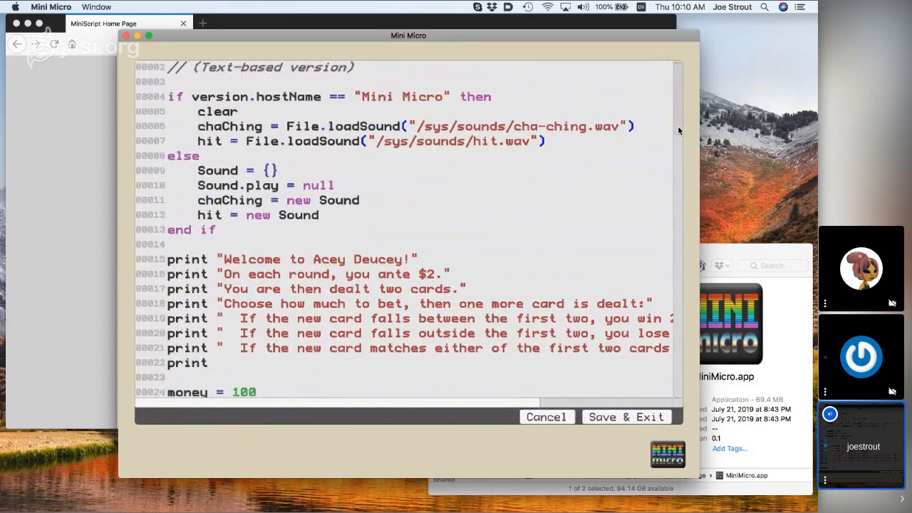
scroll(down, 3)
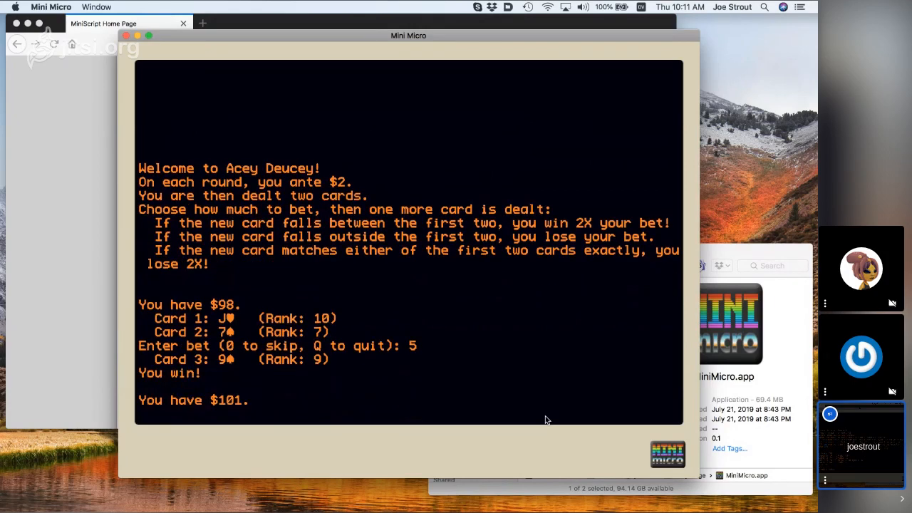
Continue to the next round, then bet all $101 and lose.
key(enter)
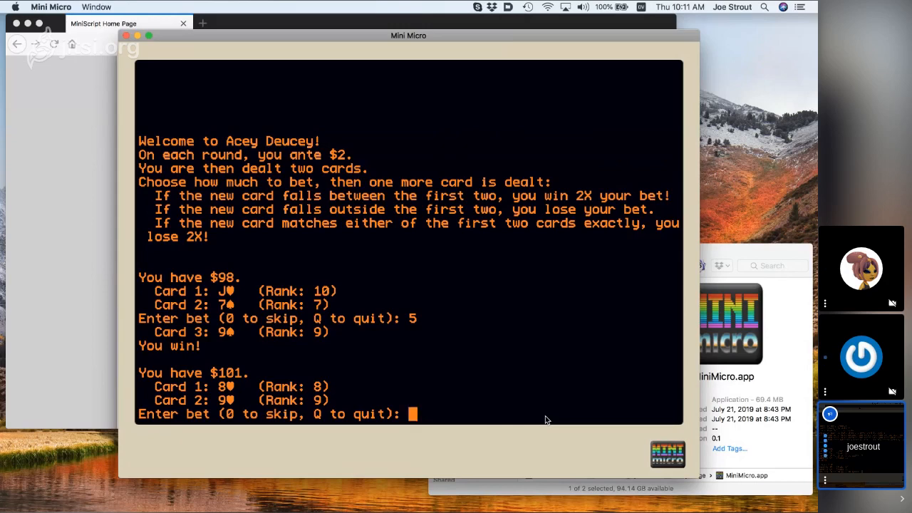
text(101)
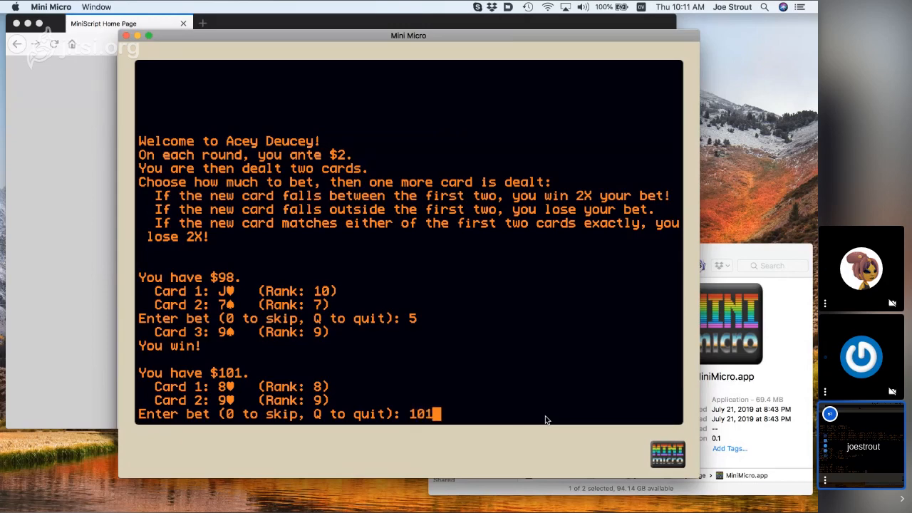
key(enter)
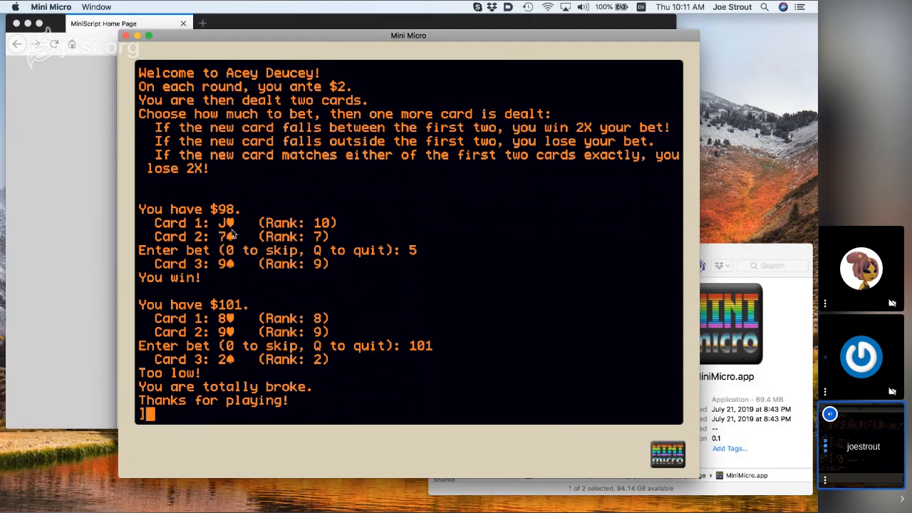
mouse_move(240, 318)
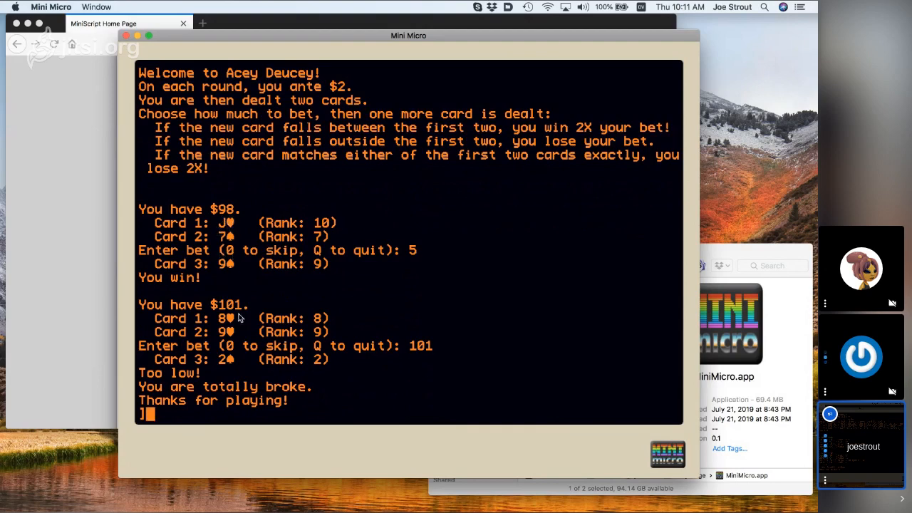
mouse_move(239, 369)
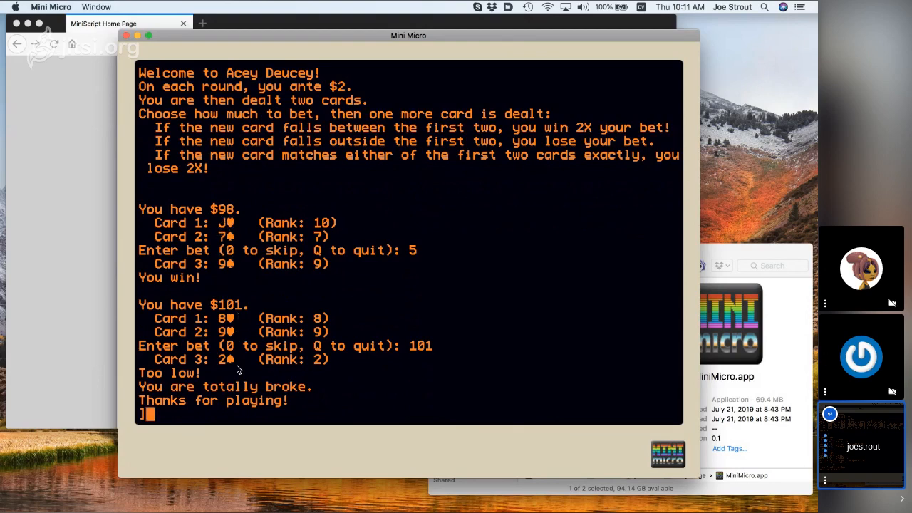
mouse_move(370, 402)
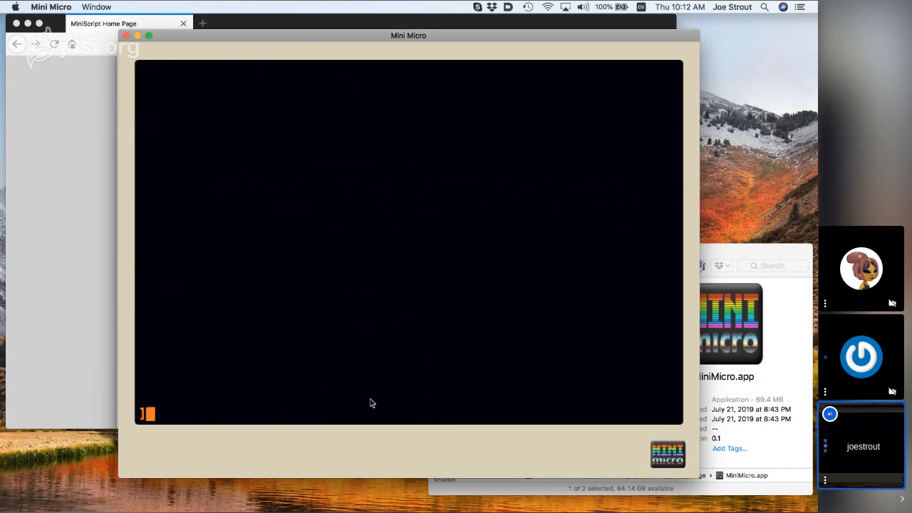
List the demos, load "countdown", show its source and run it to BLASTOFF!
text(dir)
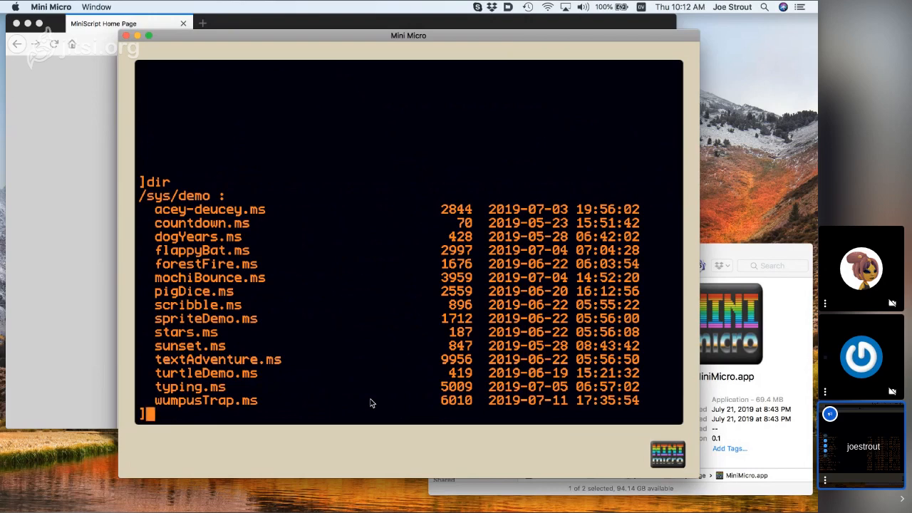
text(load "countdown)
text(run)
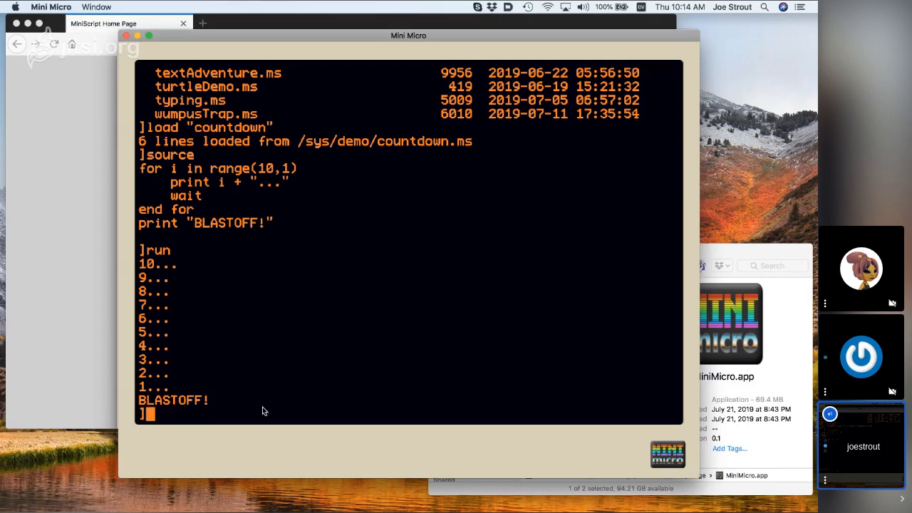
text(gfx)
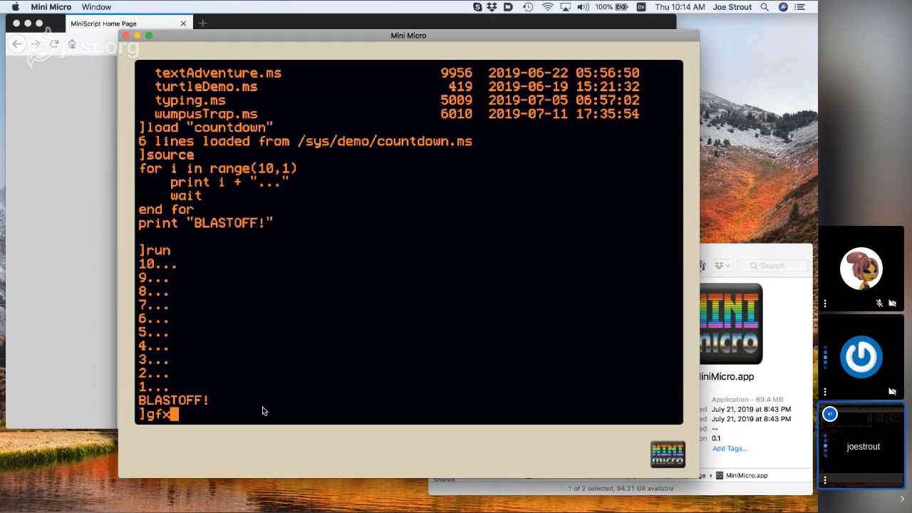
Draw a blue filled ellipse with gfx.fillEllipse 100,100, 300,400, color.blue.
text(.fillOval 10)
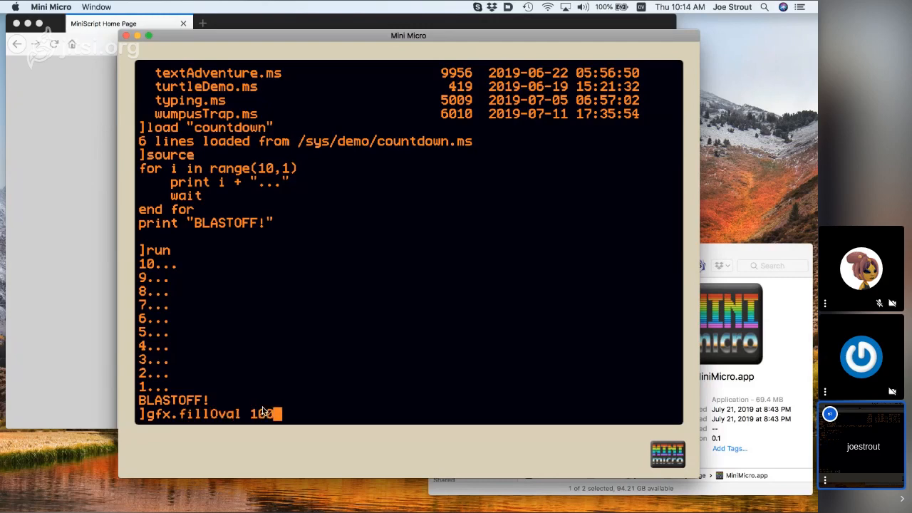
text(0,100, 300,400, co)
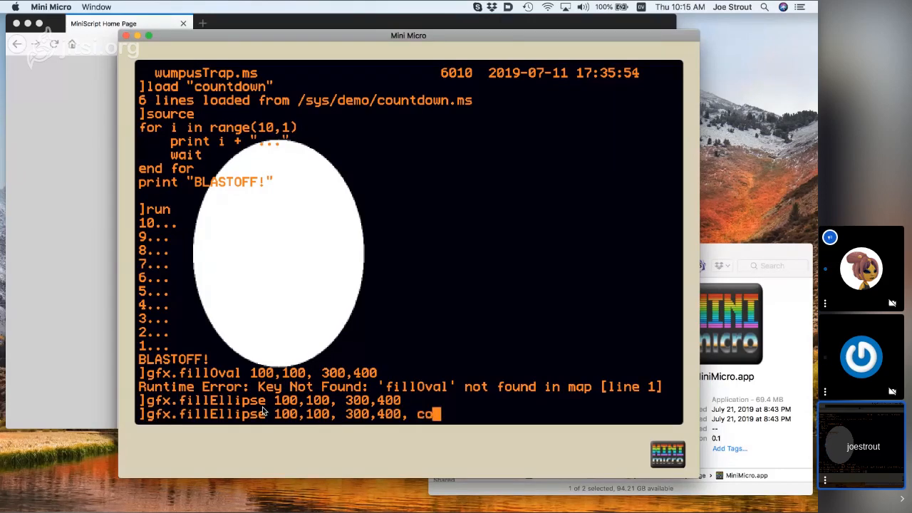
key(enter)
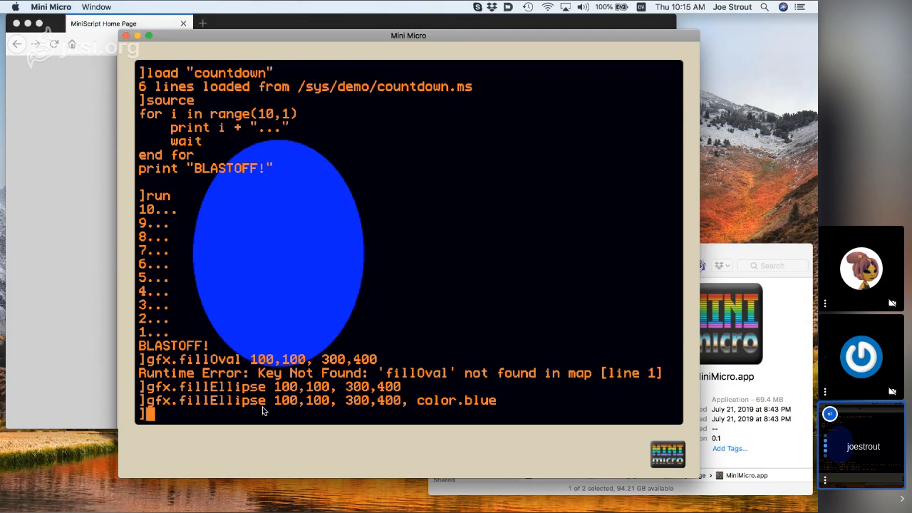
text(g)
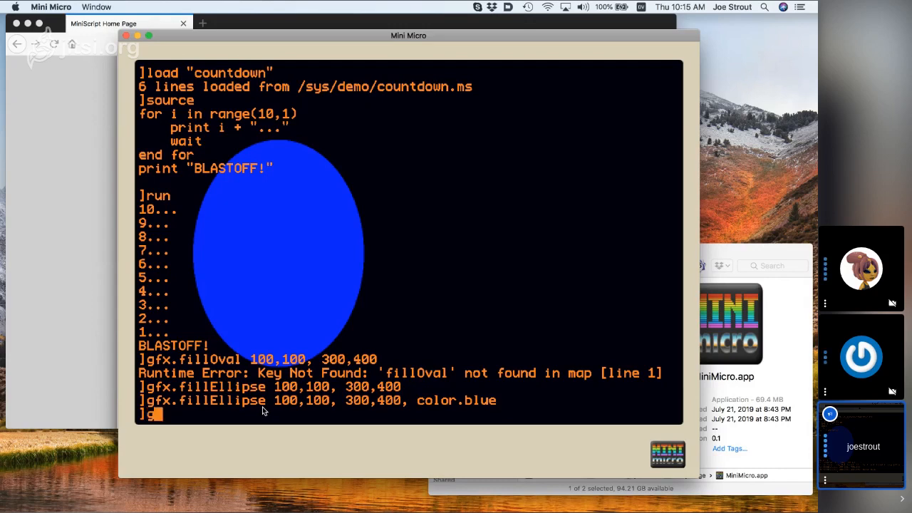
text(gfx.cl)
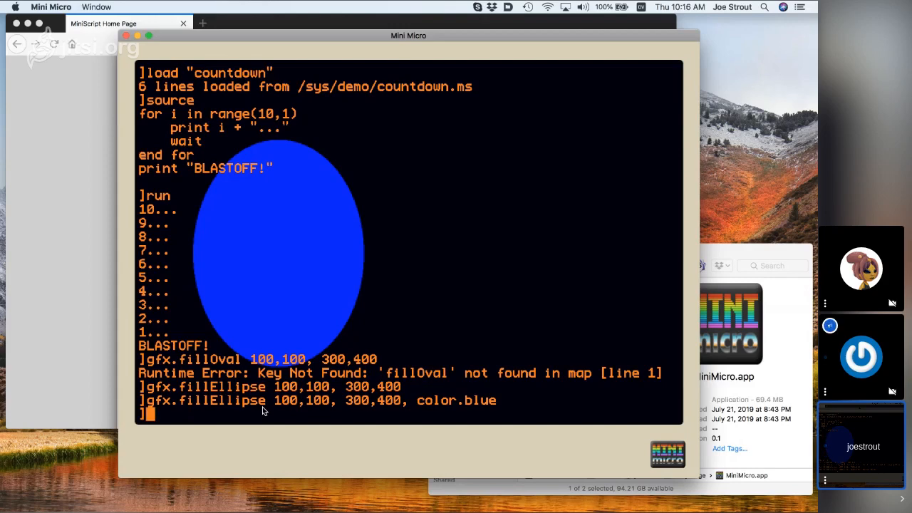
Set the text background colour to color.purple.
text(text.backc)
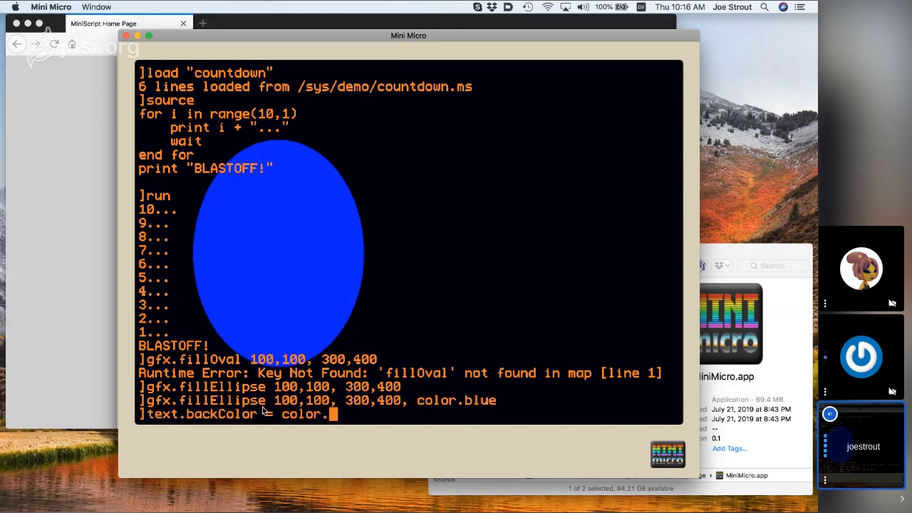
text(purple)
text(source)
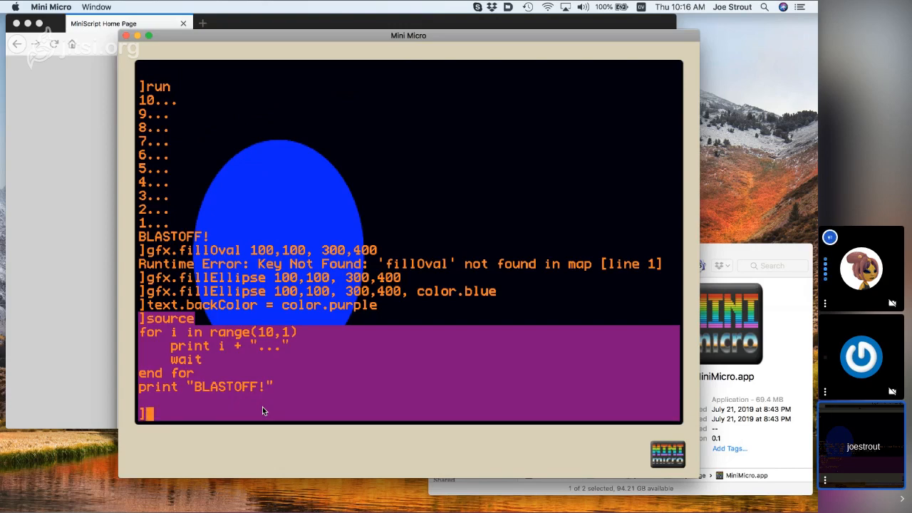
text(text.backColor = color.purpl)
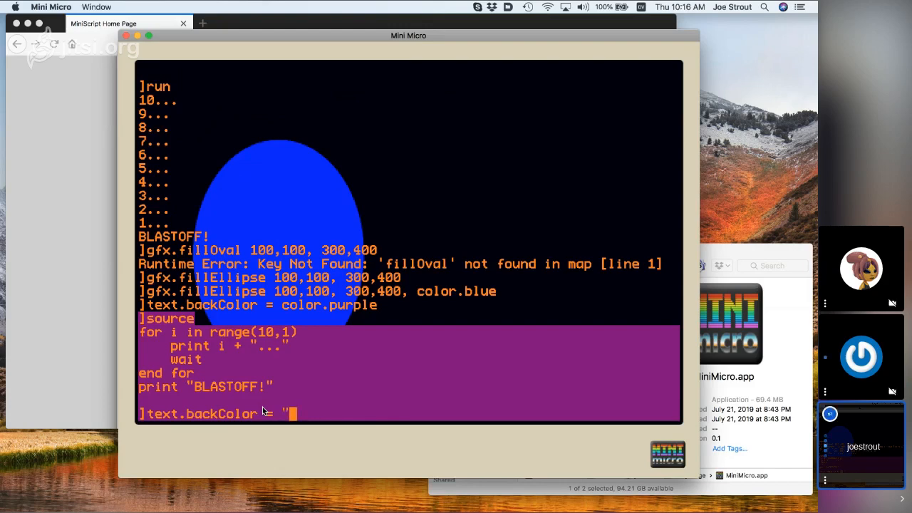
Try translucent olive "#44440088" and clear backgrounds, then print the named colour map.
text(#)
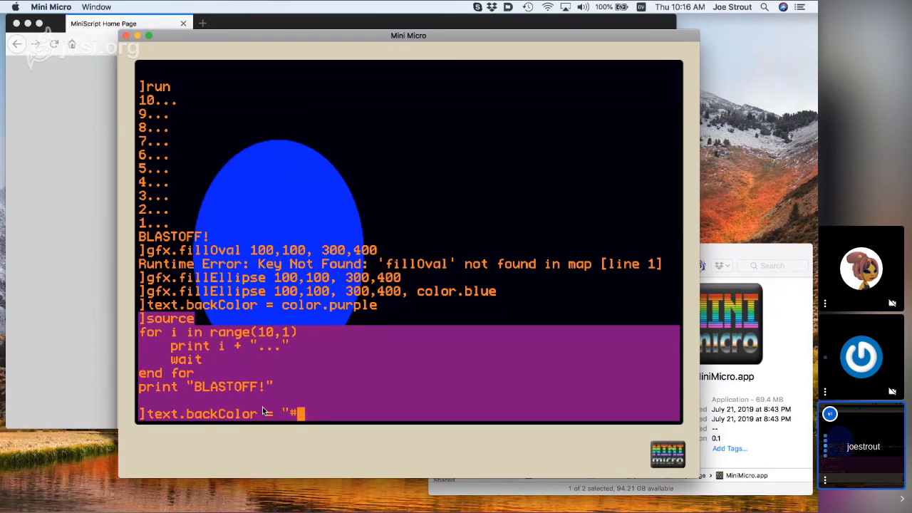
text(444400)
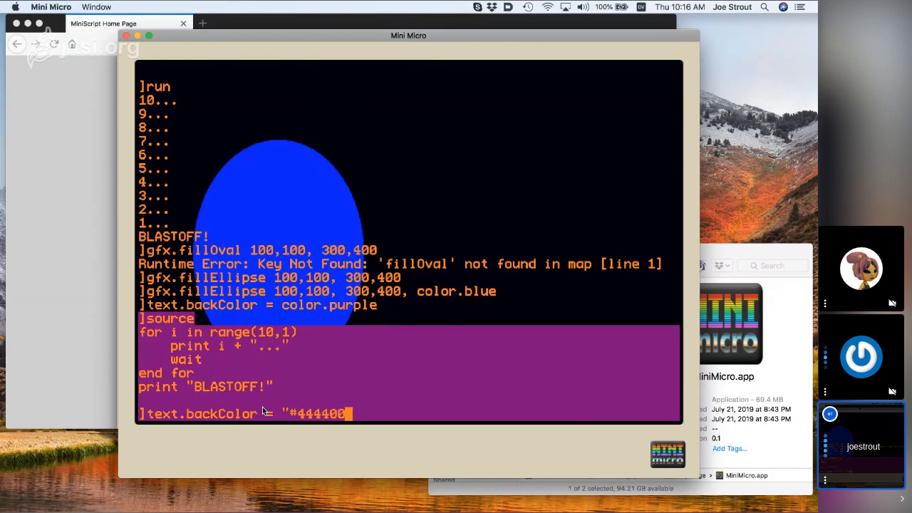
text(88")
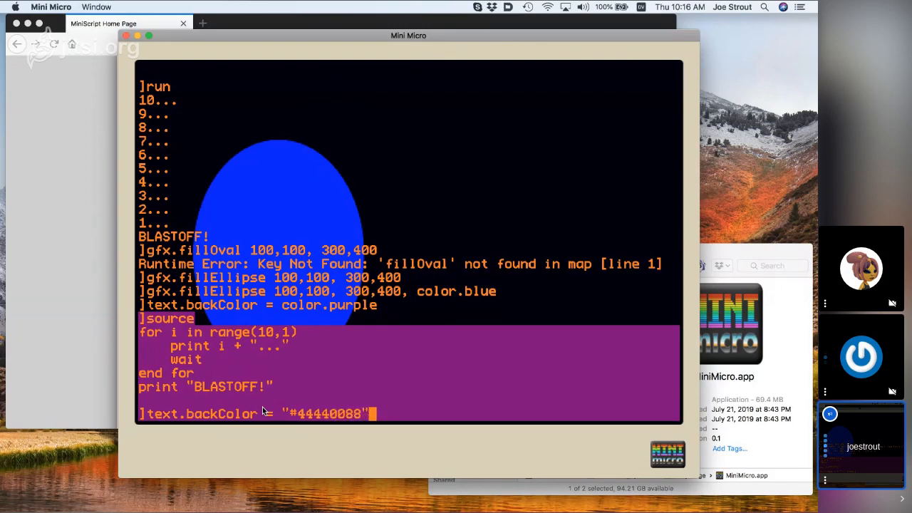
text(source)
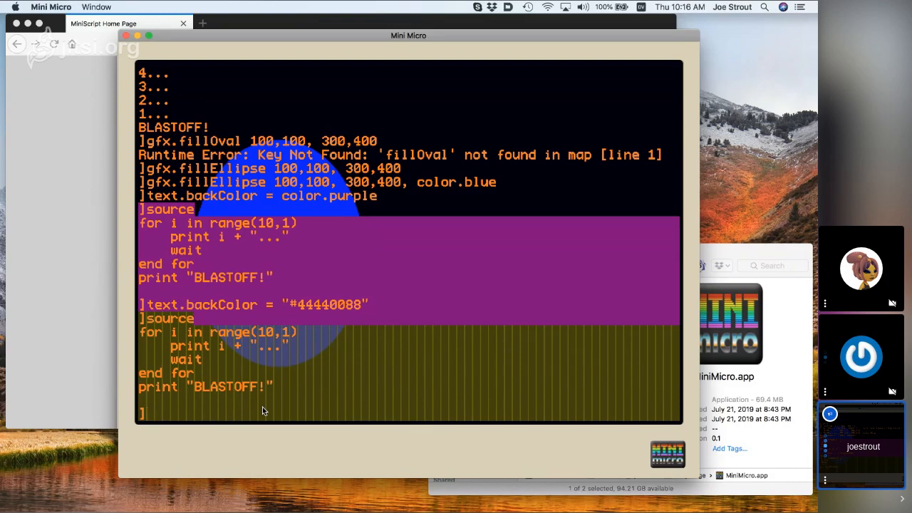
text(text.backColor =)
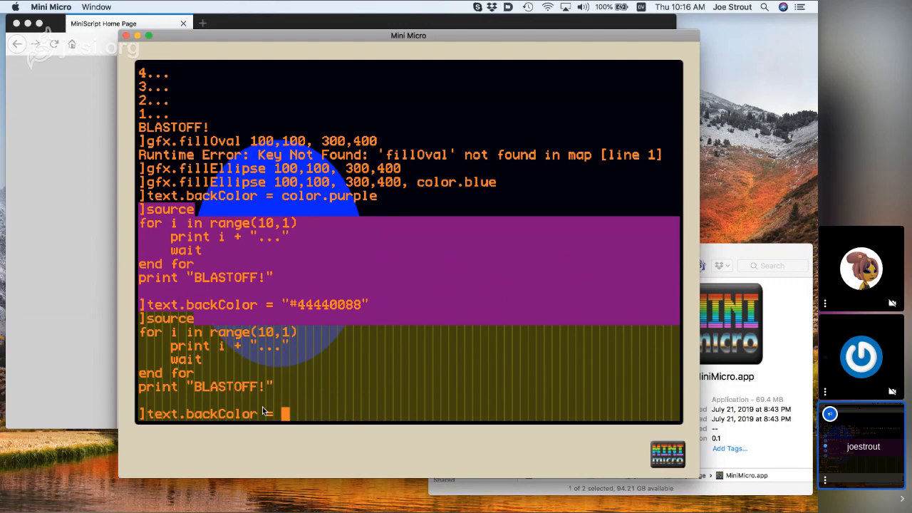
text(color.clear)
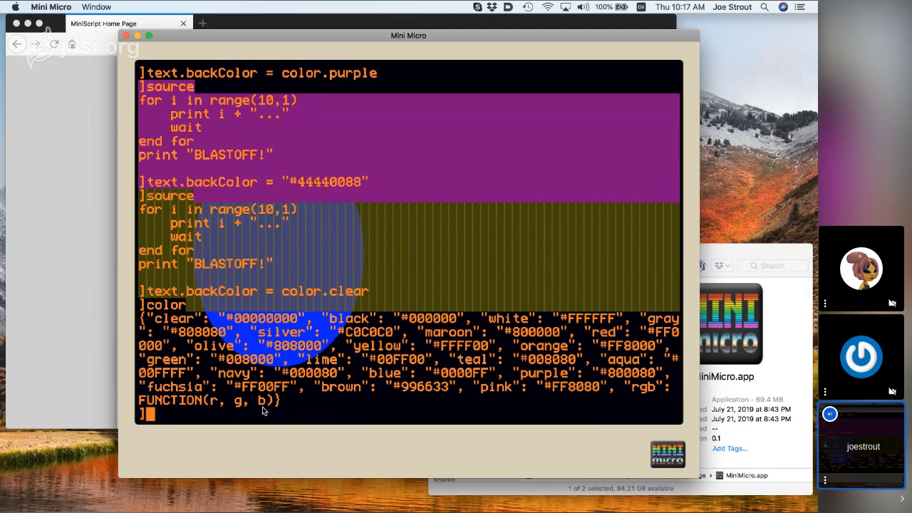
Clear the screen, load "flappyBat" and play it until GAME OVER.
text(clea)
text(dir)
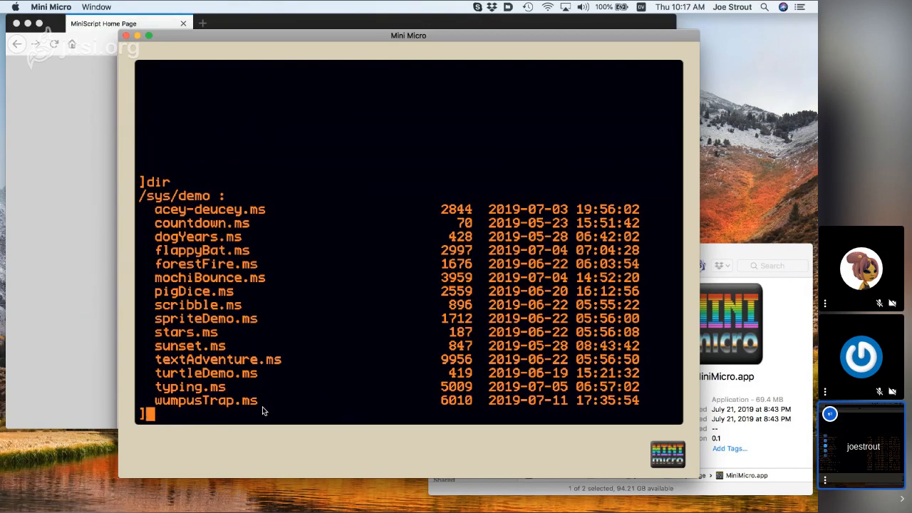
text(c)
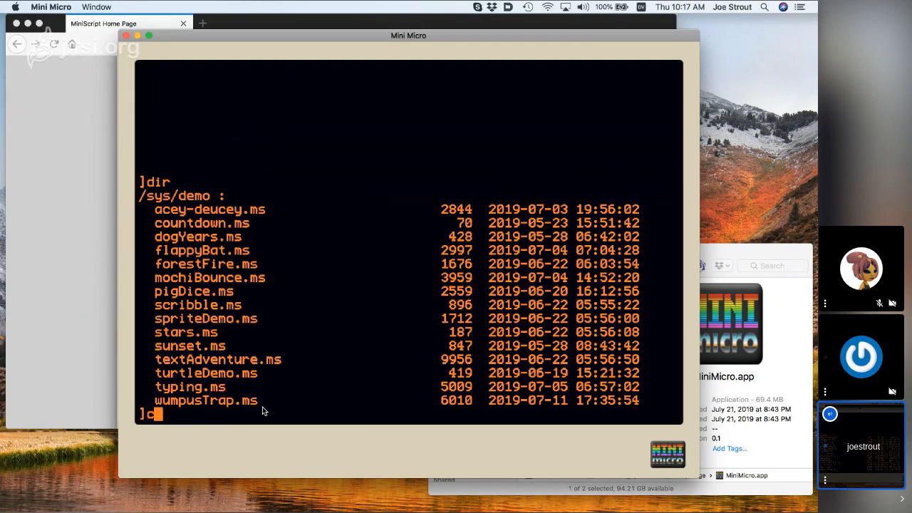
text(at flappy)
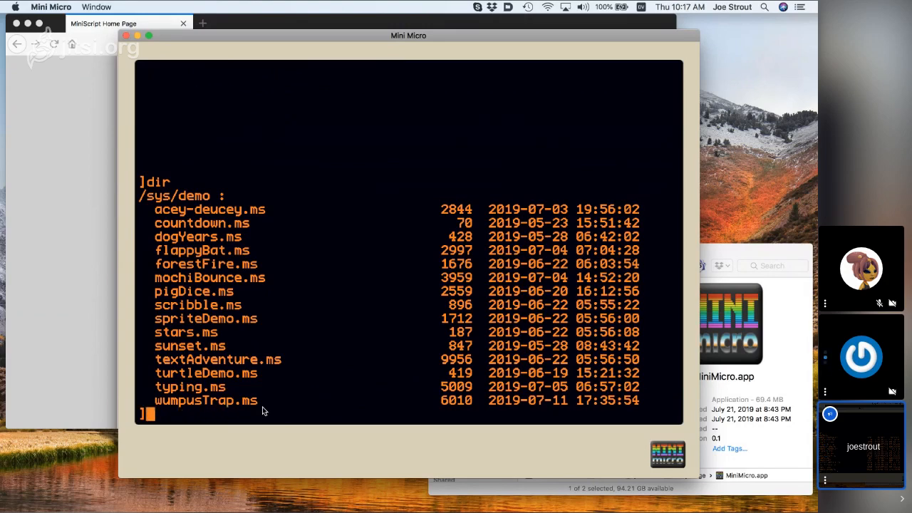
text(load "flap)
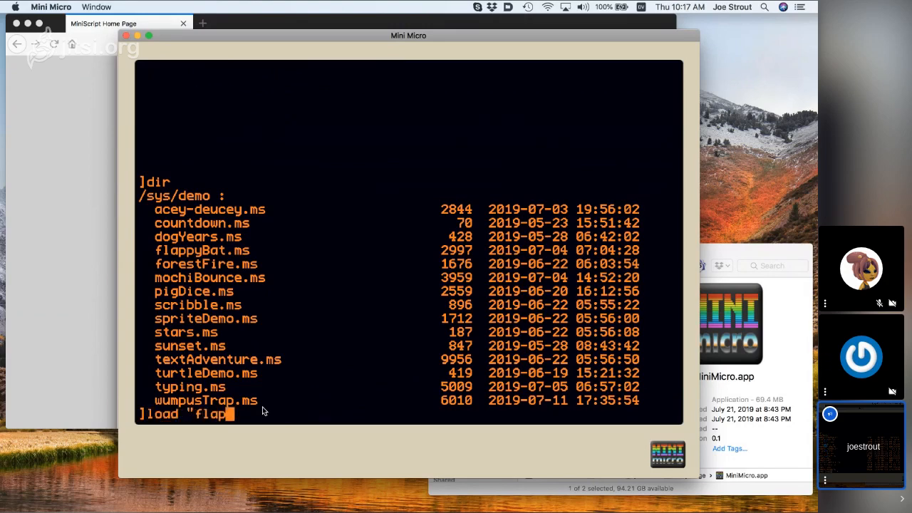
text(pyBat")
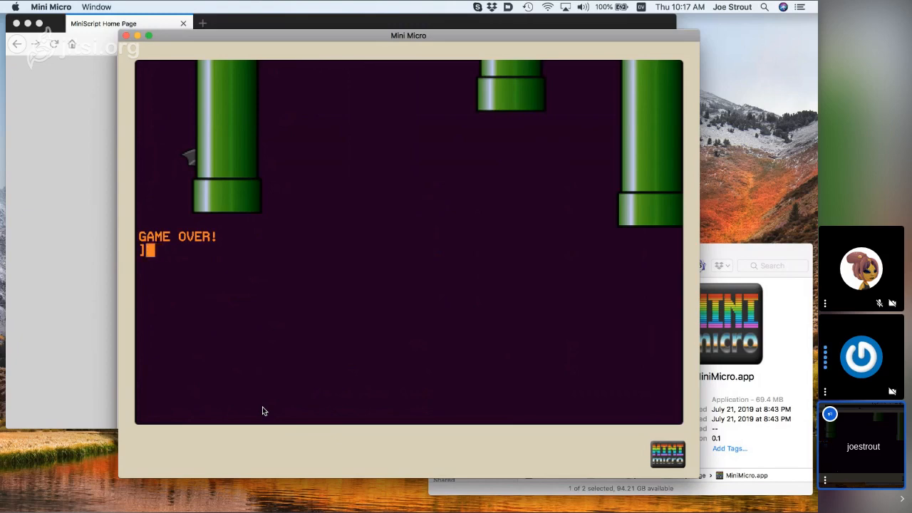
Open flappyBat.ms's source in the built-in code editor.
text(run)
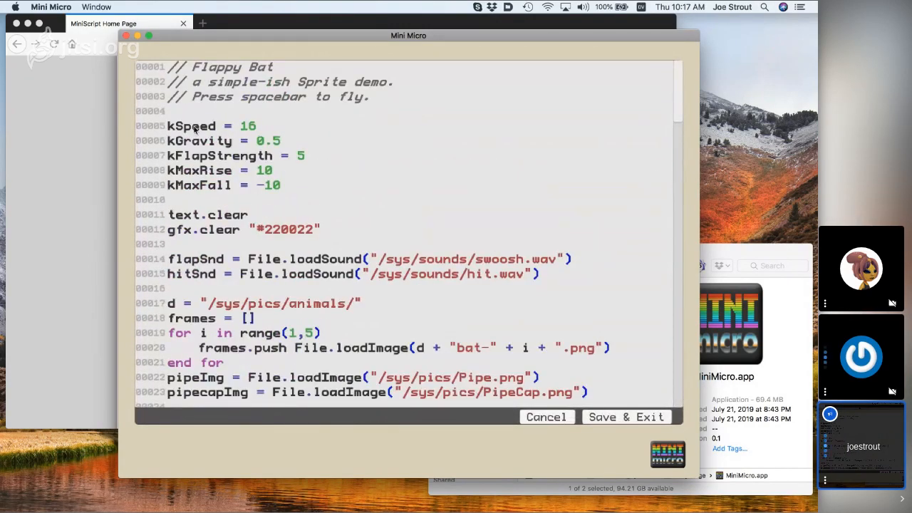
mouse_move(164, 265)
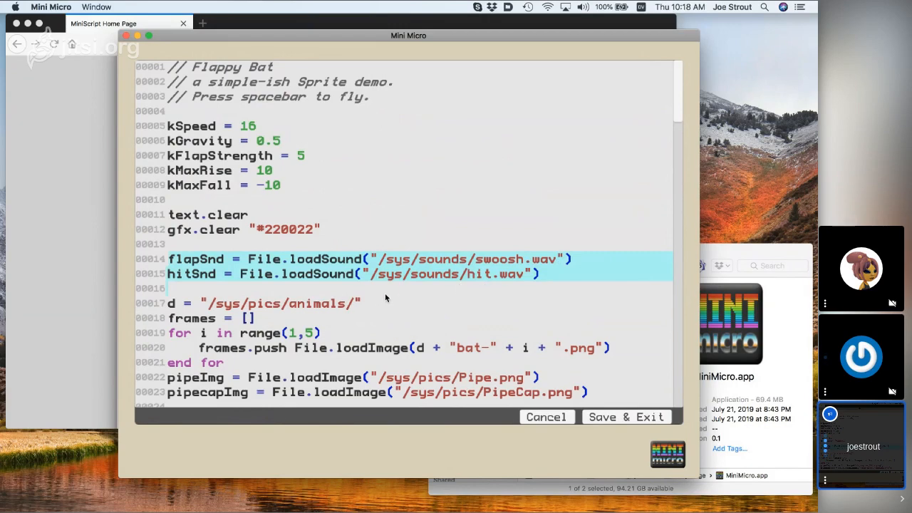
mouse_move(681, 96)
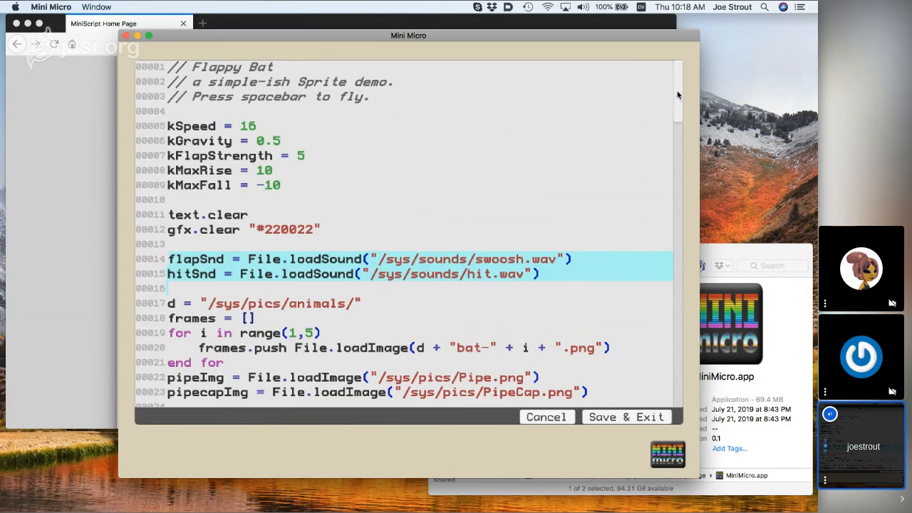
scroll(down, 3)
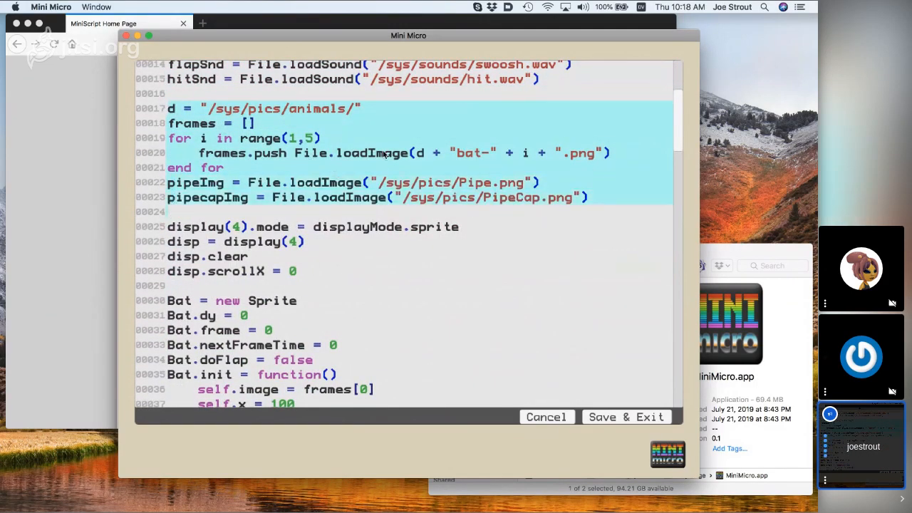
mouse_move(363, 169)
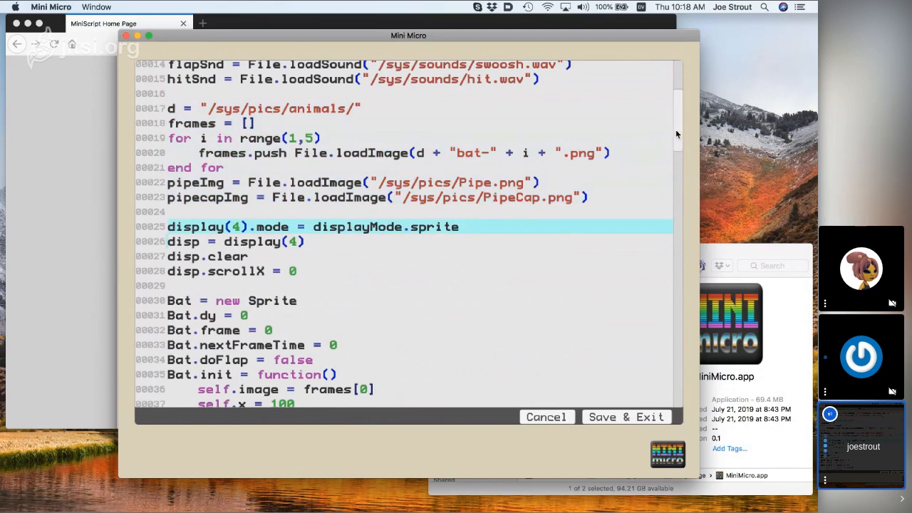
scroll(down, 3)
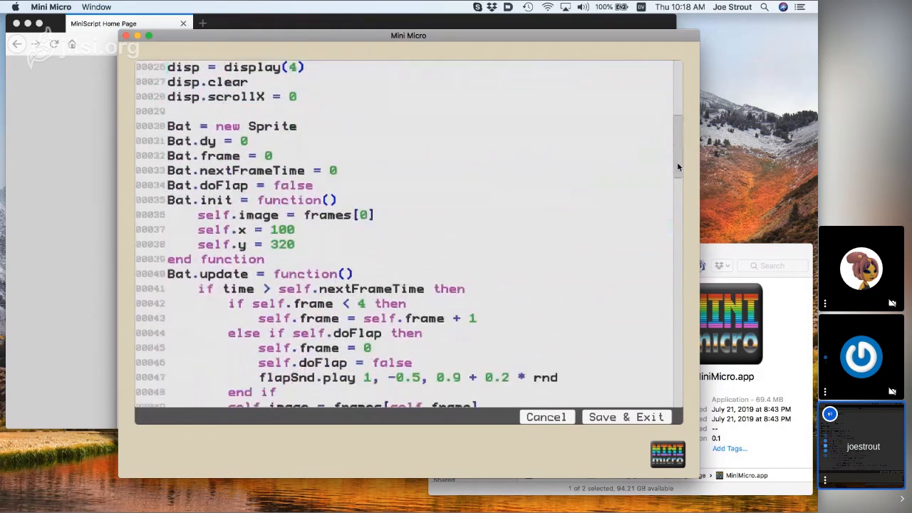
scroll(down, 3)
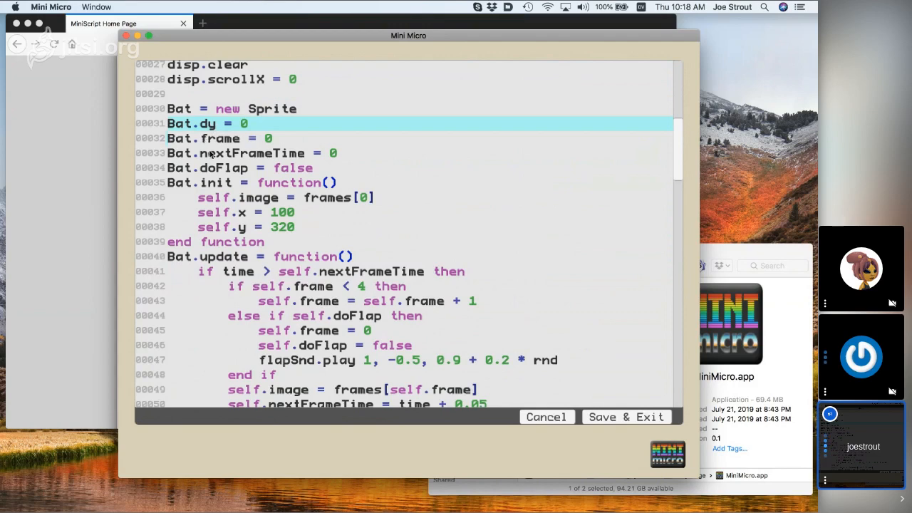
mouse_move(310, 154)
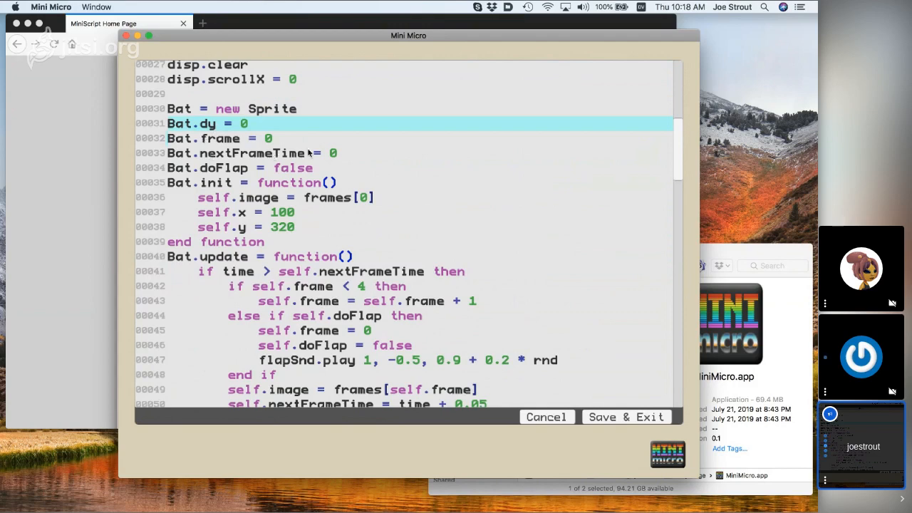
mouse_move(203, 164)
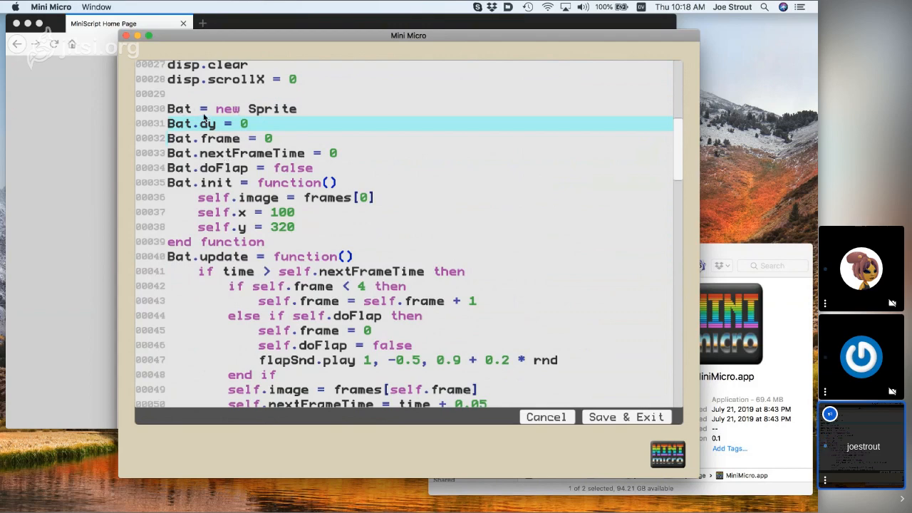
scroll(down, 3)
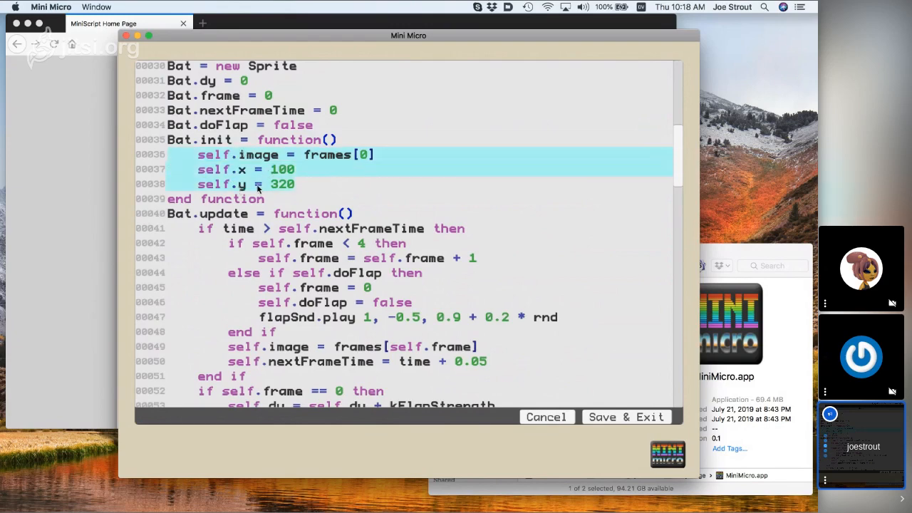
mouse_move(653, 152)
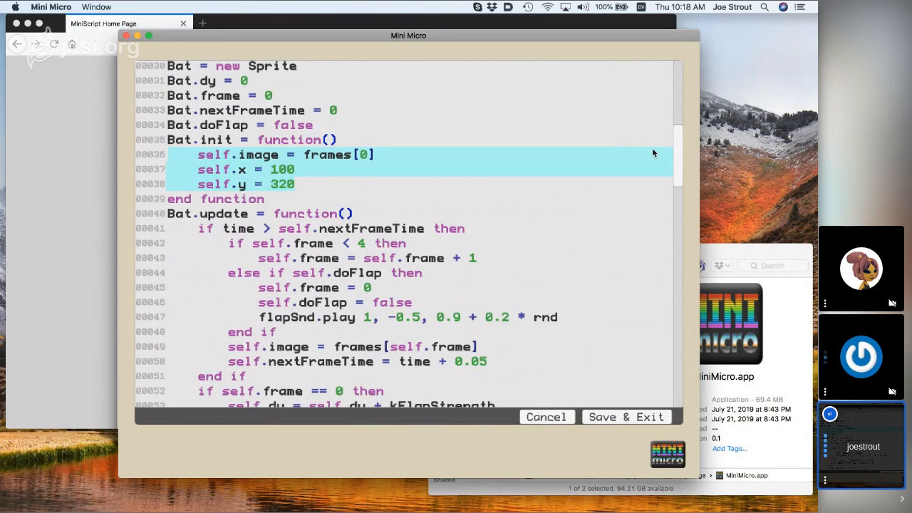
scroll(down, 3)
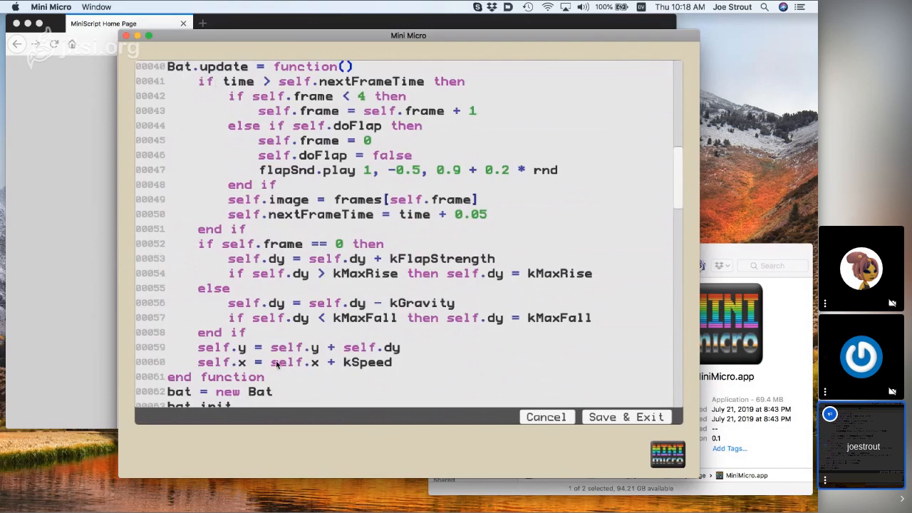
mouse_move(319, 94)
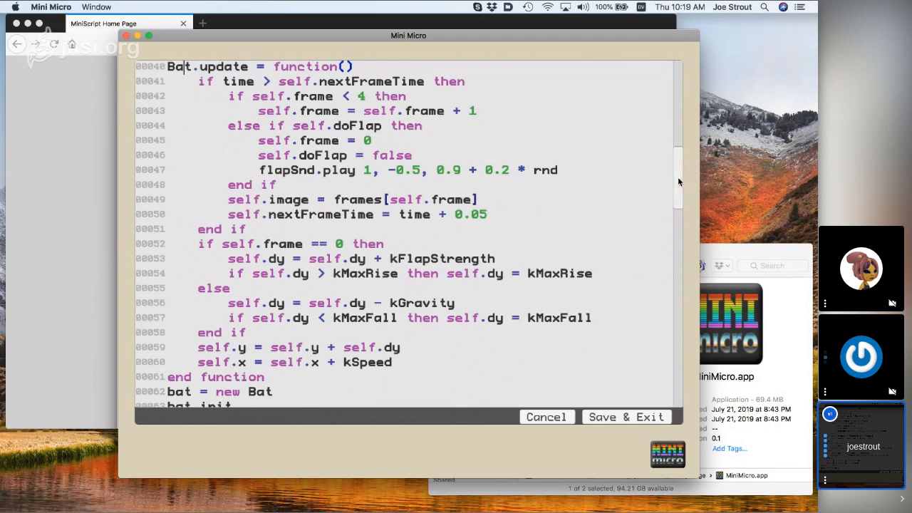
scroll(down, 3)
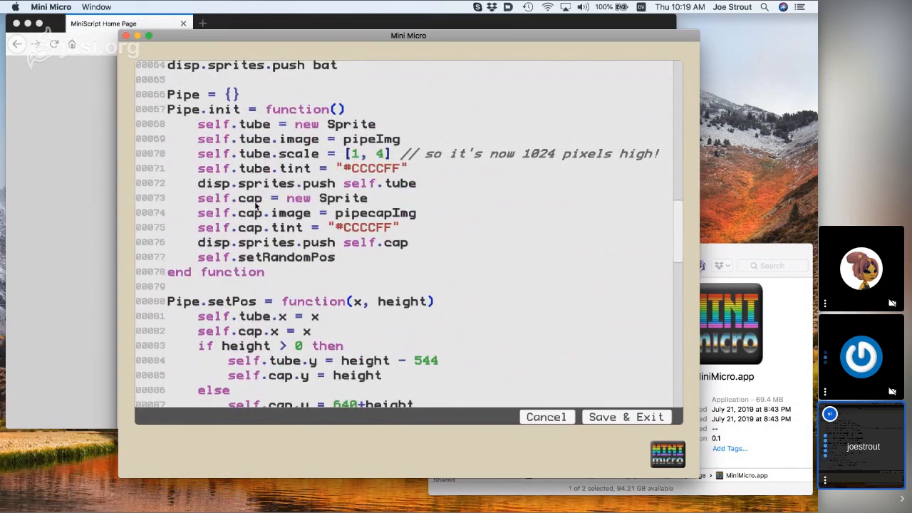
mouse_move(169, 105)
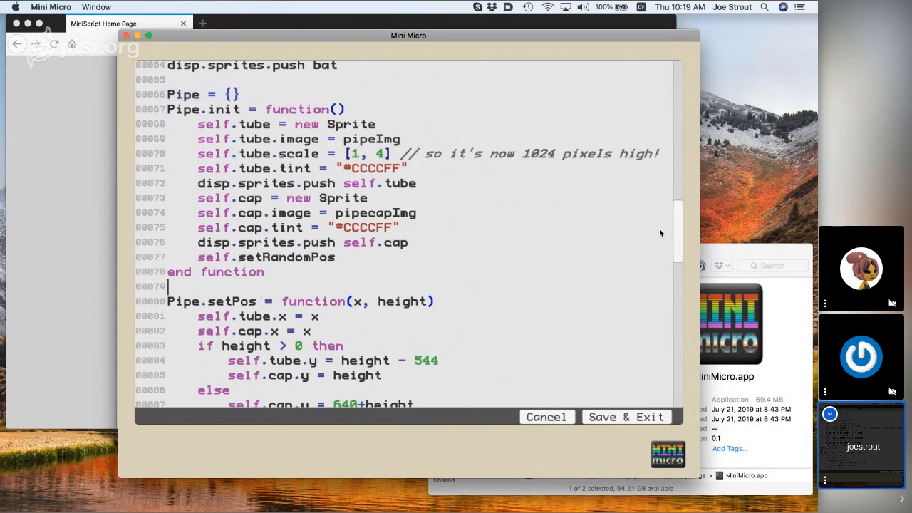
scroll(down, 3)
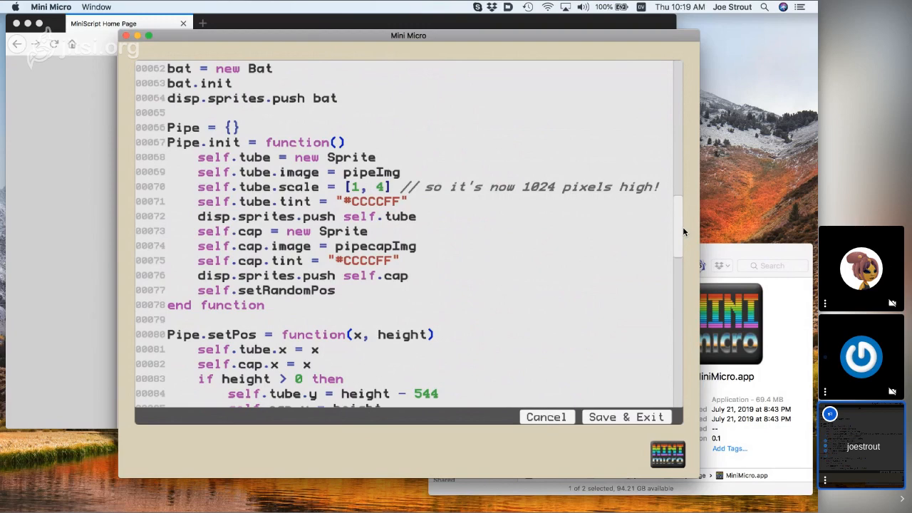
scroll(down, 3)
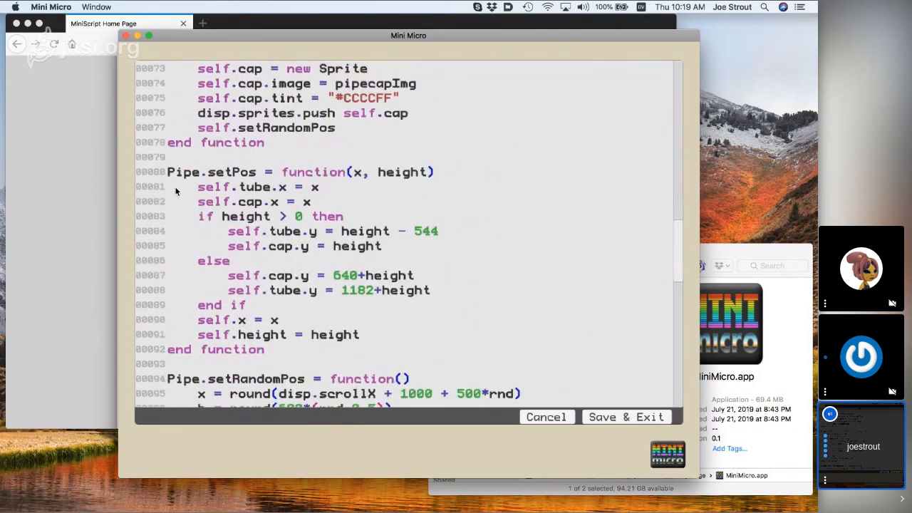
mouse_move(372, 180)
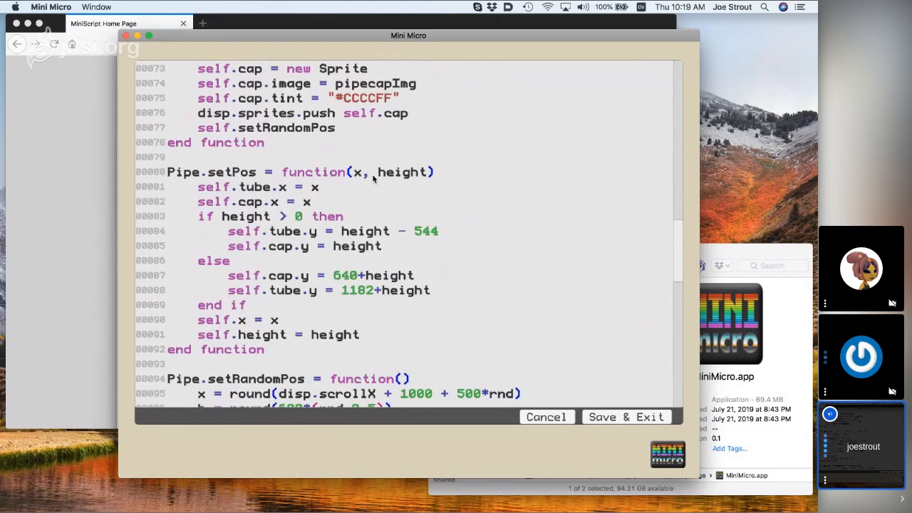
mouse_move(199, 187)
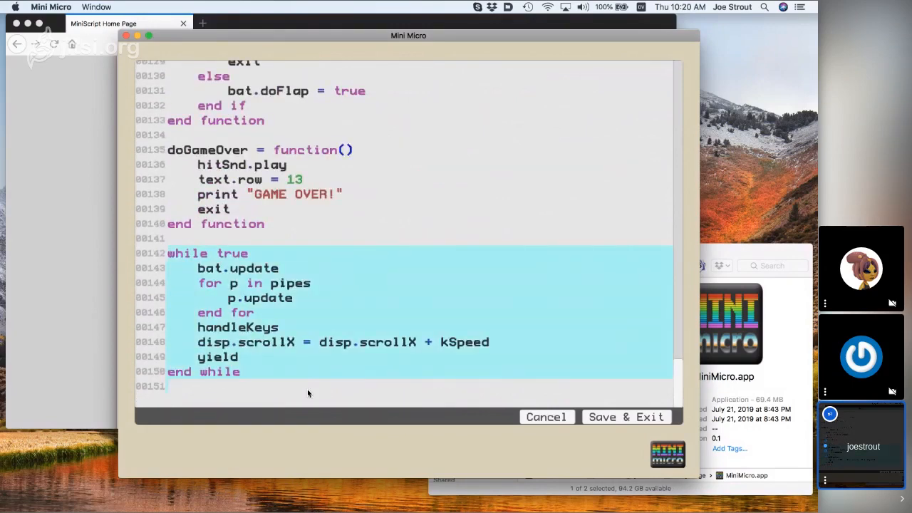
mouse_move(230, 296)
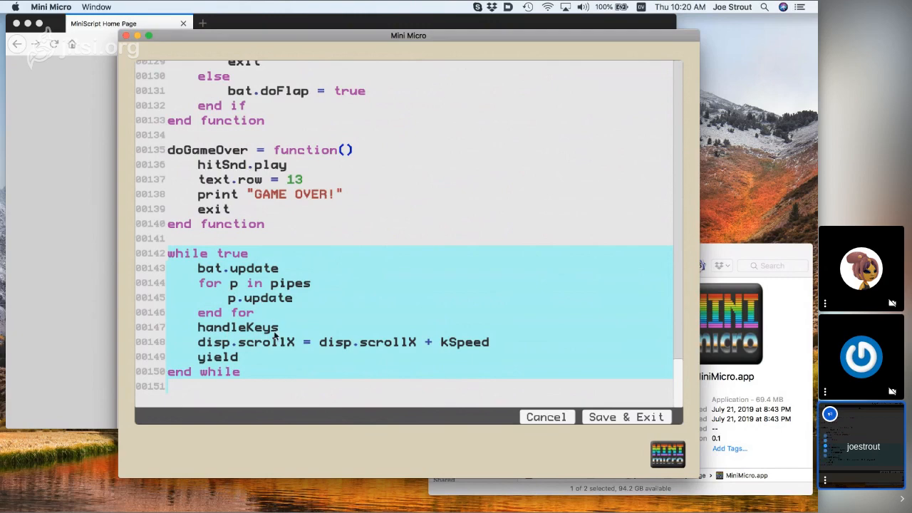
Select the yield call in the main loop, then cancel out of the editor.
click(342, 342)
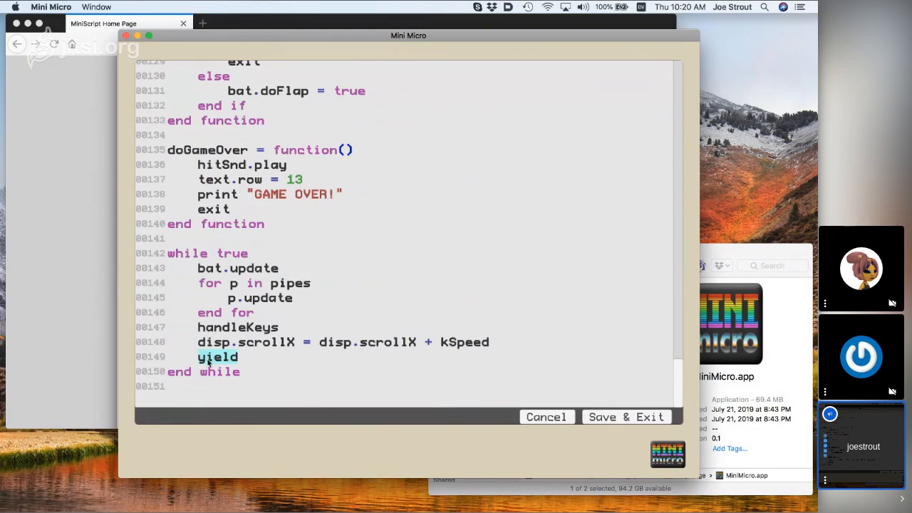
mouse_move(297, 355)
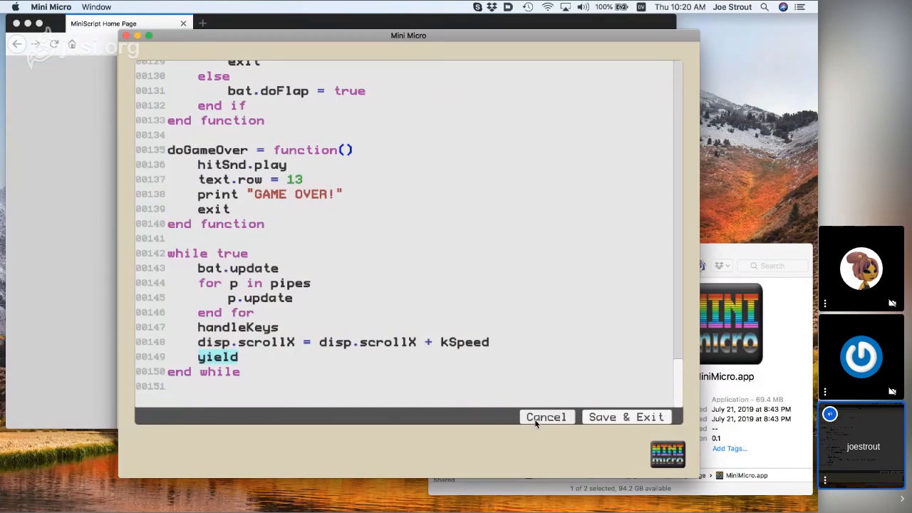
click(626, 417)
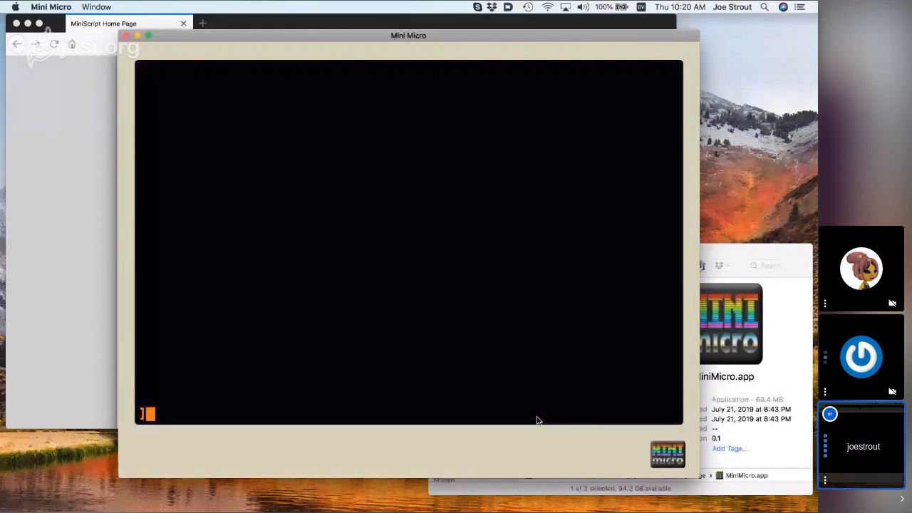
List the /sys/demo folder, then load and run mochiBounce until the width Type Errors.
text(dir)
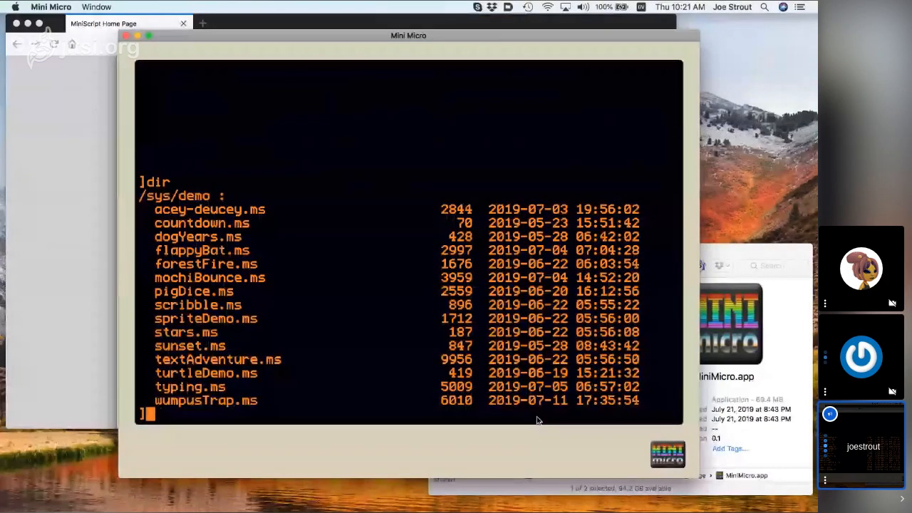
text(cat)
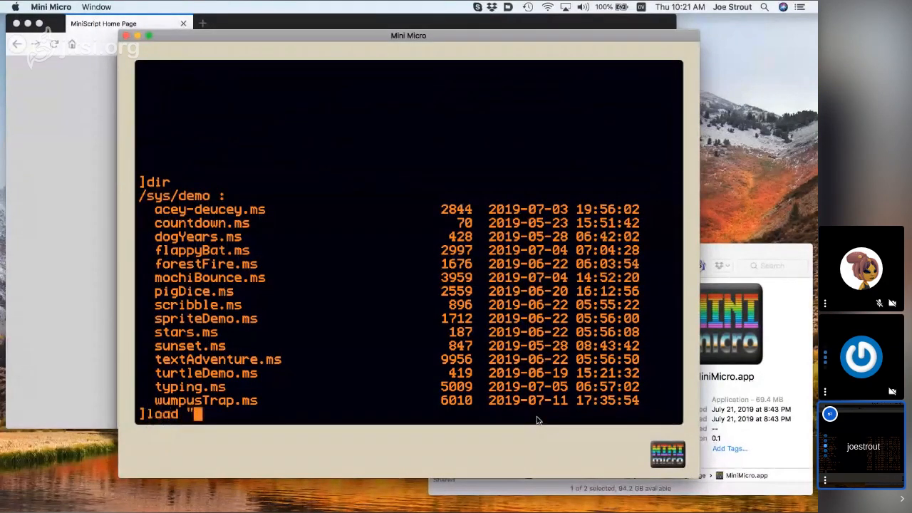
text(mochiBounce)
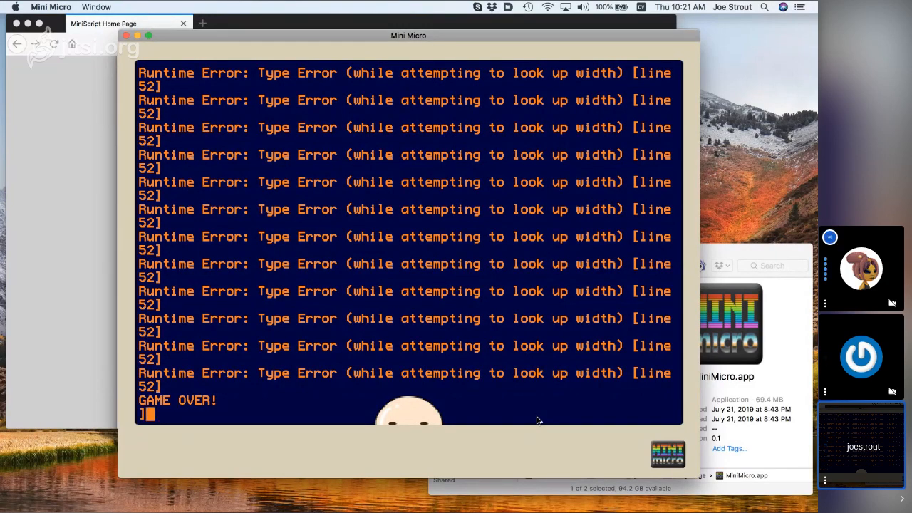
View the Mochi Bounce code, close it unchanged, and cd to "/sys/pics".
text(edit)
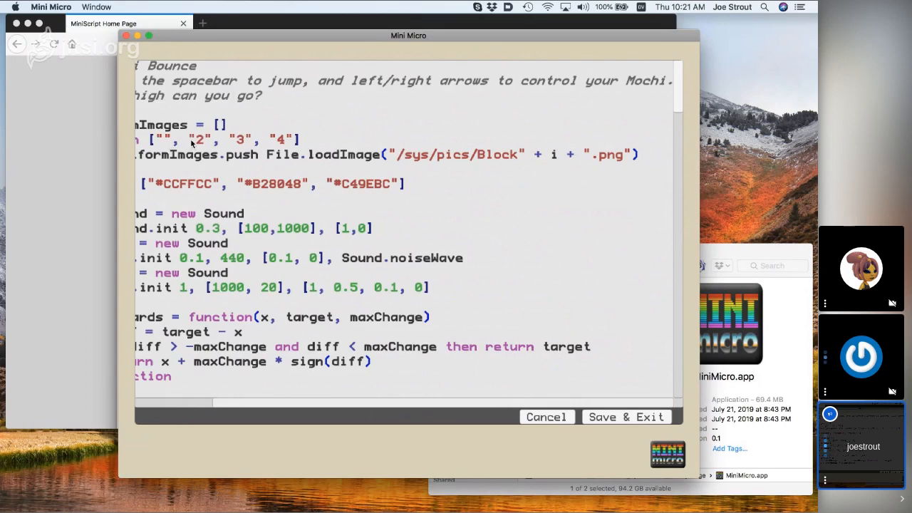
click(625, 416)
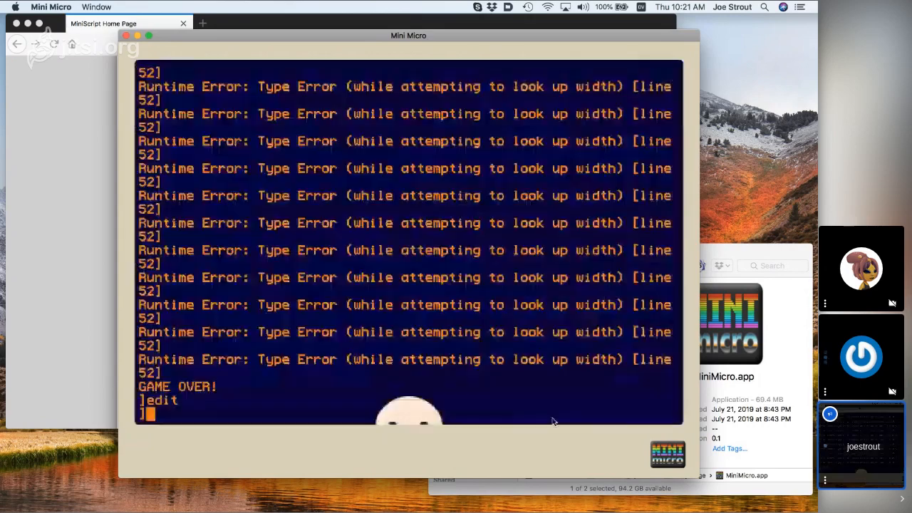
text(cd "/sys/)
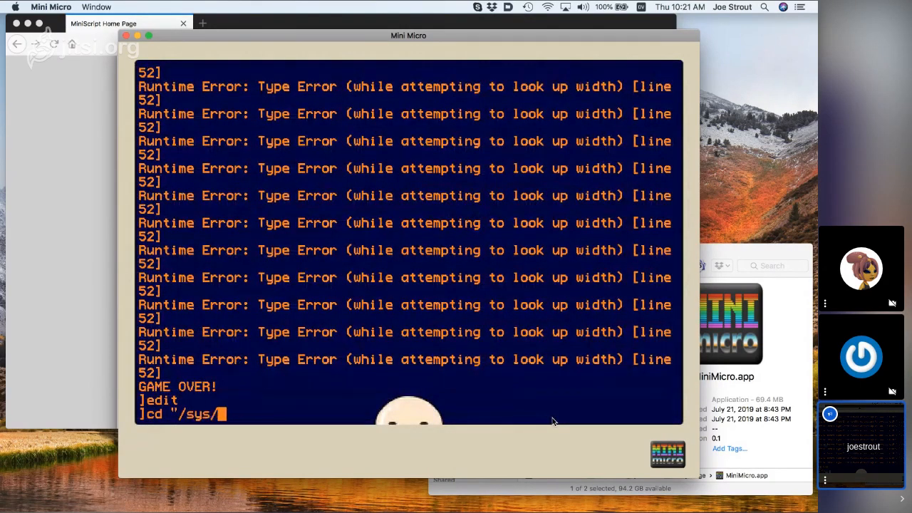
text(pics)
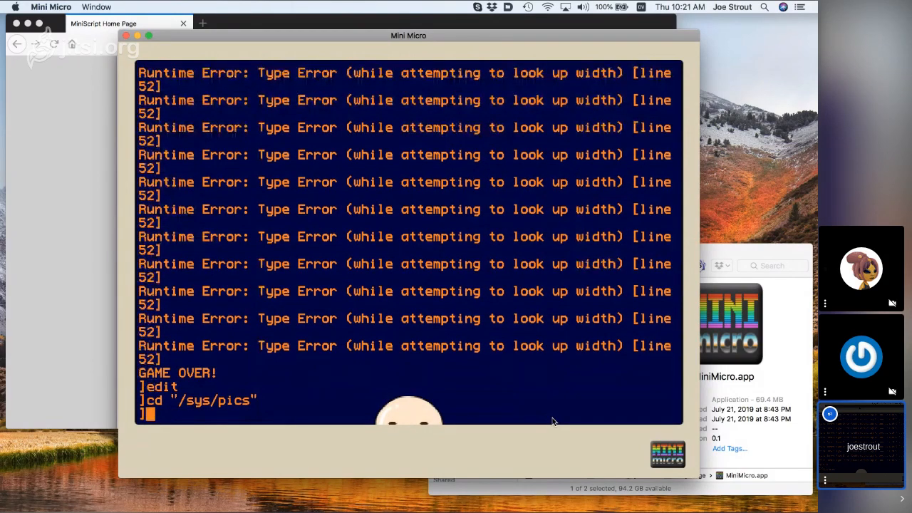
Show source lines 50–54, list the /sys/pics image files, and close the code view.
text(source)
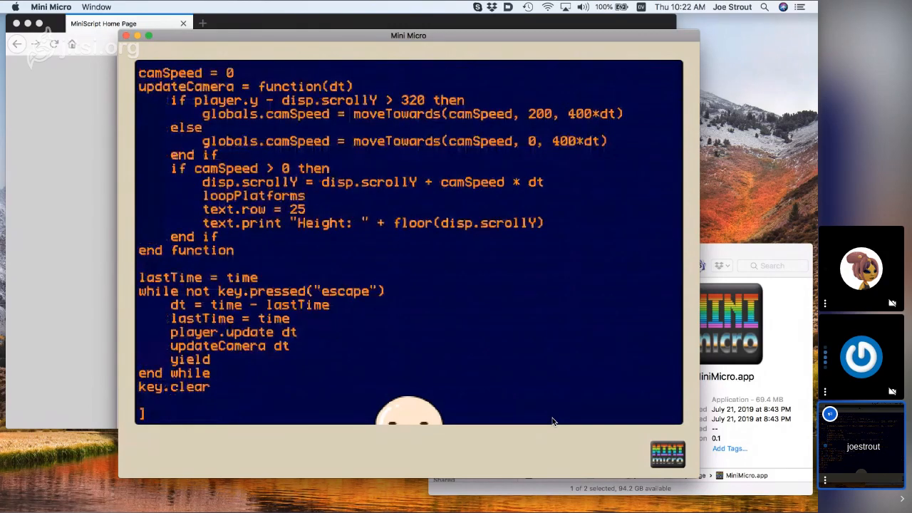
text(source [50,)
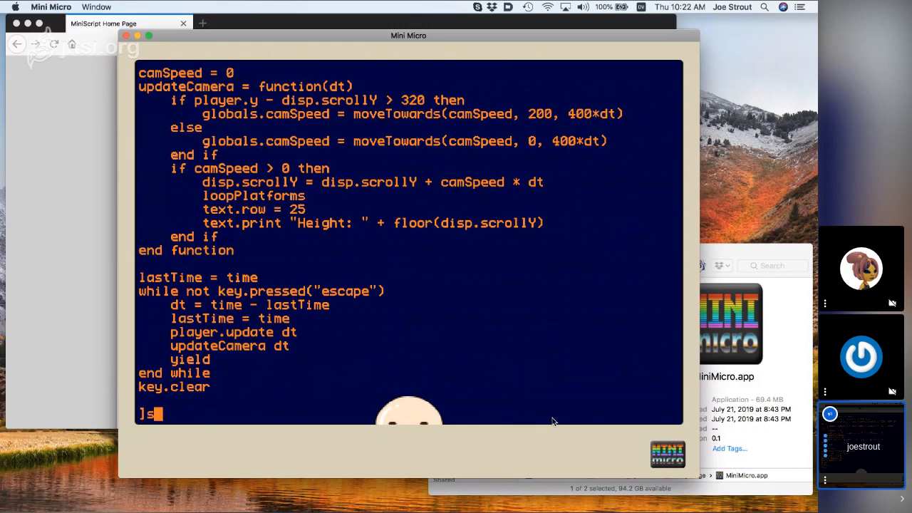
text(source 50,54)
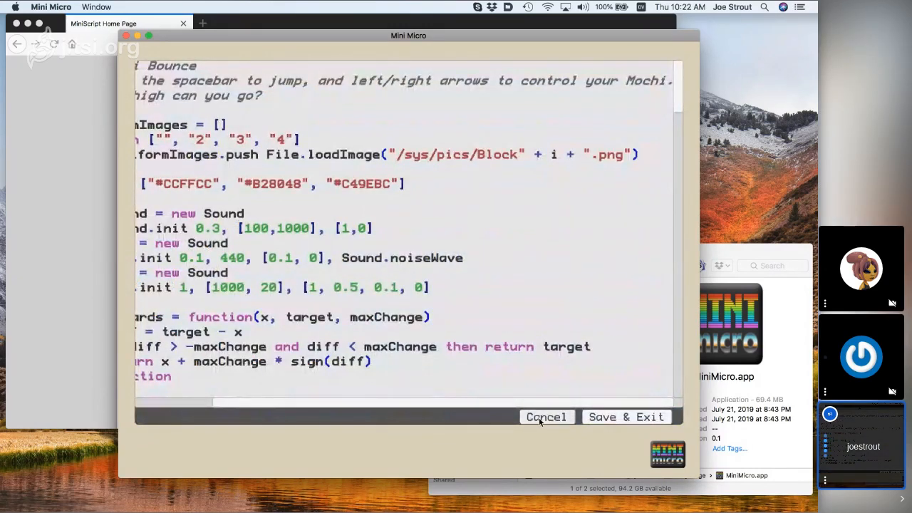
click(545, 417)
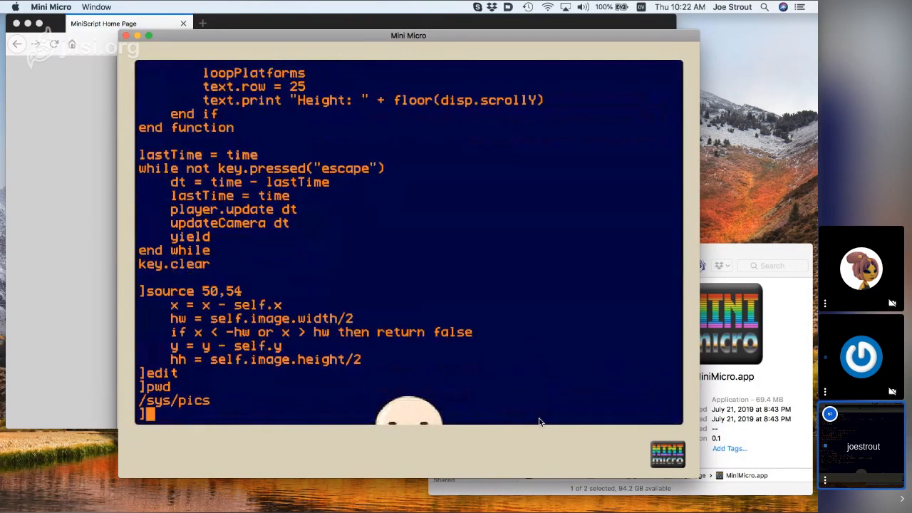
text(dir)
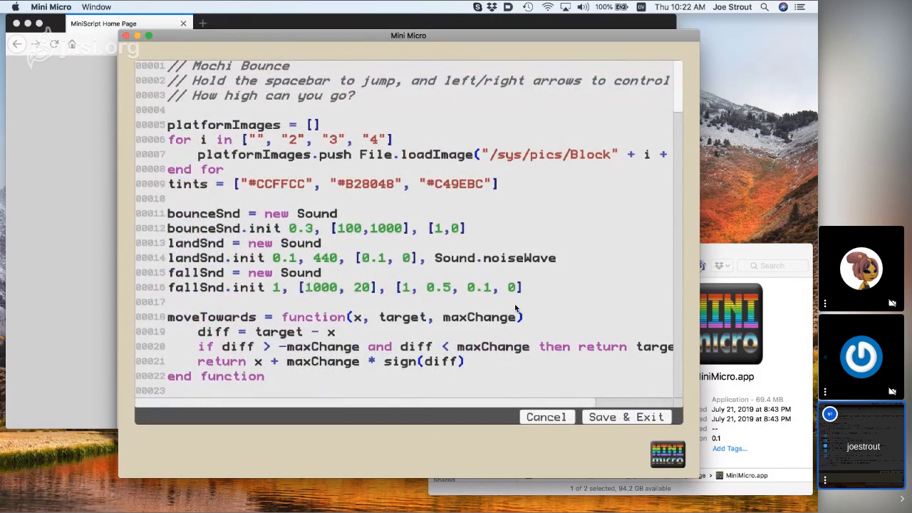
click(546, 417)
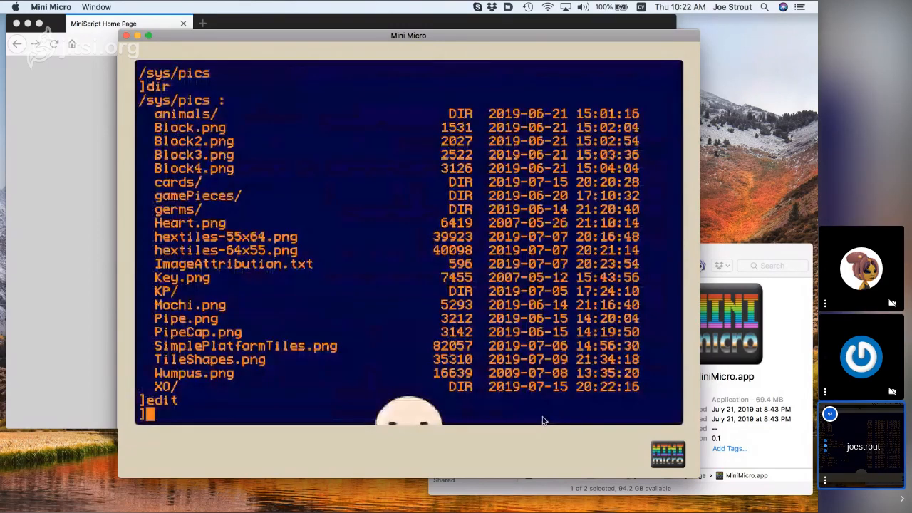
Evaluate platformImages, its entries and platformImages[0].width at the prompt.
text(platform)
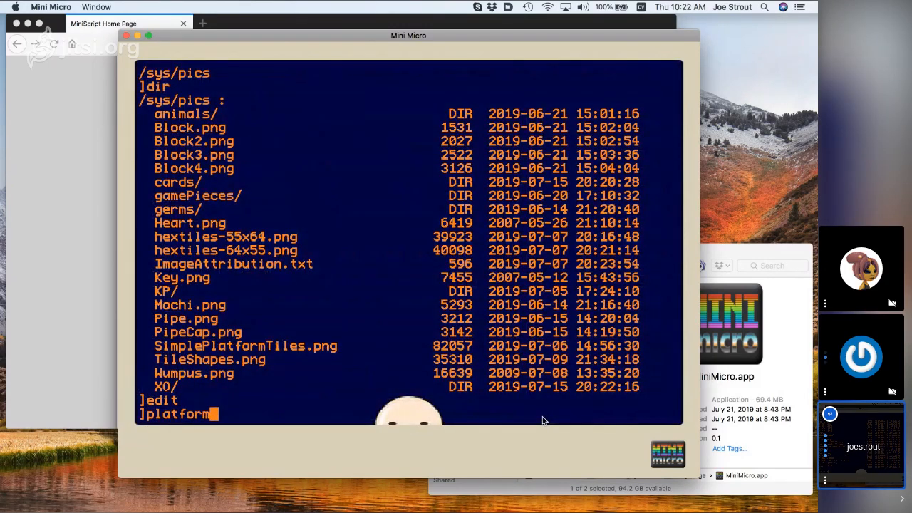
text(Images)
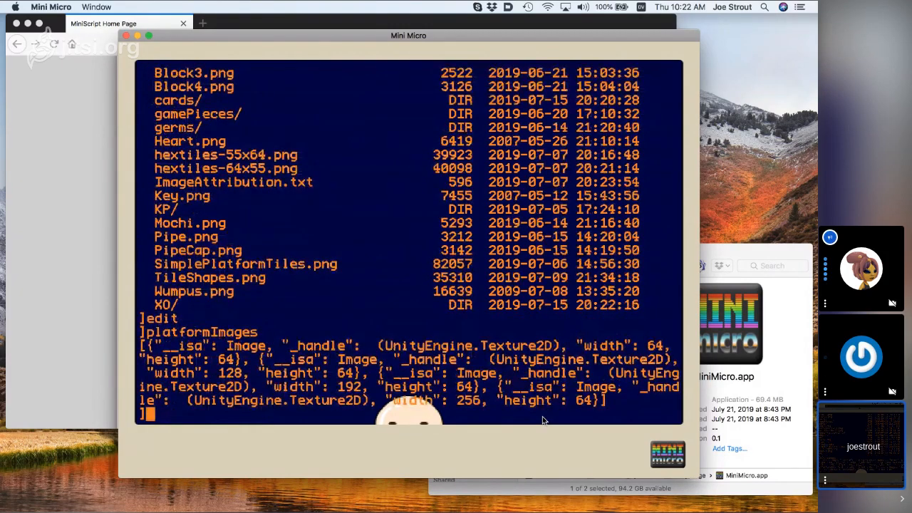
text(platformImages[0])
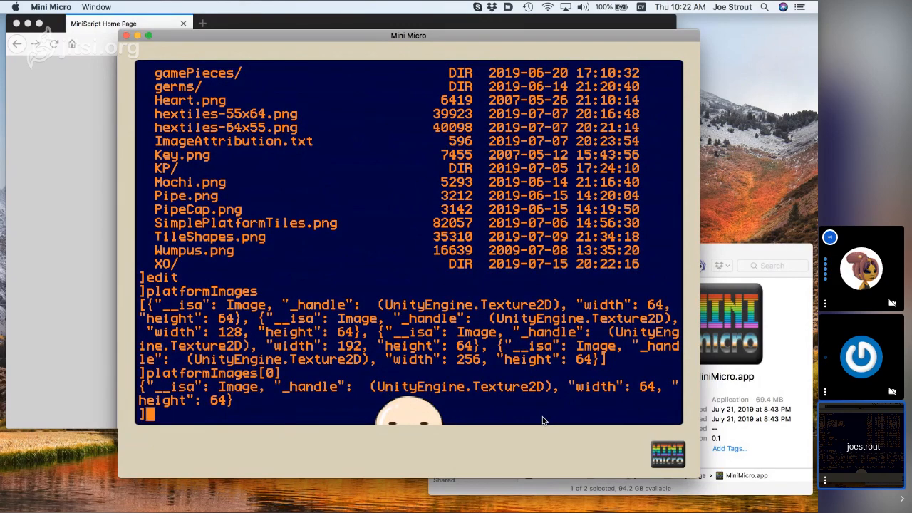
text(platformImages[0].width)
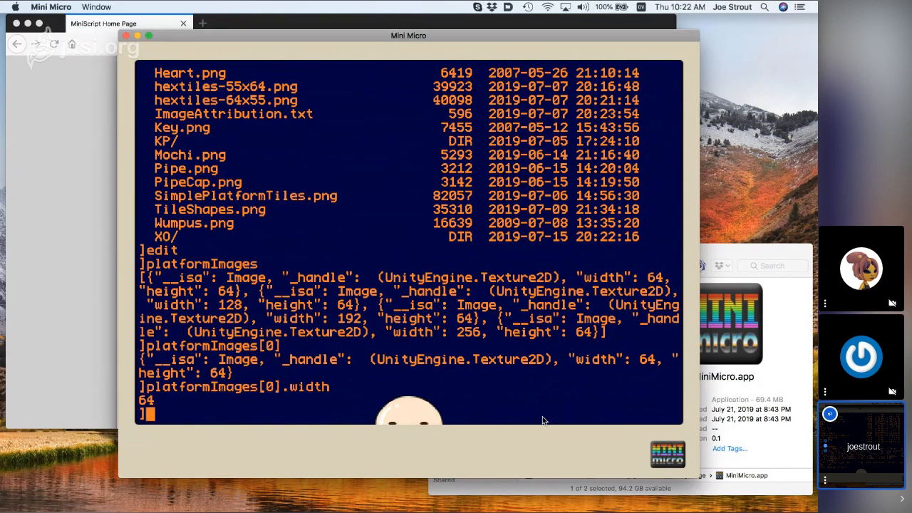
text(platformImages[0])
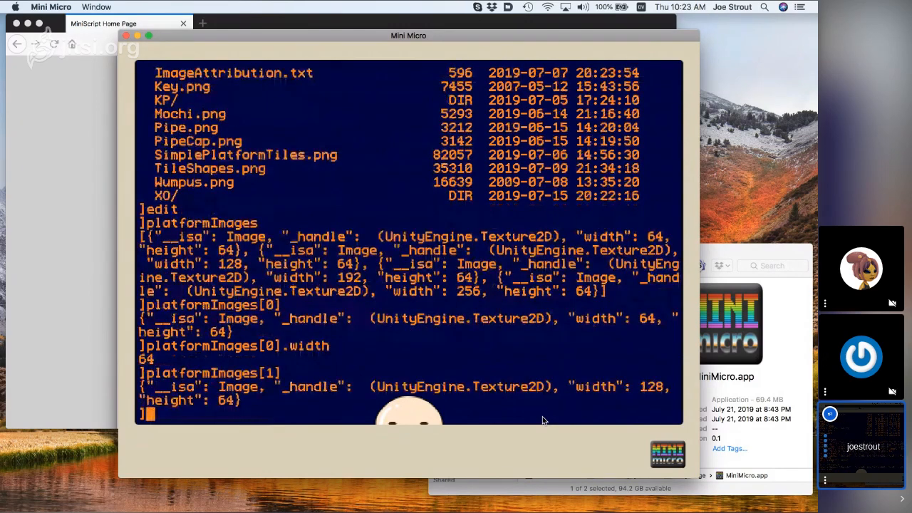
text(platformImages[2])
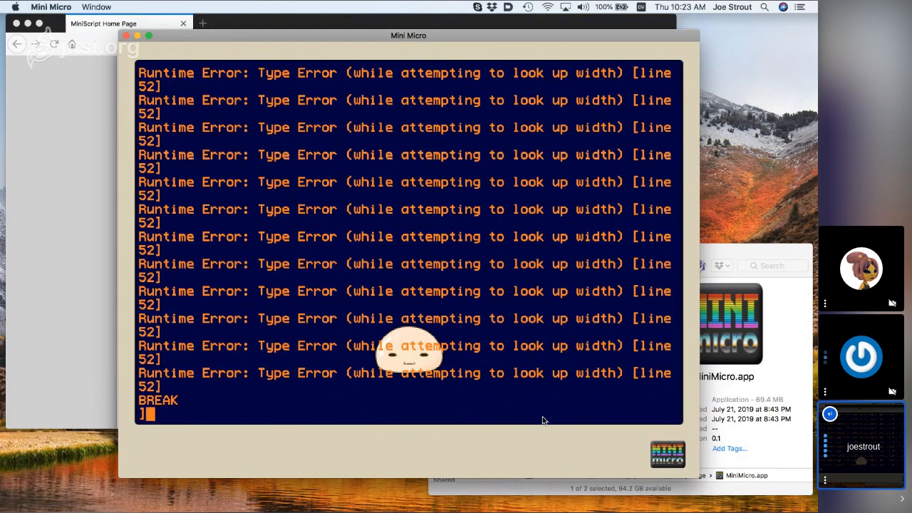
text(e)
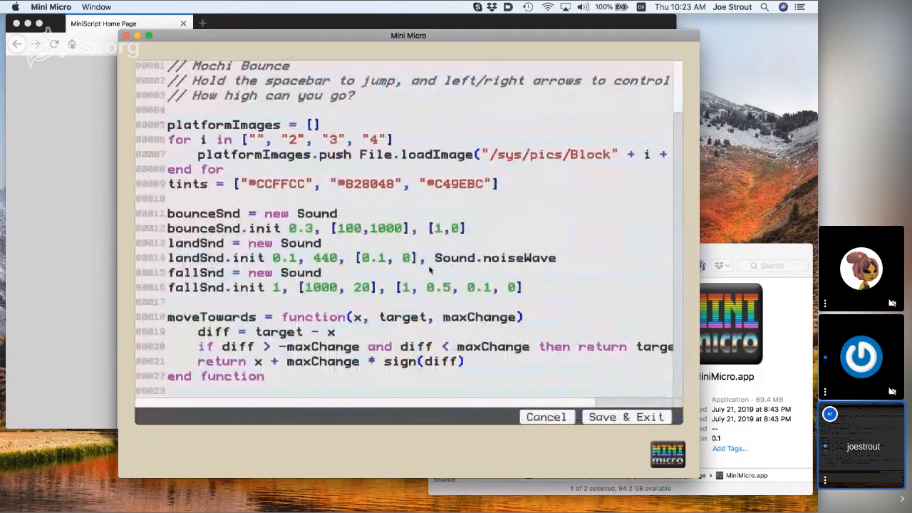
scroll(down, 3)
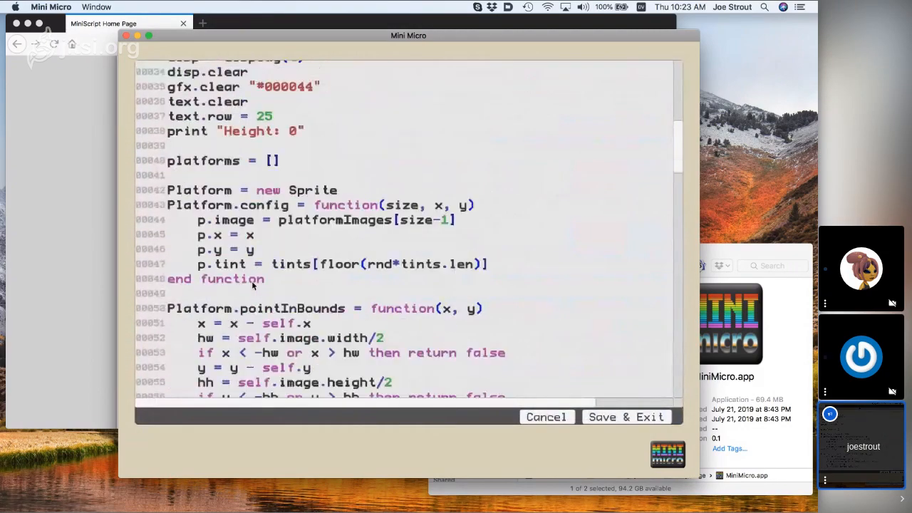
mouse_move(371, 344)
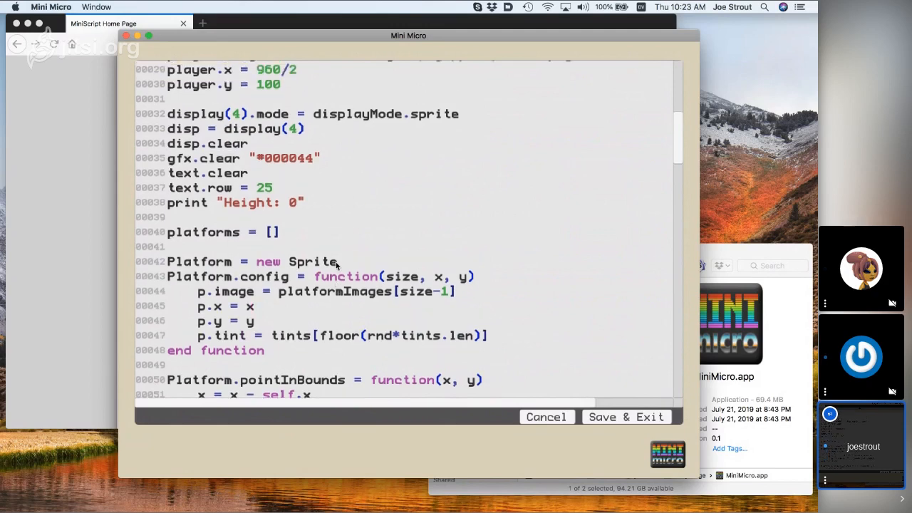
scroll(down, 3)
text(if p)
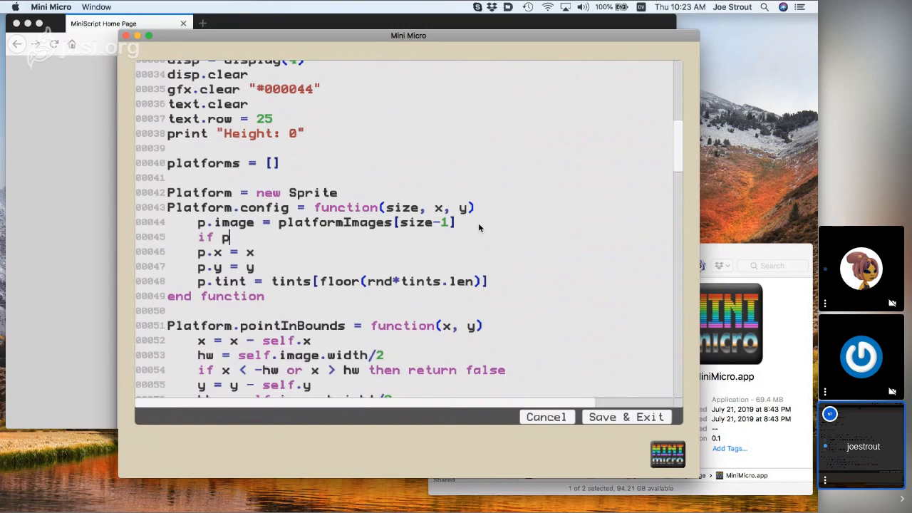
Add a 'not p.image' warning printing "Couldn't assign" + size, plus a print p.image line.
text(not p.image then print ")
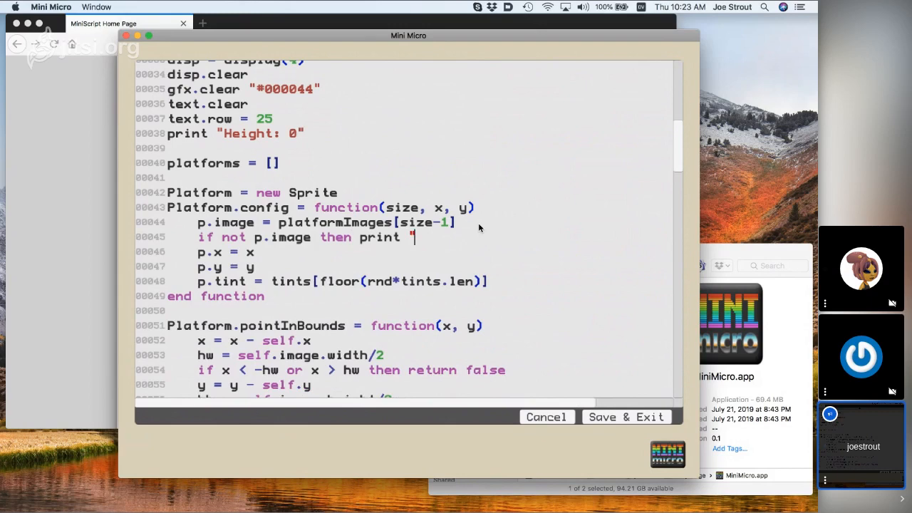
text(Couldn't assign image for size)
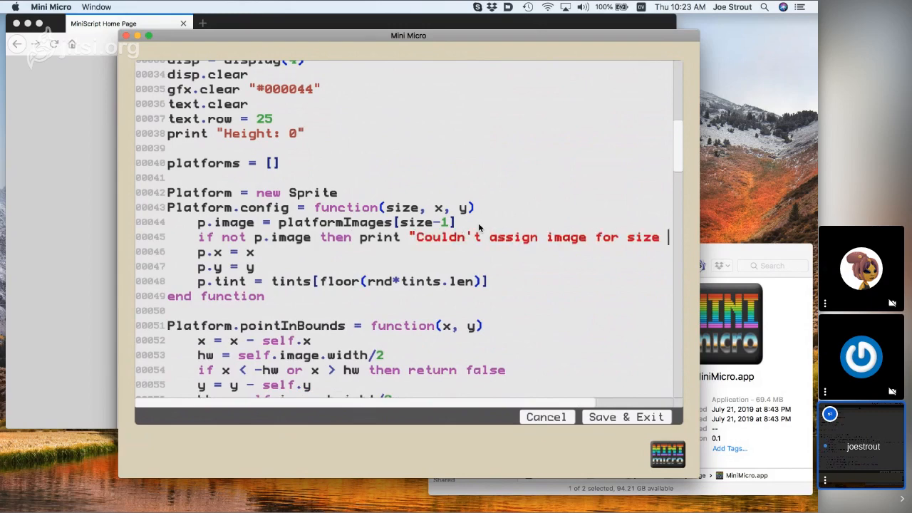
text(" + size)
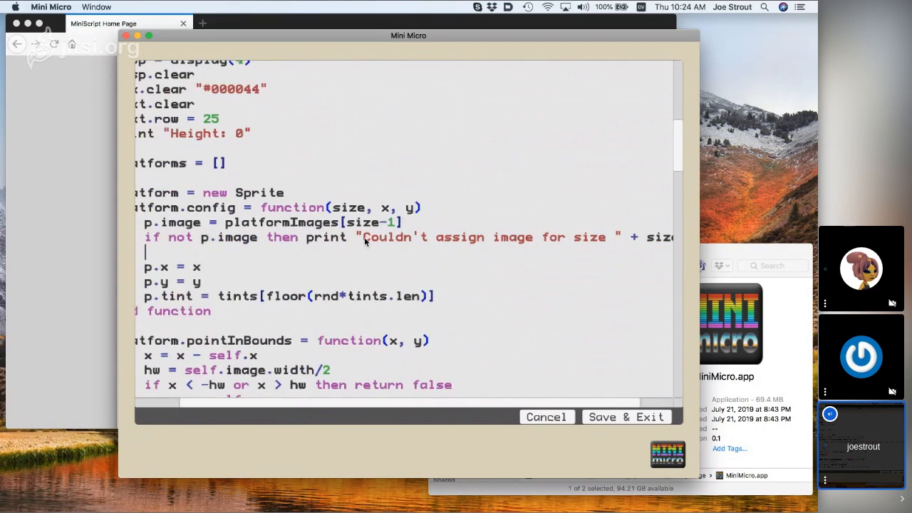
text(print p.image)
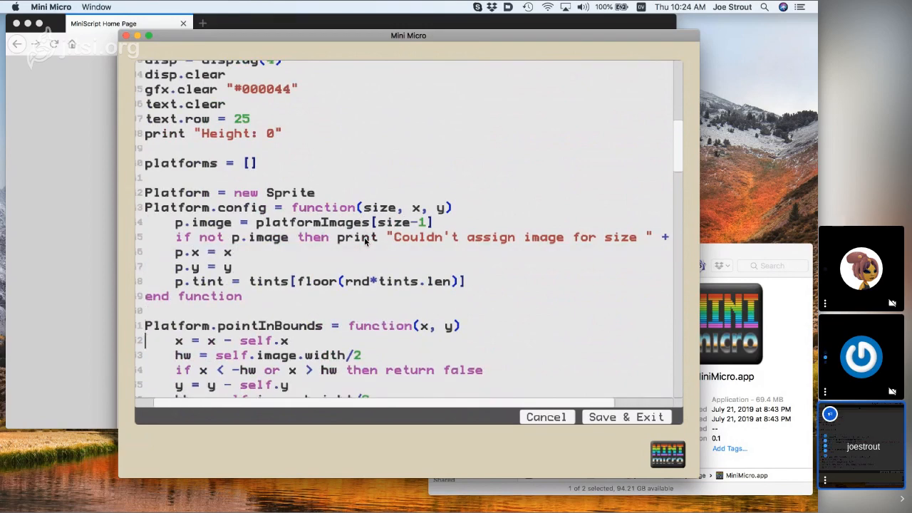
Type a partial 'if not self.image.hasIndex(' check and another p.image reference.
text(if self.i)
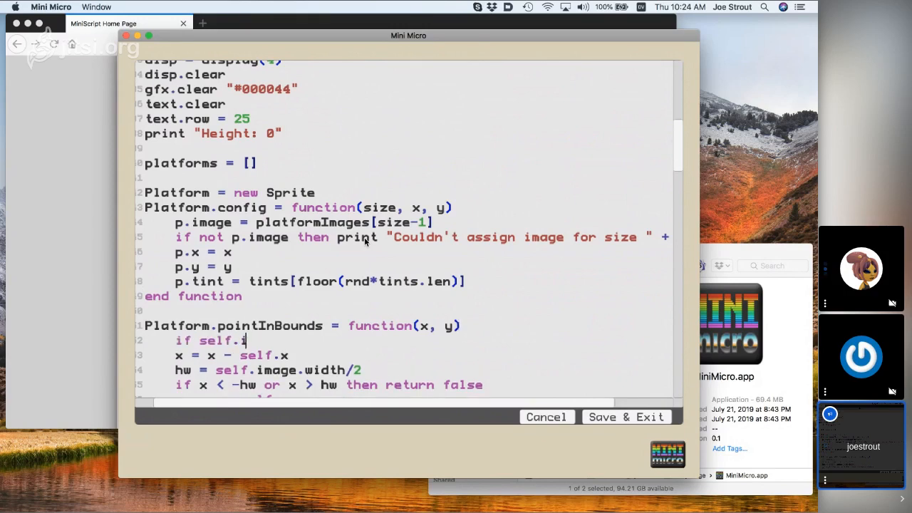
text(mage)
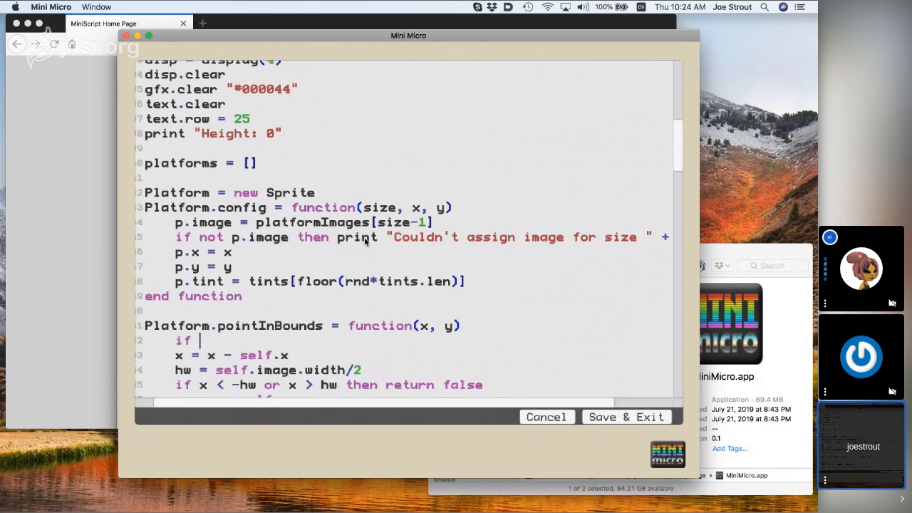
text(not self.image.)
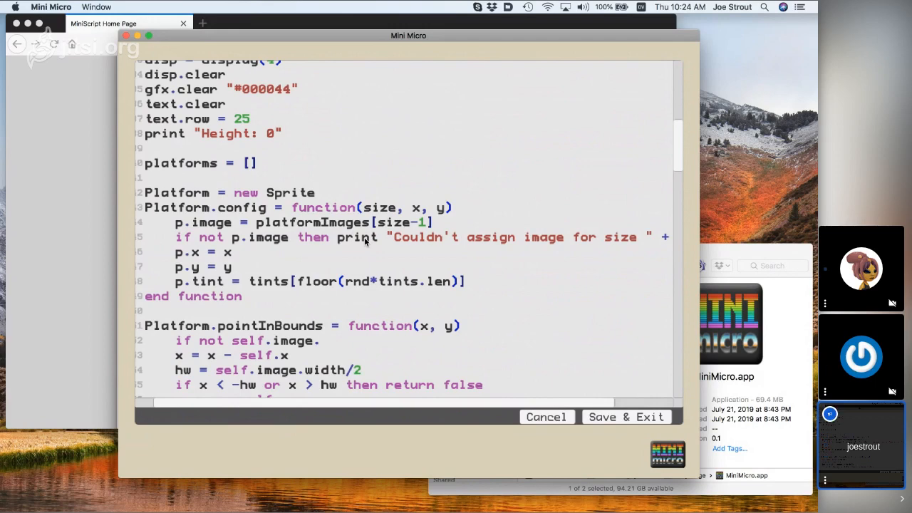
text(hasIndex(")
text(print)
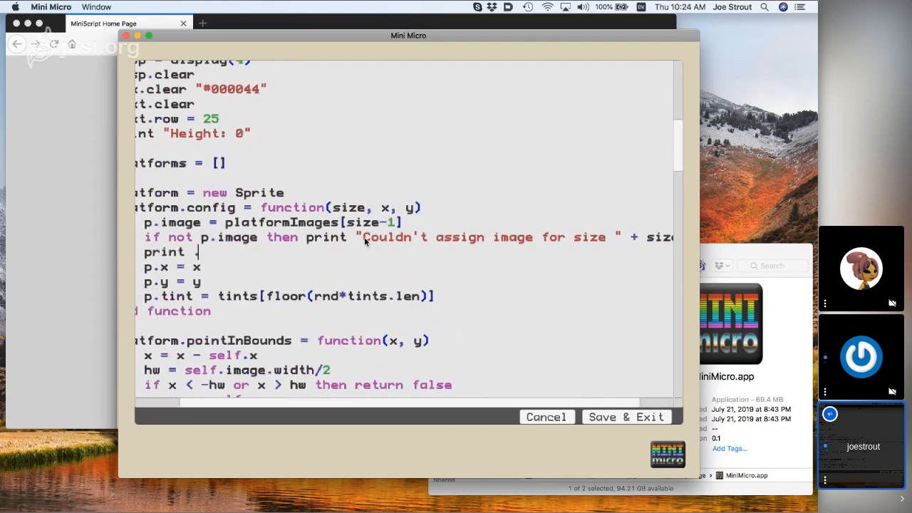
text(p.image)
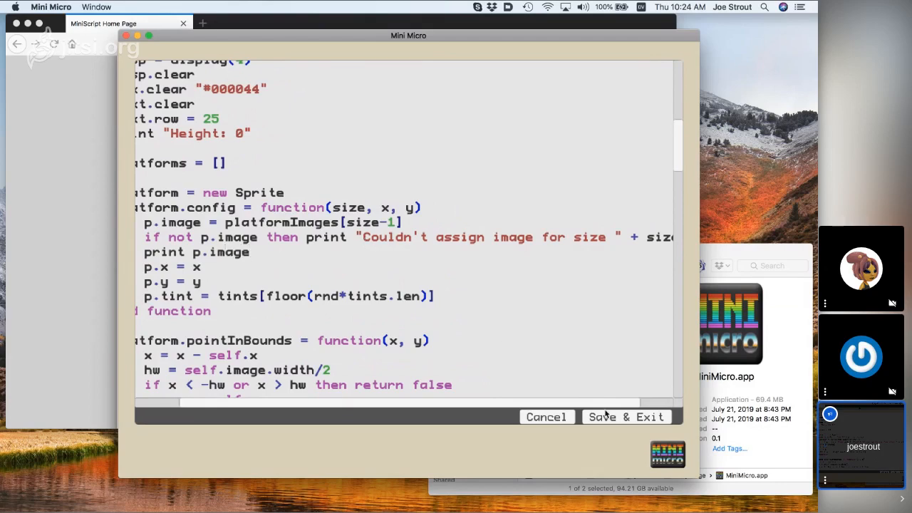
click(626, 417)
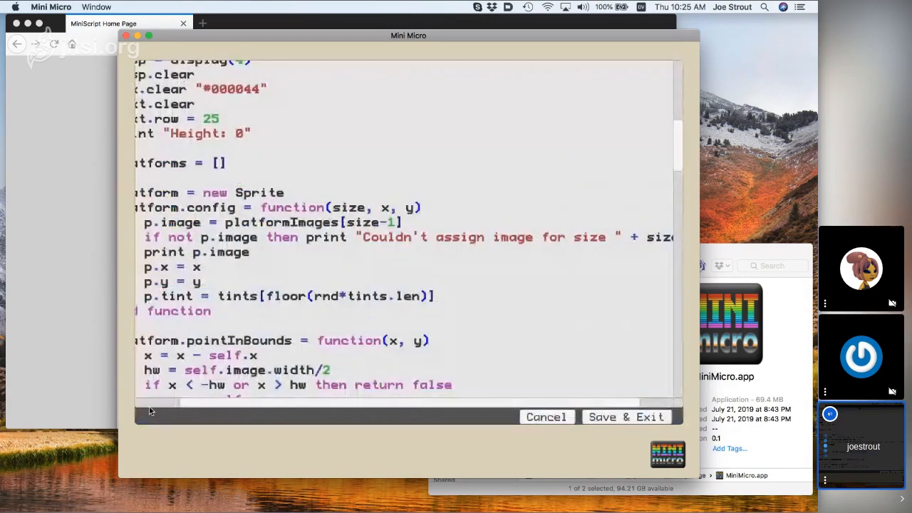
scroll(down, 3)
text(self.)
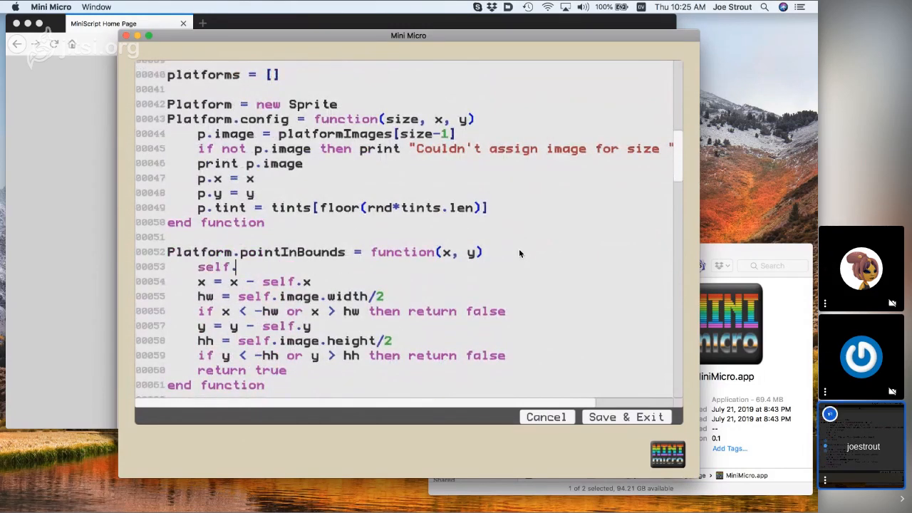
In pointInBounds, add 'if self.image == null then print "image is null"'.
key(Backspace)
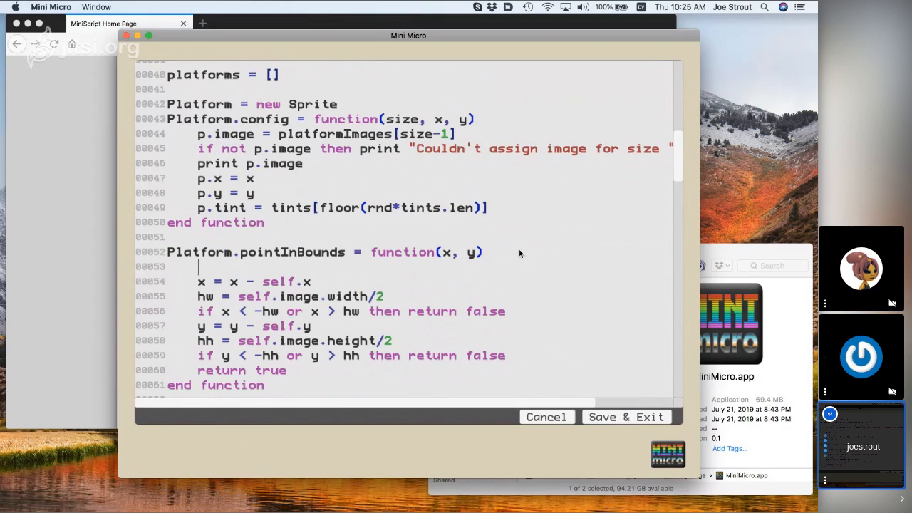
text(if self.)
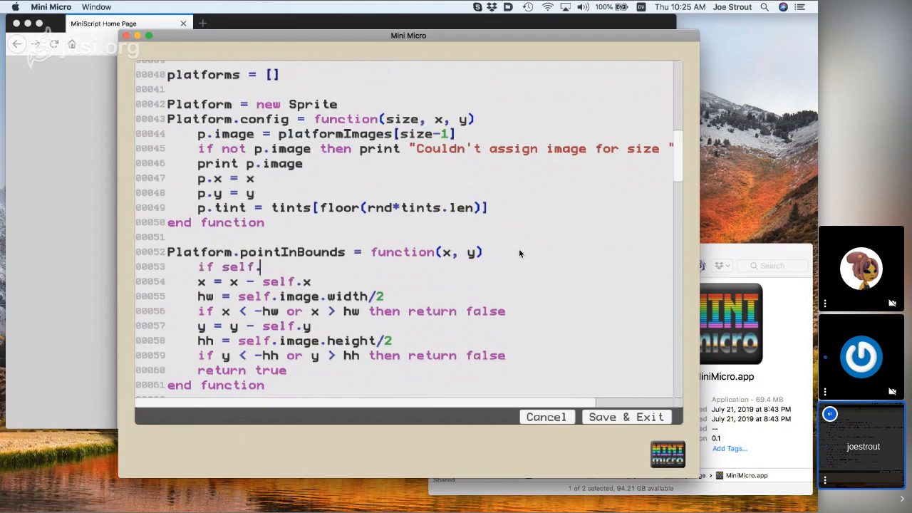
text(image)
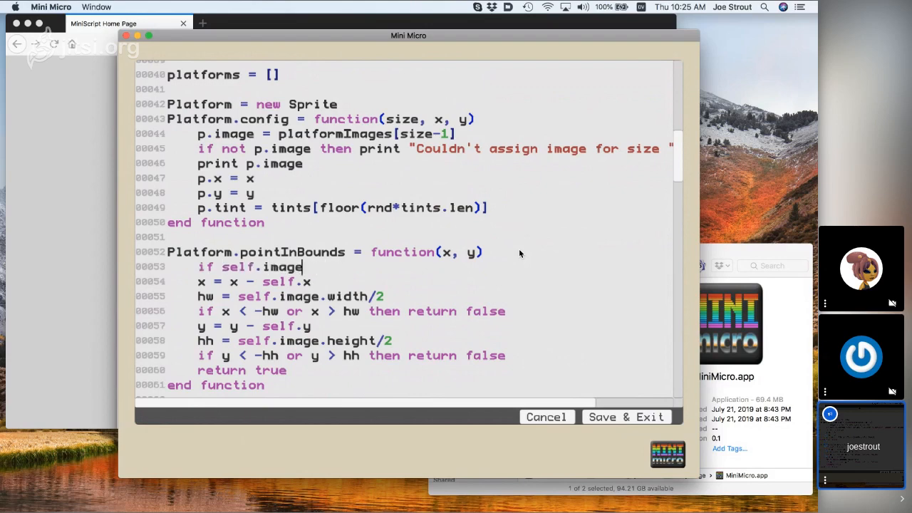
text(== null)
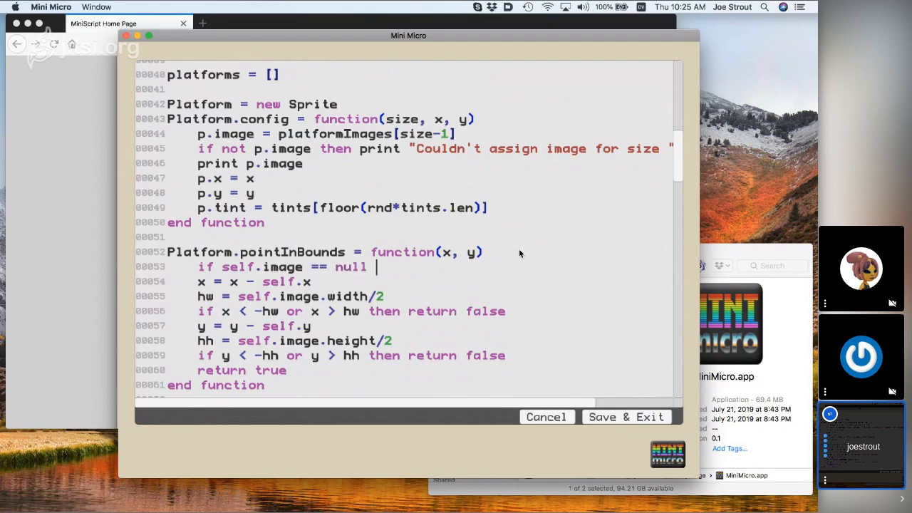
text(then print ")
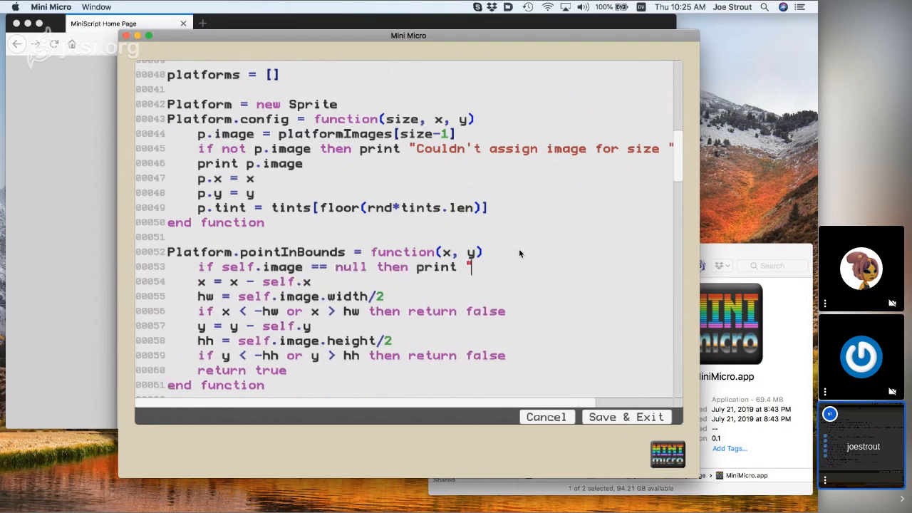
text(image is null")
text(if self)
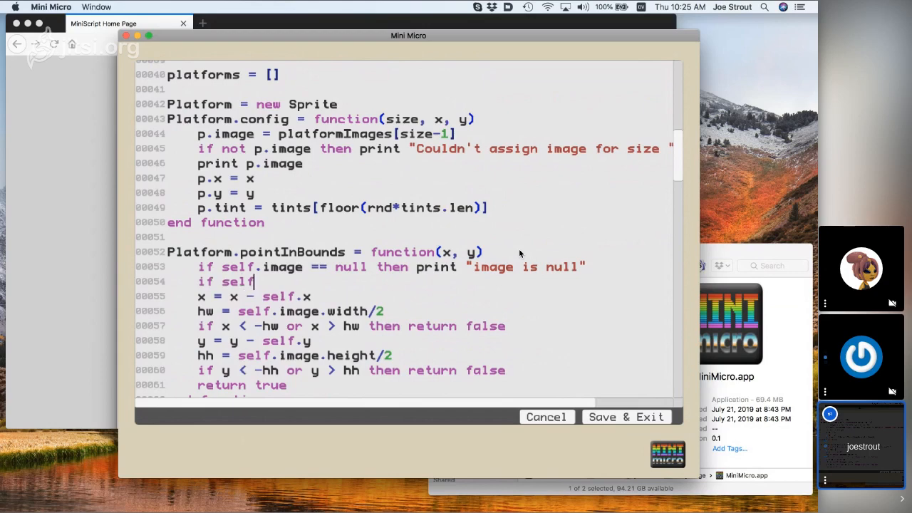
Add an 'if not self.image.hasIndex("width") then print' check in pointInBounds.
text(not self.im)
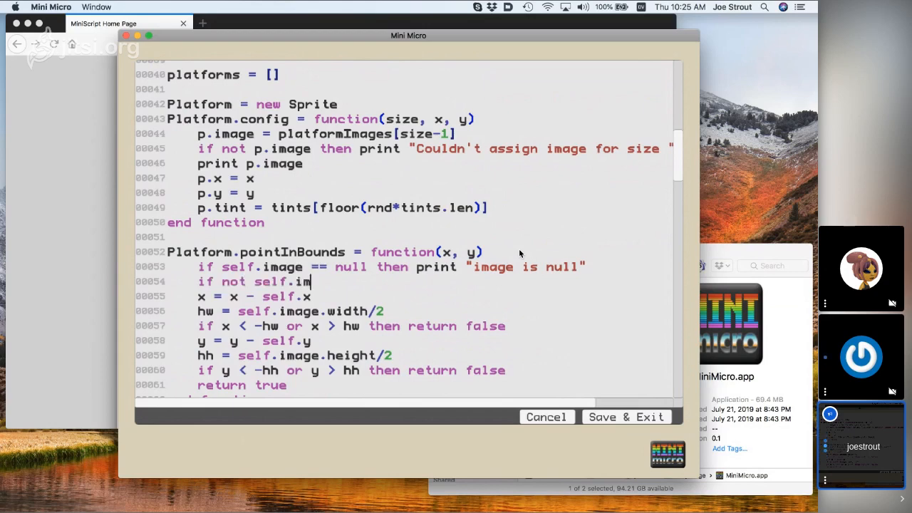
text(age.hasIndex("w)
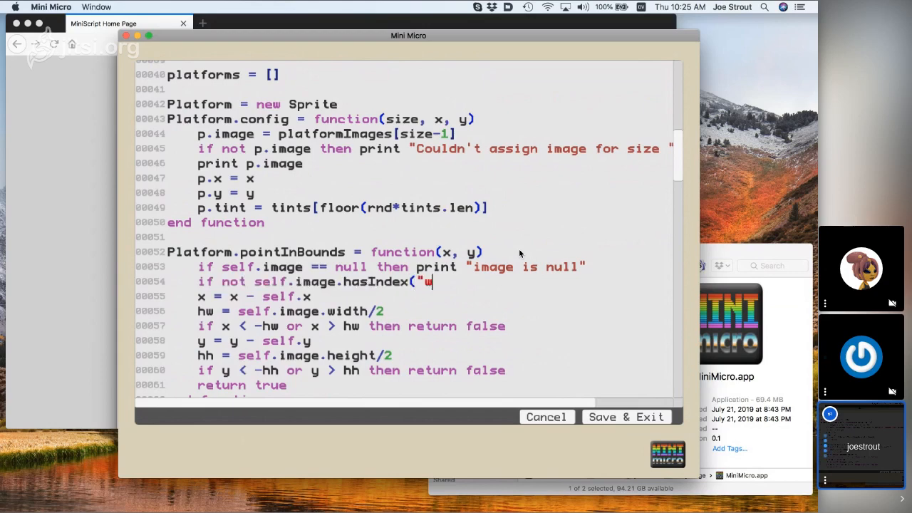
text(idth") then print "no width)
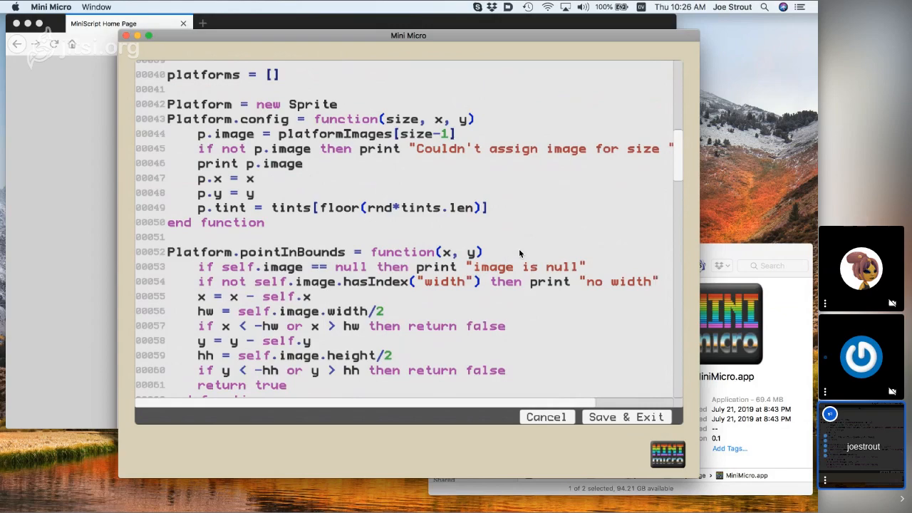
click(626, 417)
text( "size " + size + ": " +)
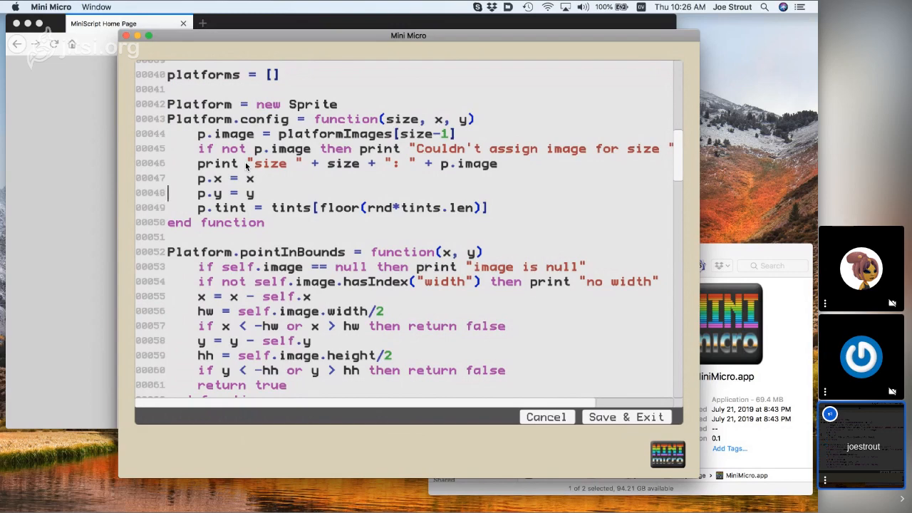
mouse_move(471, 235)
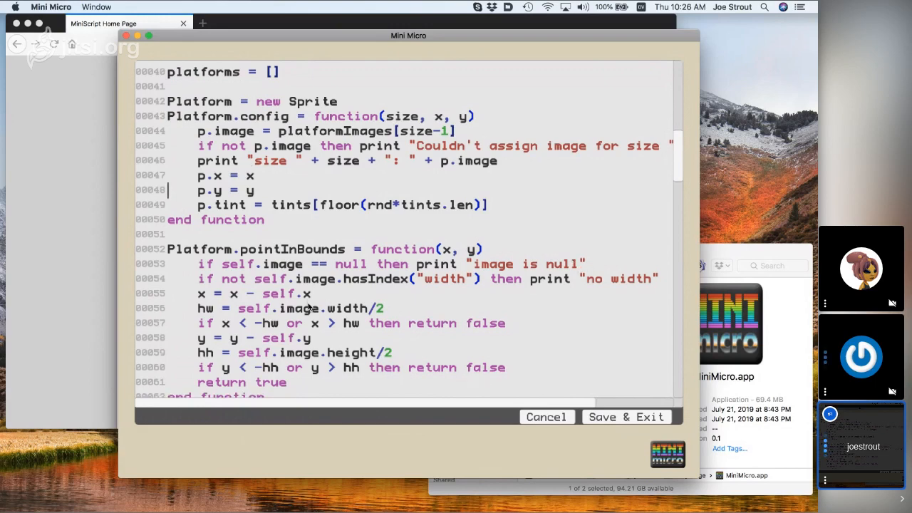
In addPlatform, add 'if p.image == null then print "null image in addPlatform"'.
scroll(down, 3)
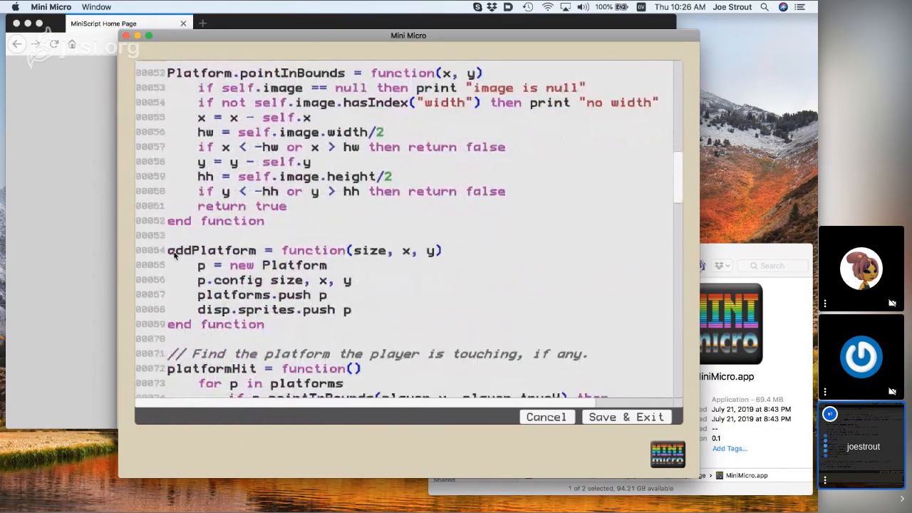
mouse_move(318, 273)
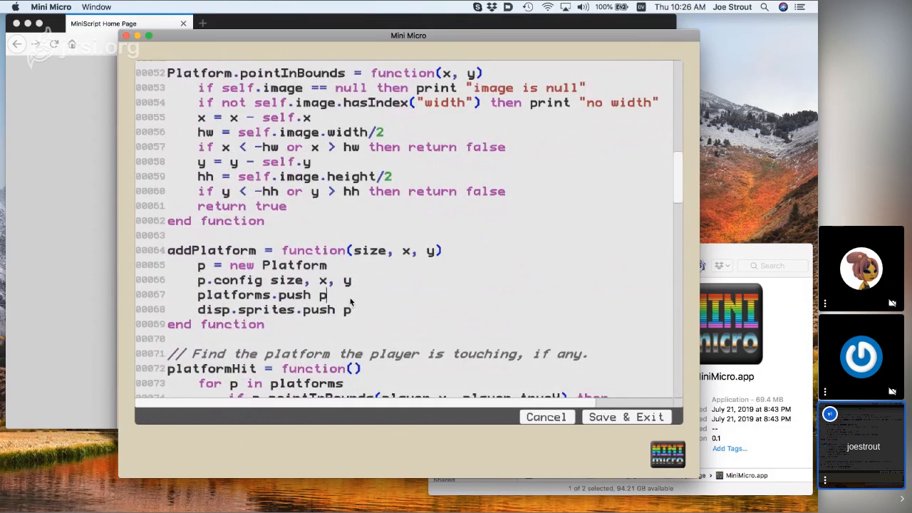
text(i)
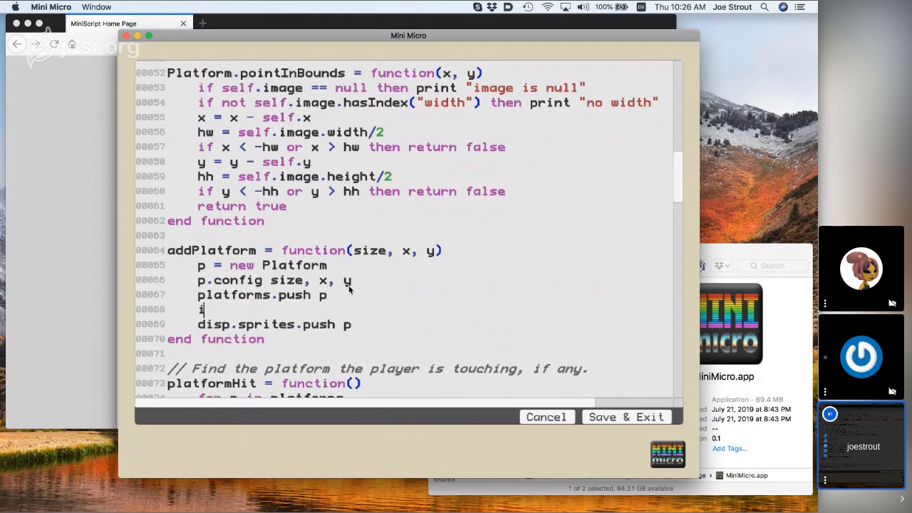
text(if p.)
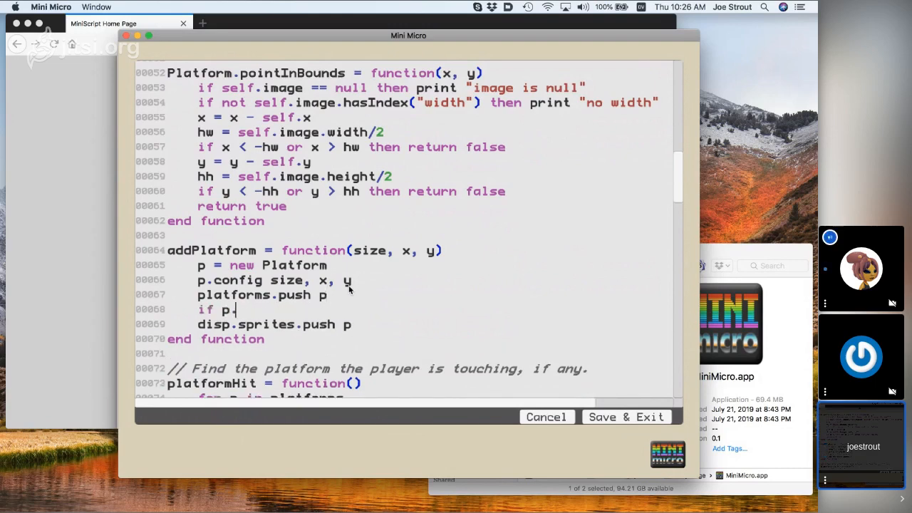
text(.image == null then print "null image i)
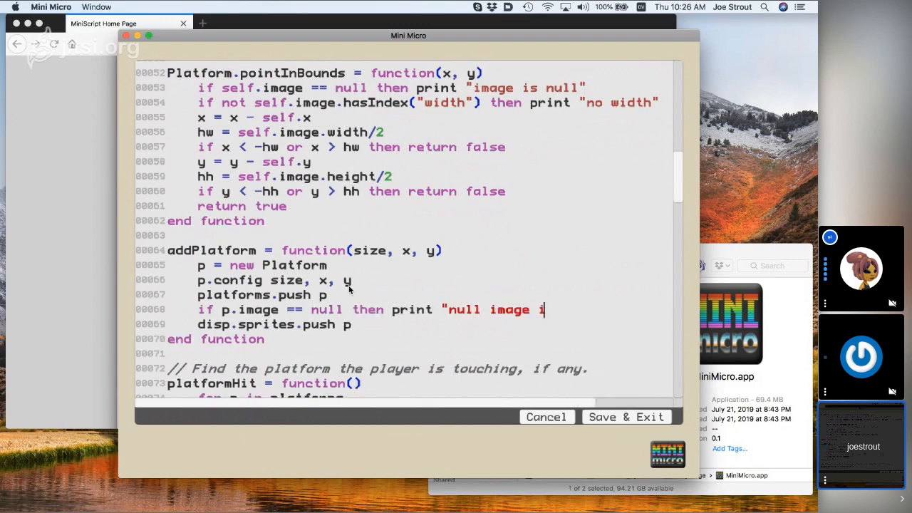
text(n addPlatform")
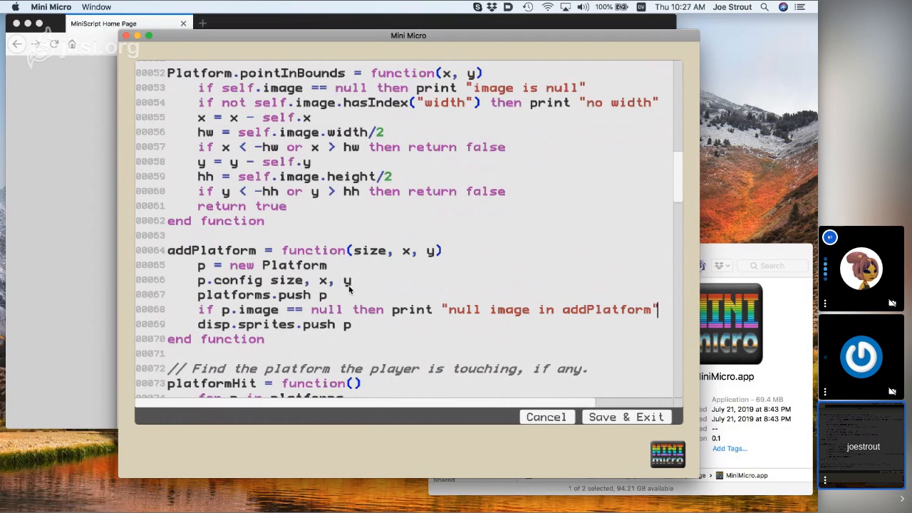
mouse_move(354, 290)
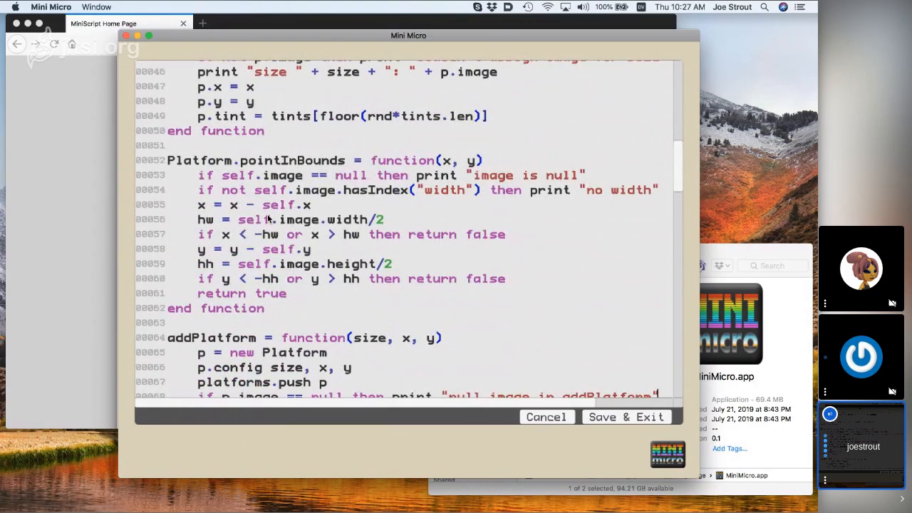
mouse_move(324, 224)
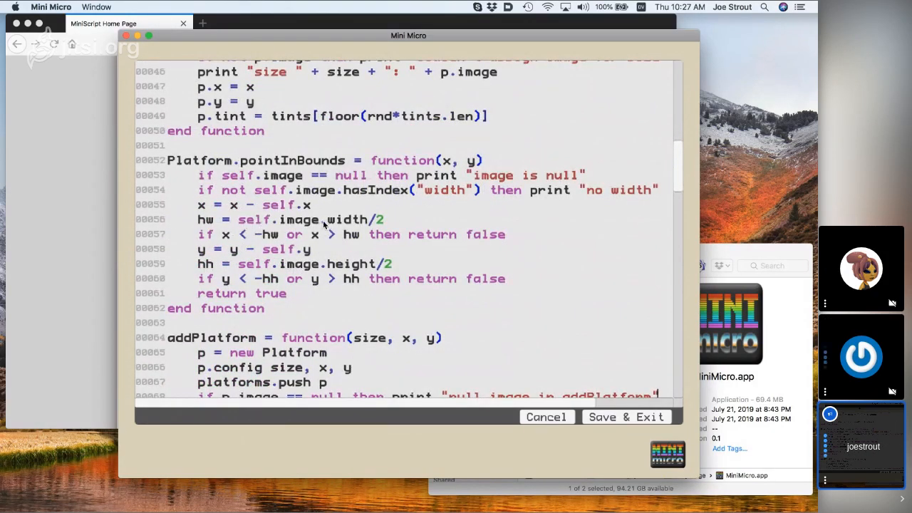
mouse_move(381, 203)
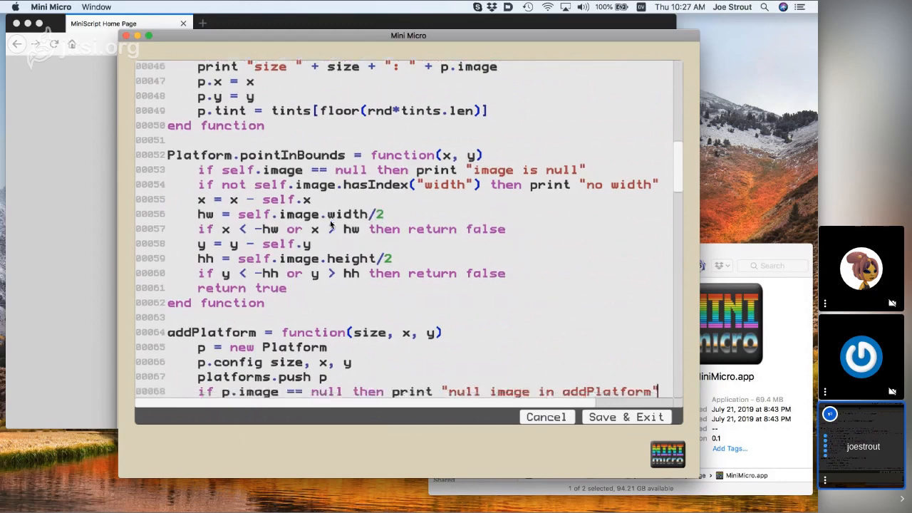
scroll(down, 3)
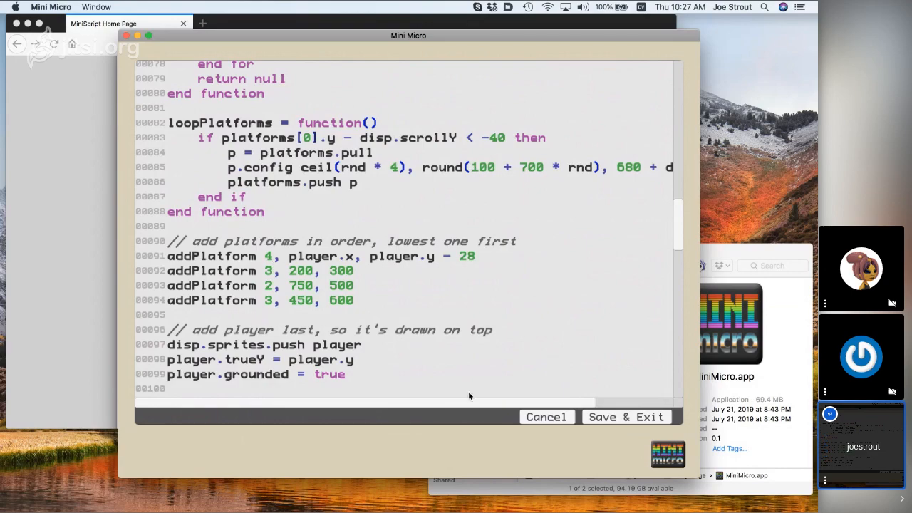
Save and run the game to see "null image in addPlatform" warnings, then reopen the code at addPlatform.
click(625, 416)
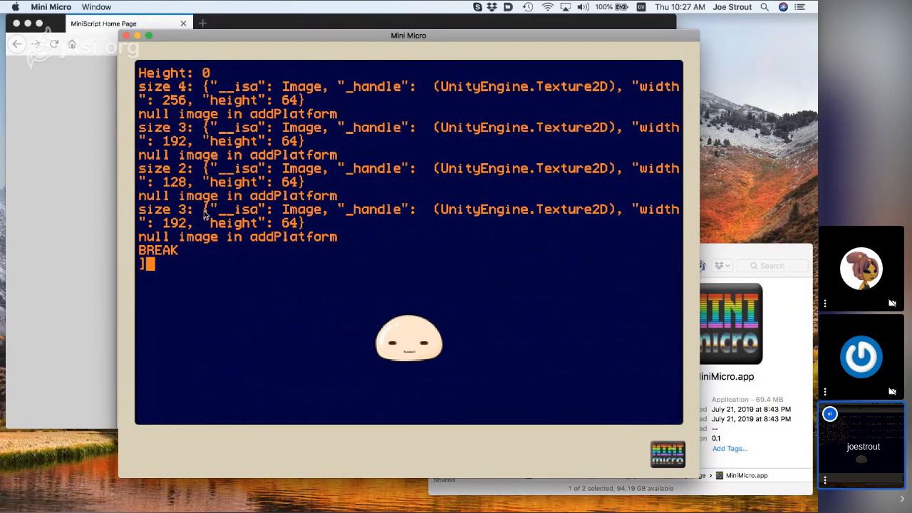
text(edit)
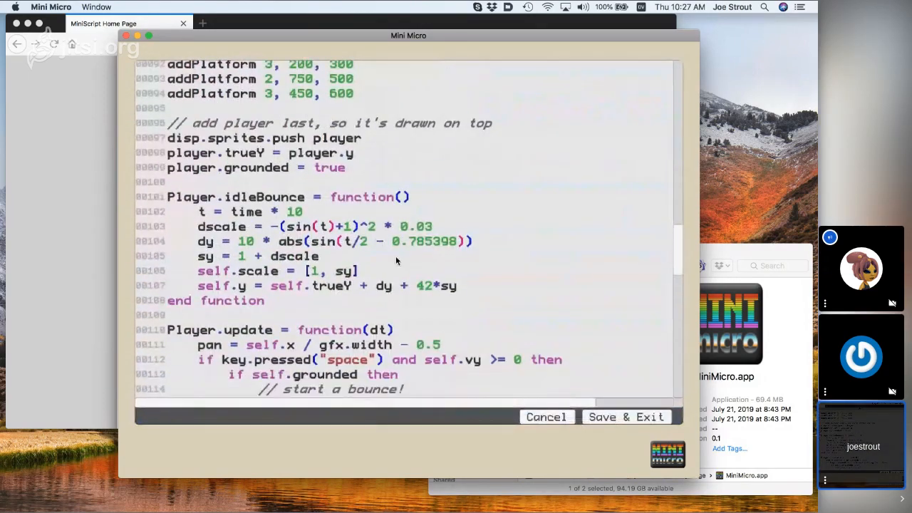
scroll(down, 3)
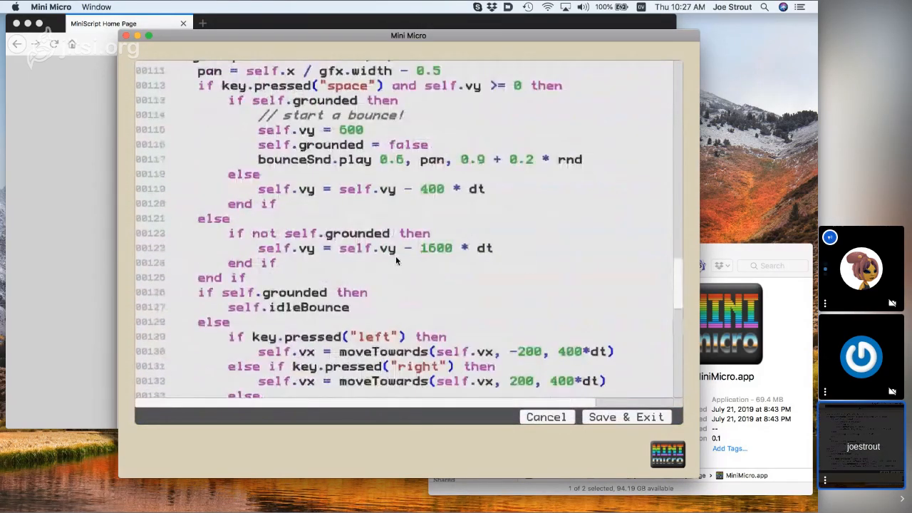
scroll(down, 3)
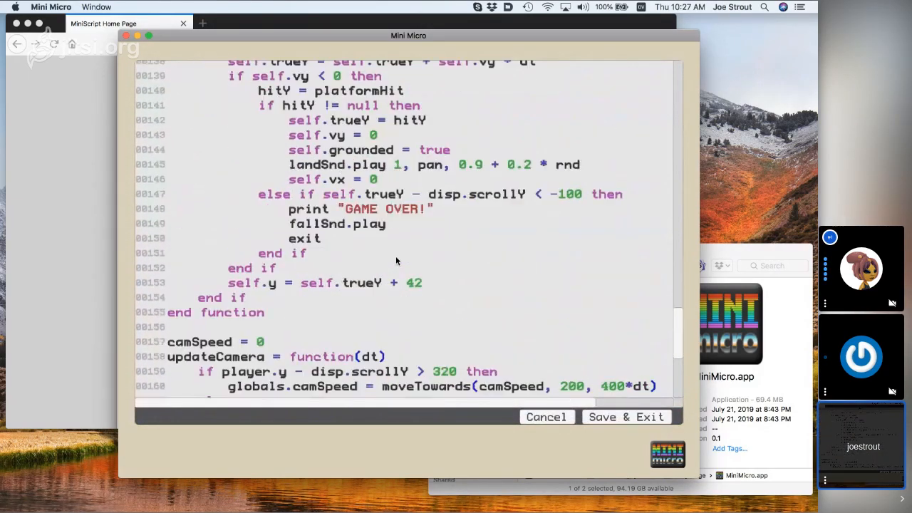
scroll(down, 3)
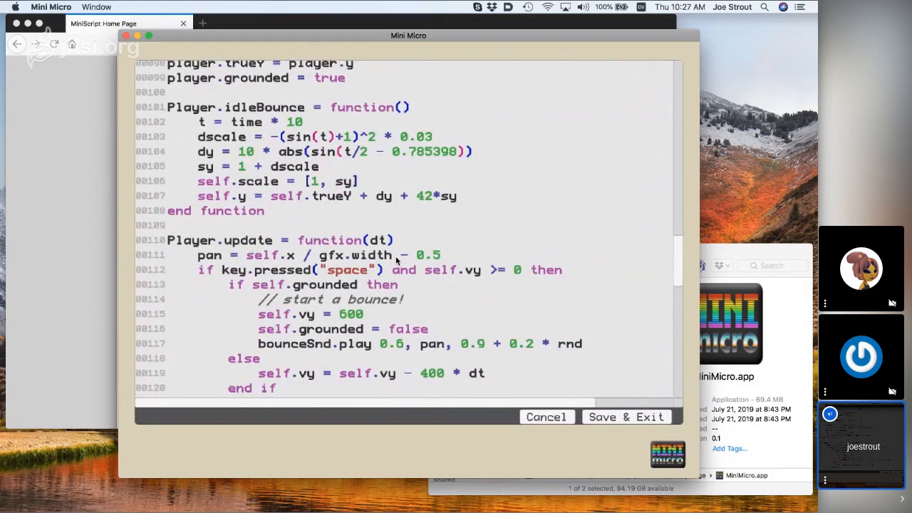
scroll(down, 3)
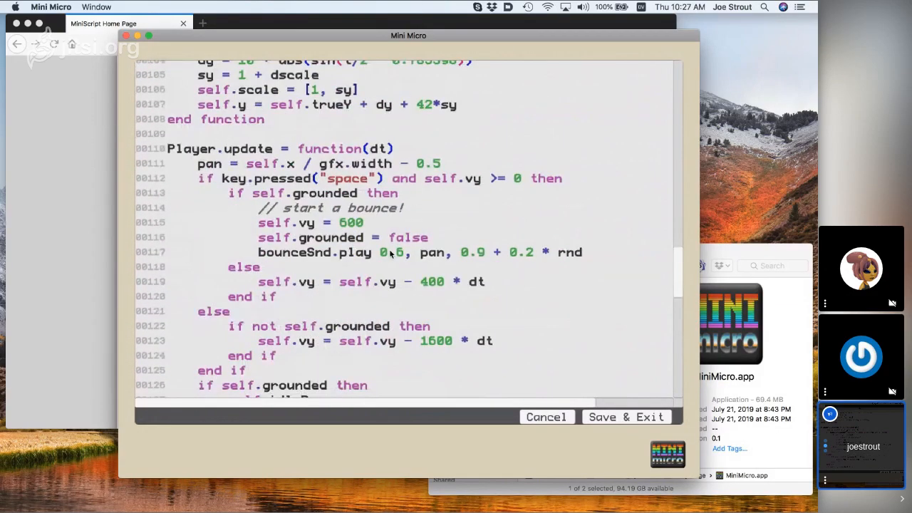
scroll(down, 3)
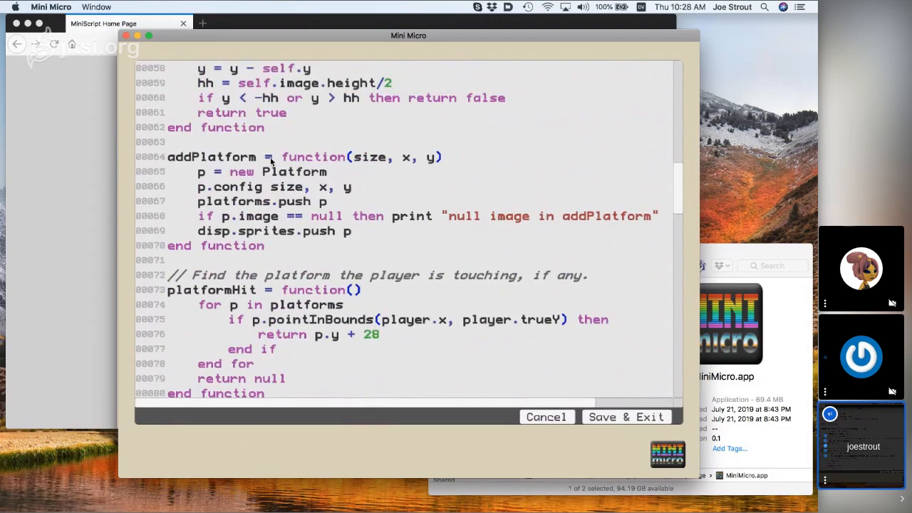
Change Platform.config's image, x, y and tint assignments from p. to self.
scroll(up, 3)
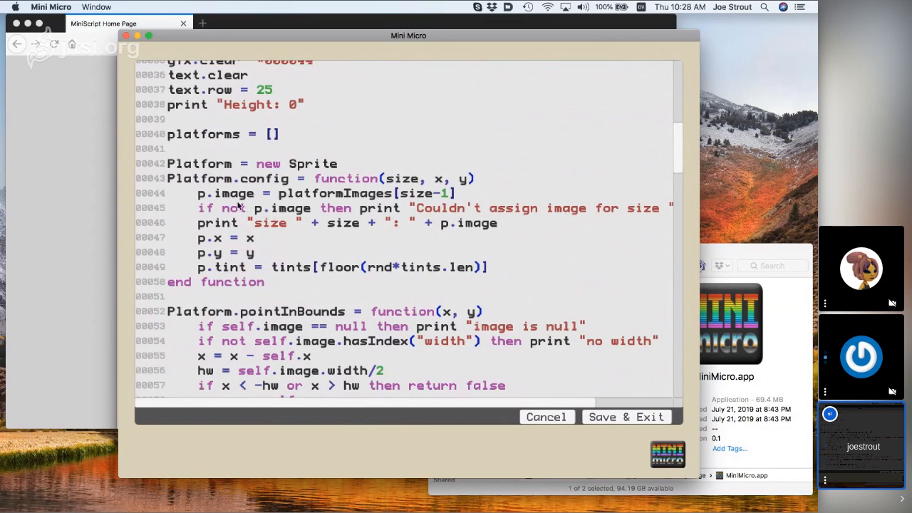
click(207, 193)
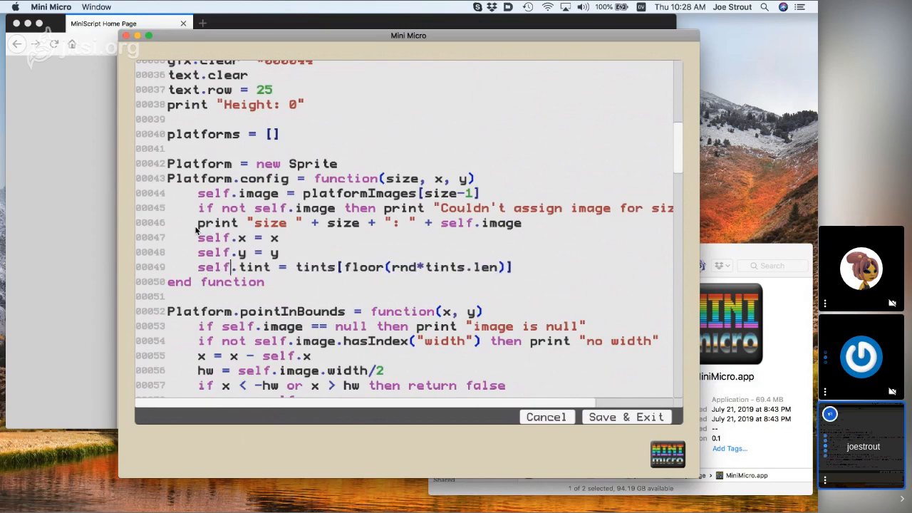
scroll(down, 3)
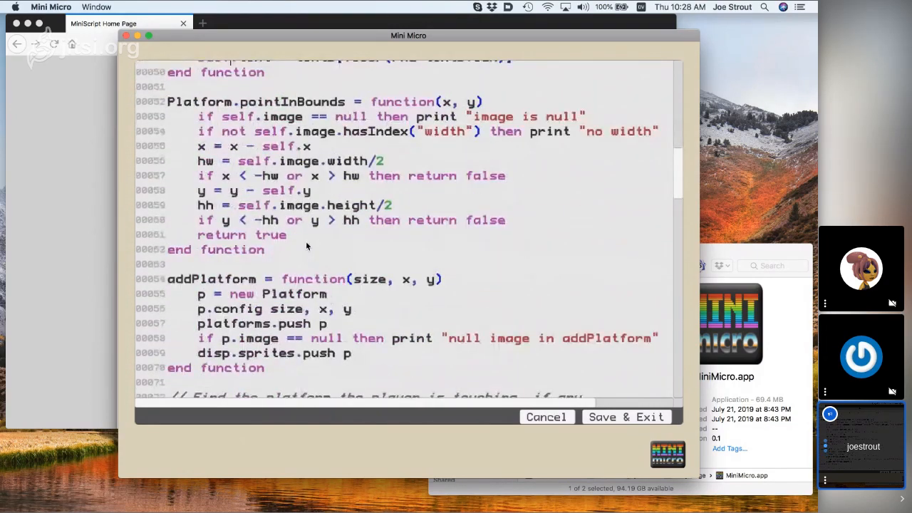
scroll(down, 3)
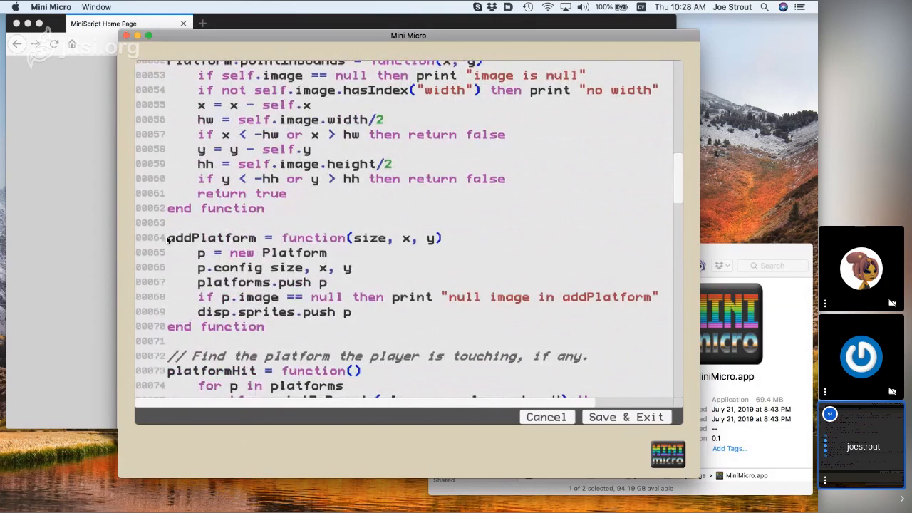
mouse_move(206, 297)
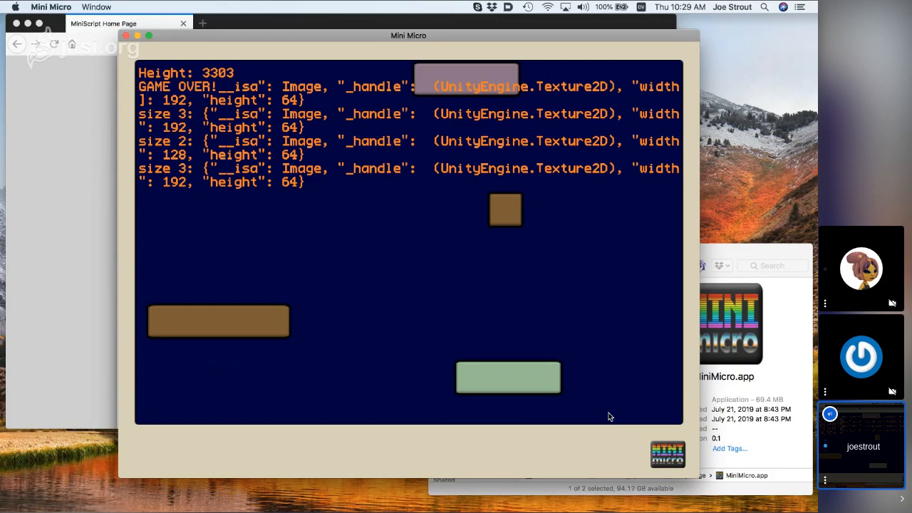
Discard the half-typed command and save mochiBounce to /sys/demo and /usr/mochiBounce.
text(plat)
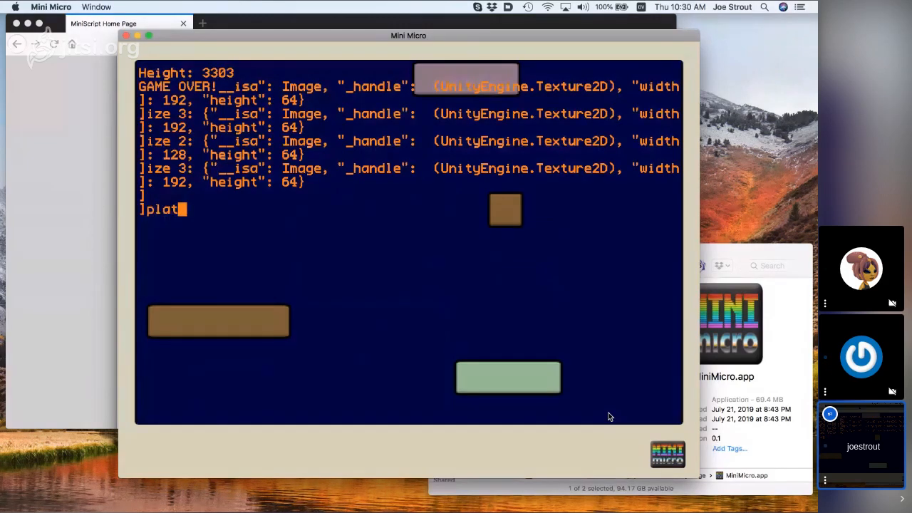
text(fo)
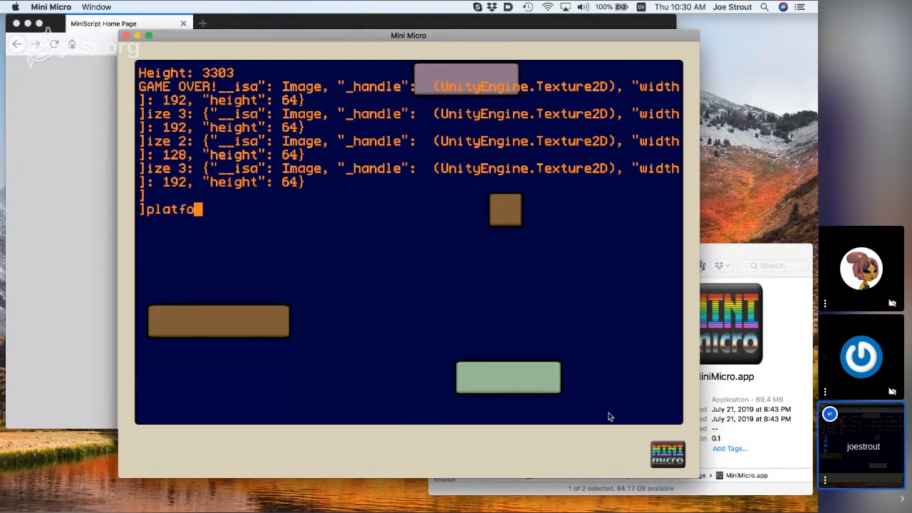
key(backspace)
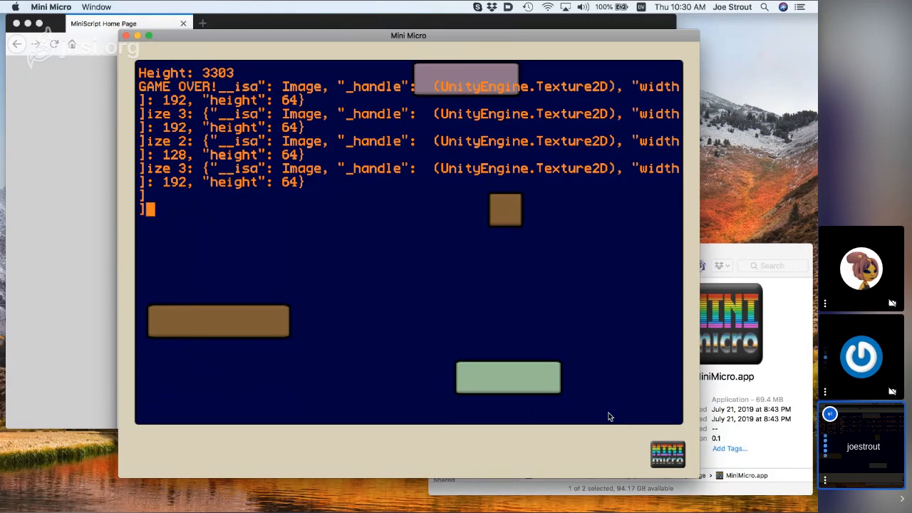
text(save)
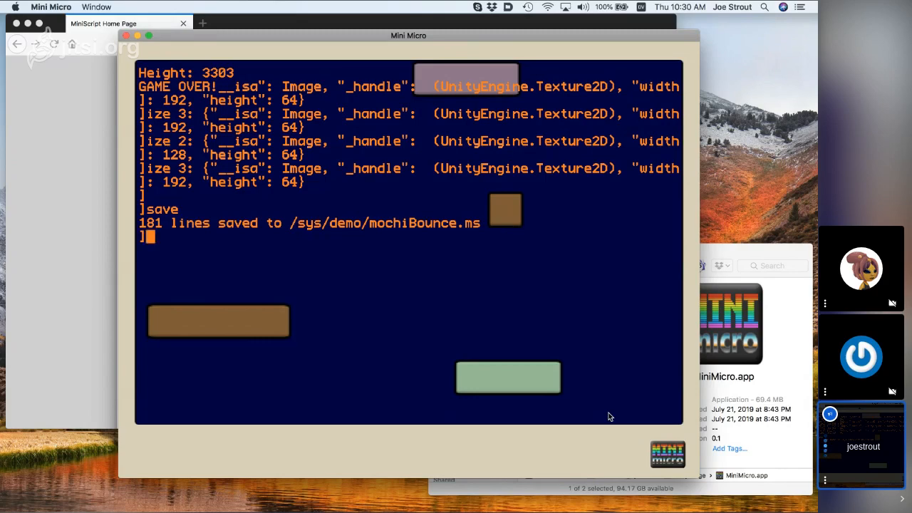
text(save "/usr/mochiBounce)
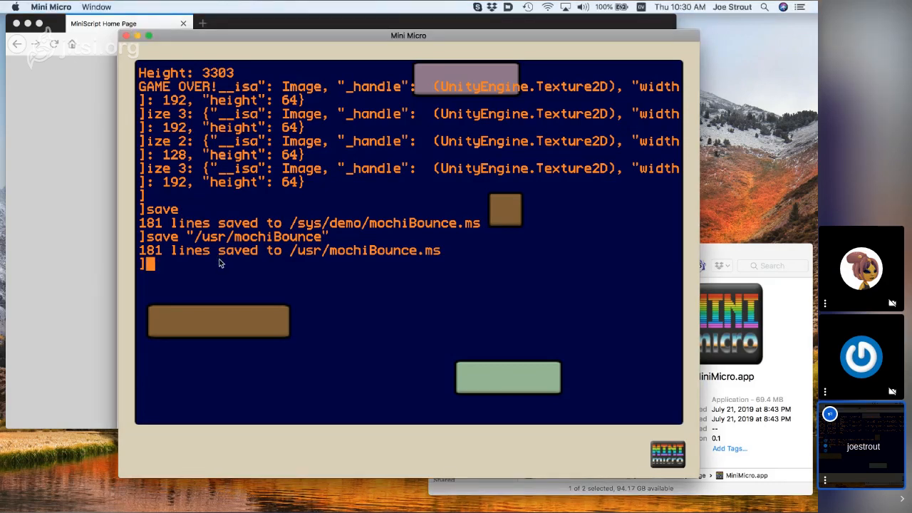
text(version)
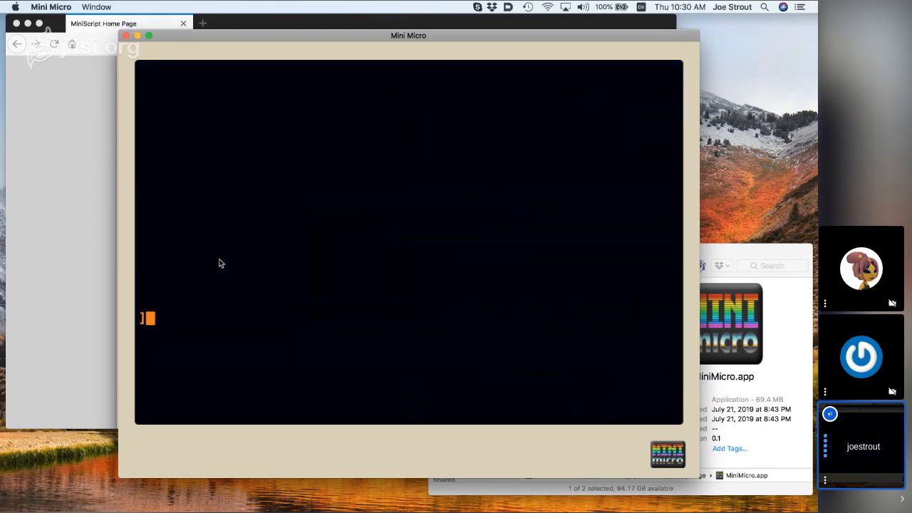
Change to /sys/demo, load wumpusTrap, and run the hex-trapping game.
text(dir)
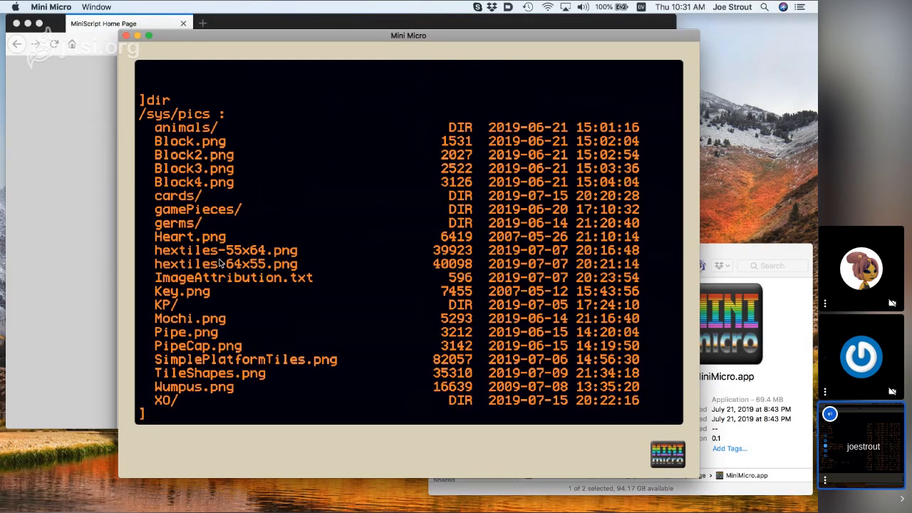
text(cd "../demo)
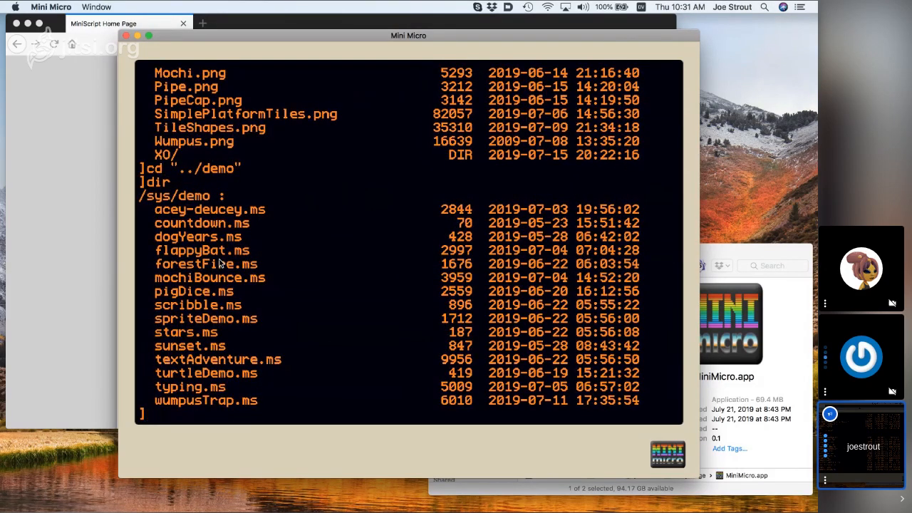
text(load "wumpusTrap")
text(run)
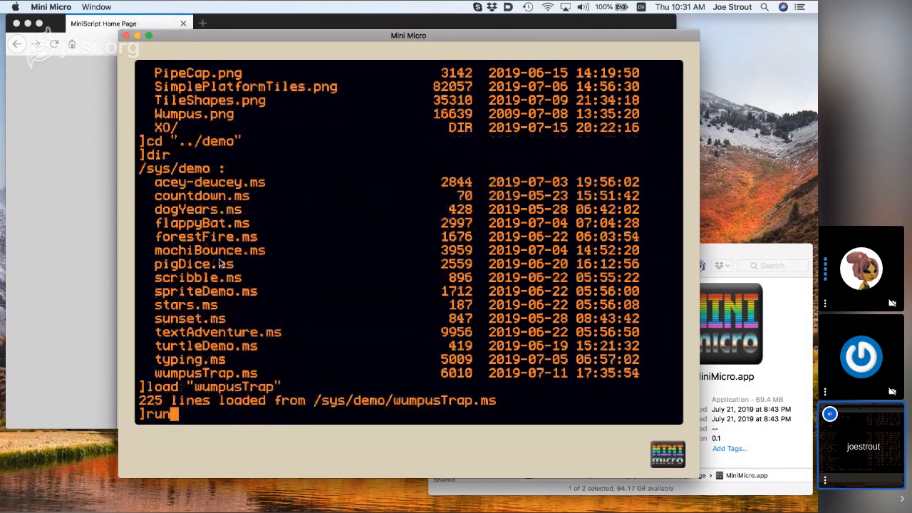
key(enter)
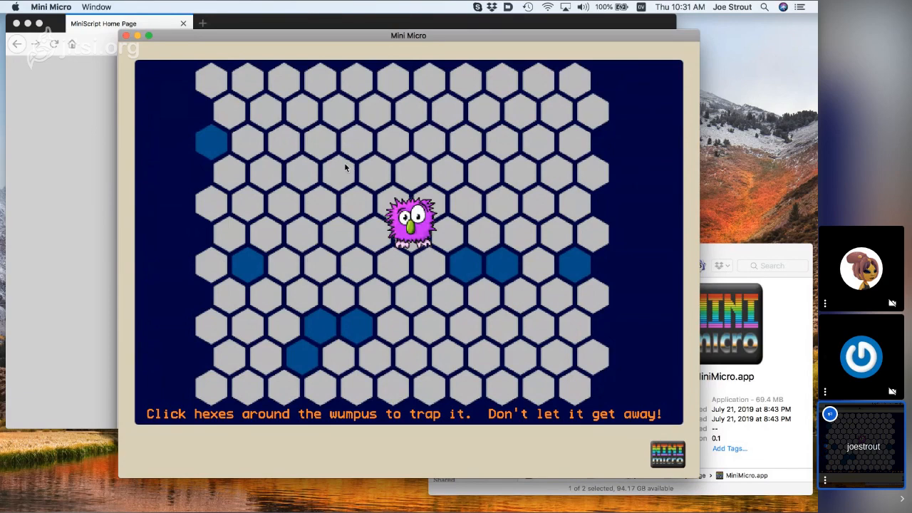
click(284, 141)
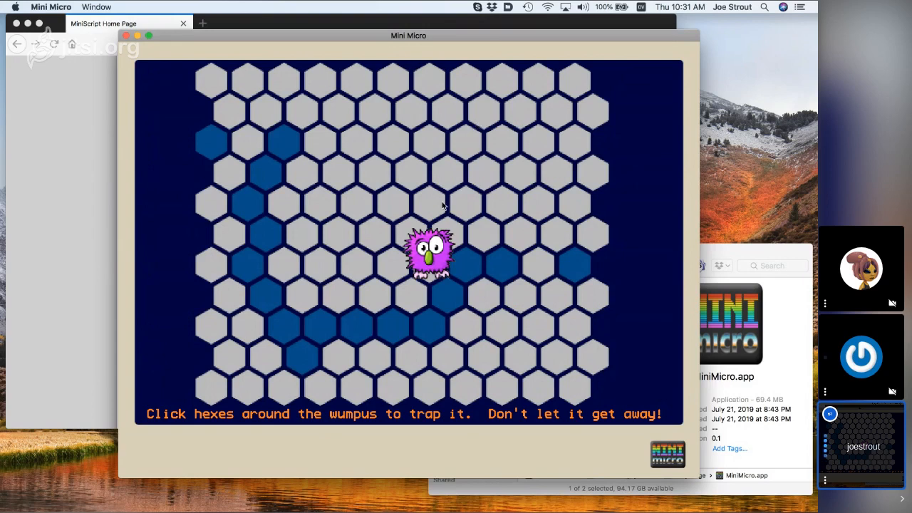
click(485, 112)
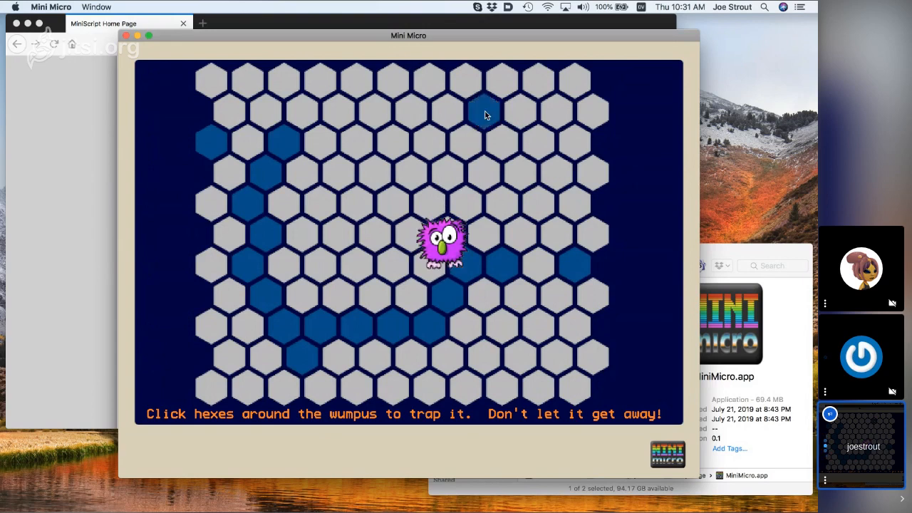
click(485, 113)
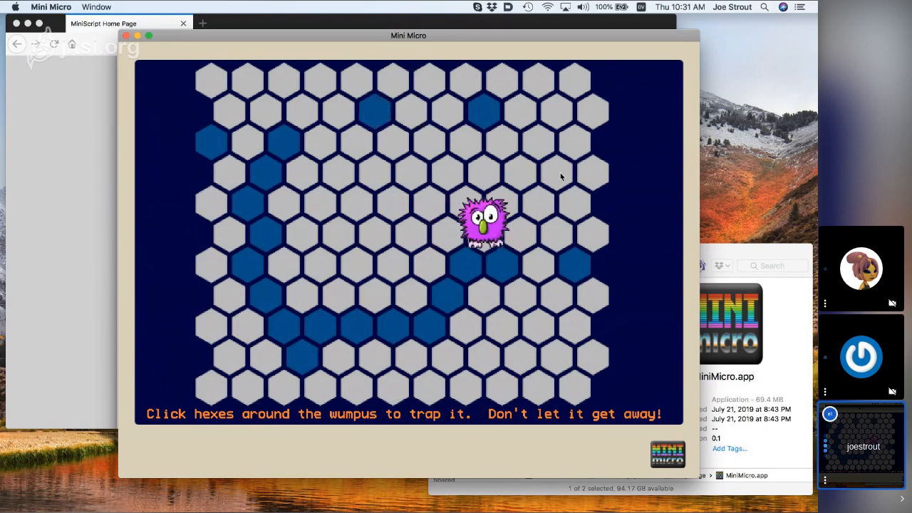
click(559, 171)
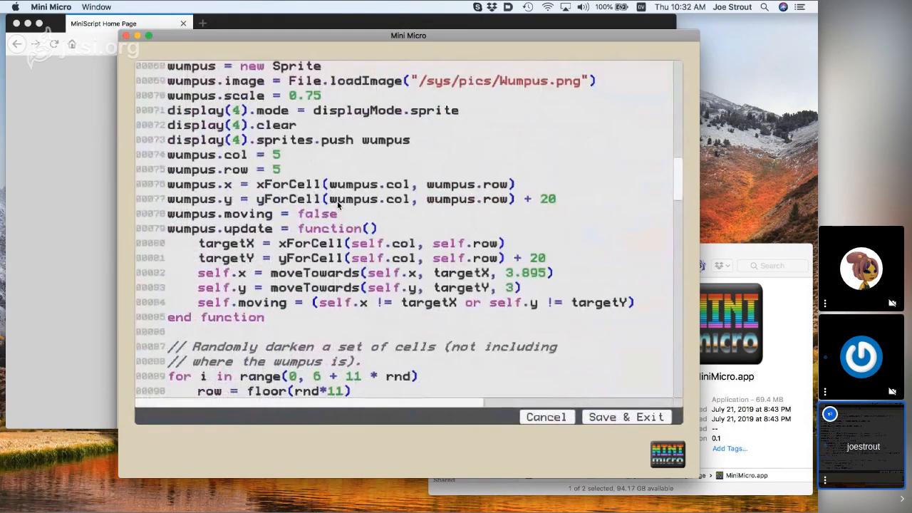
Scroll to updateDistMap, uncomment gfx.clear, gfx.color and gfx.fillEllipse, and Save & Exit.
scroll(down, 3)
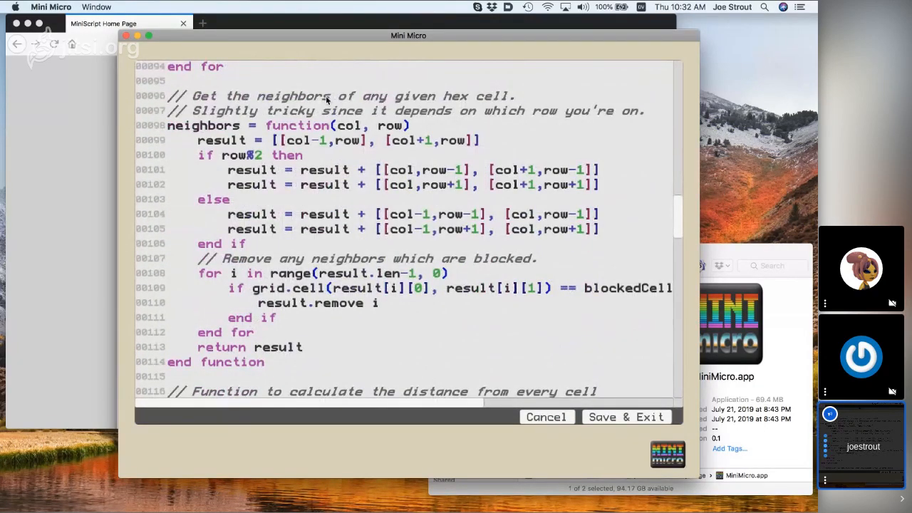
mouse_move(360, 131)
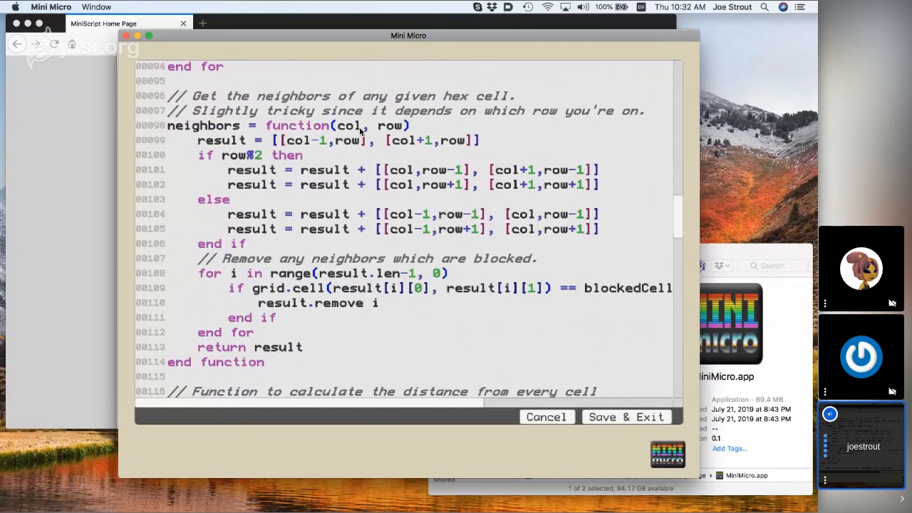
mouse_move(243, 197)
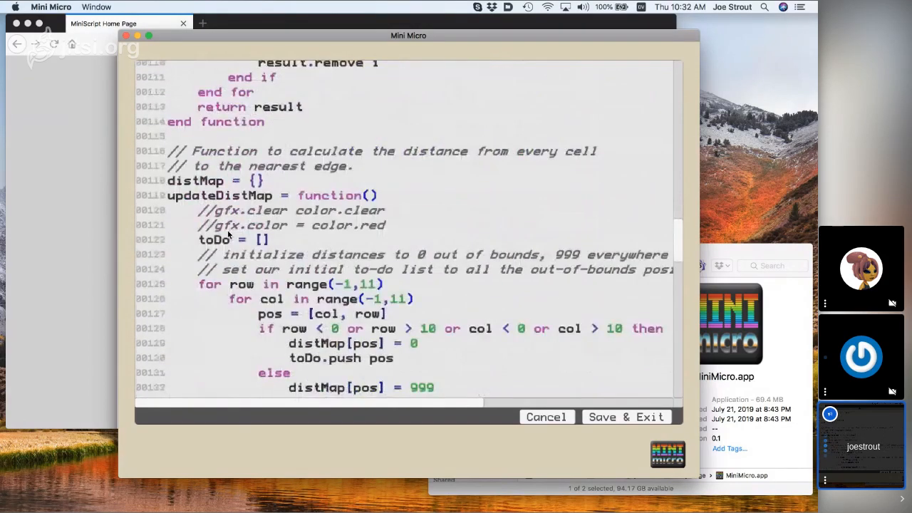
scroll(down, 3)
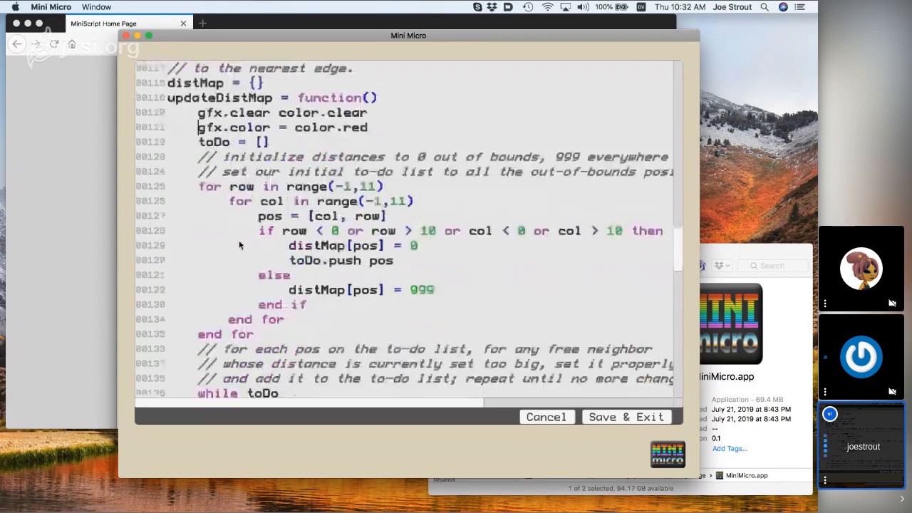
scroll(down, 3)
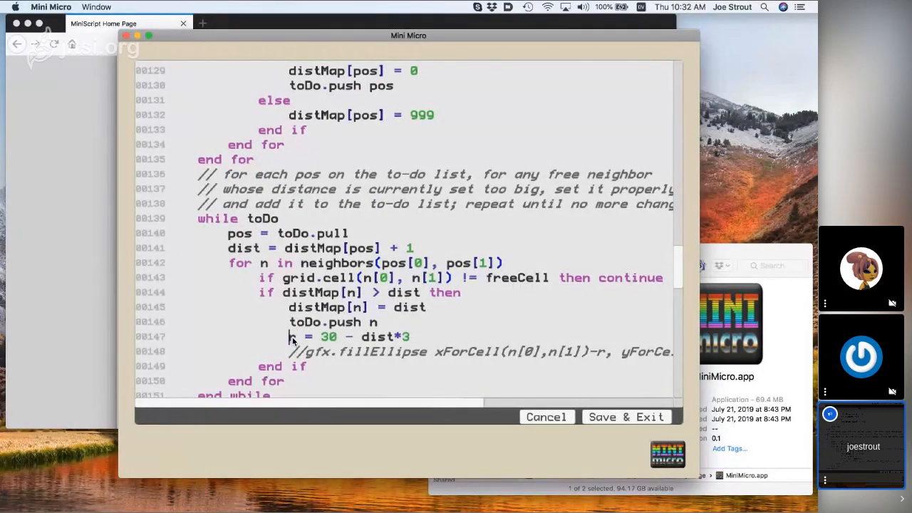
scroll(down, 3)
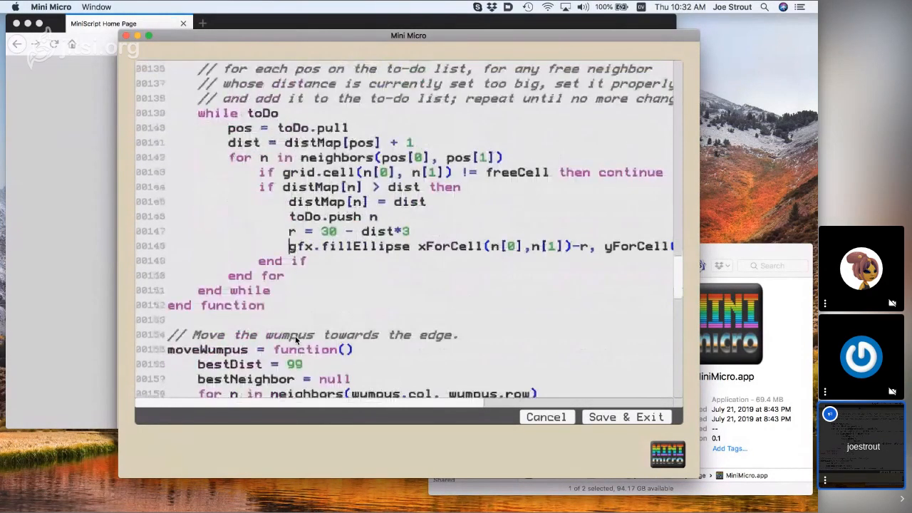
click(626, 416)
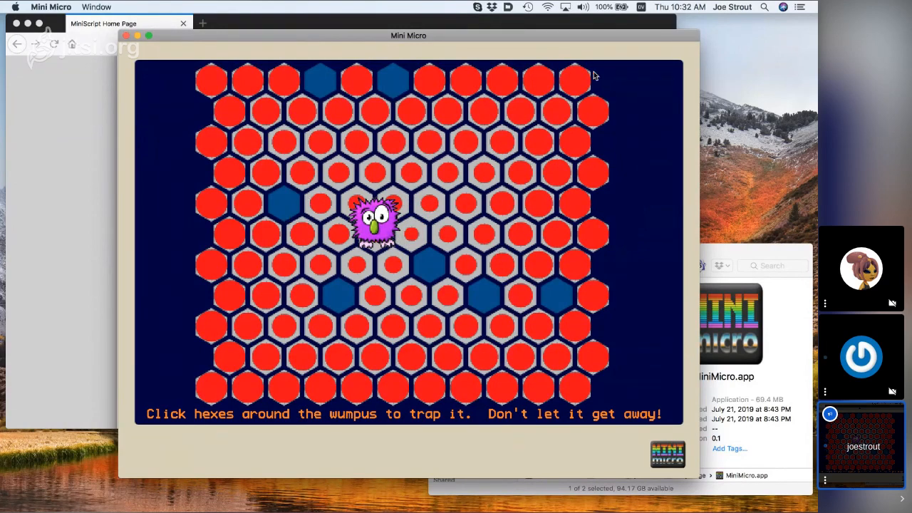
mouse_move(609, 115)
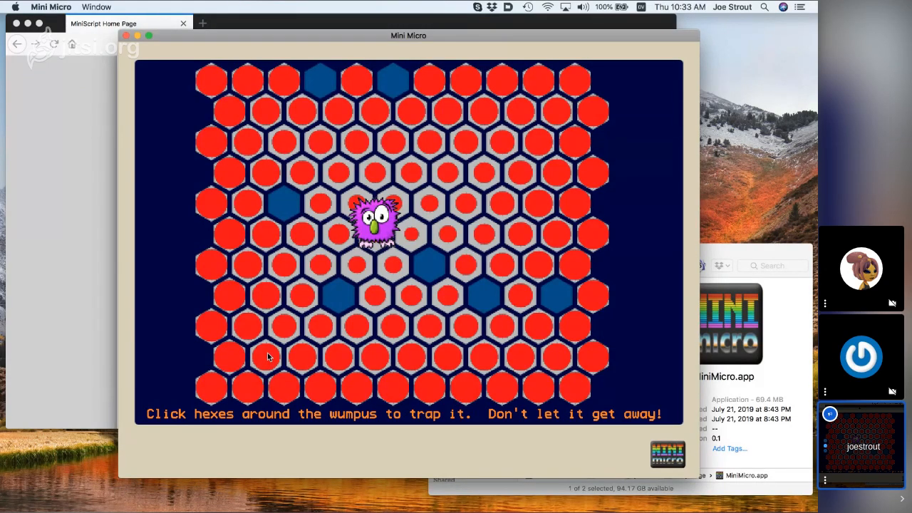
mouse_move(277, 371)
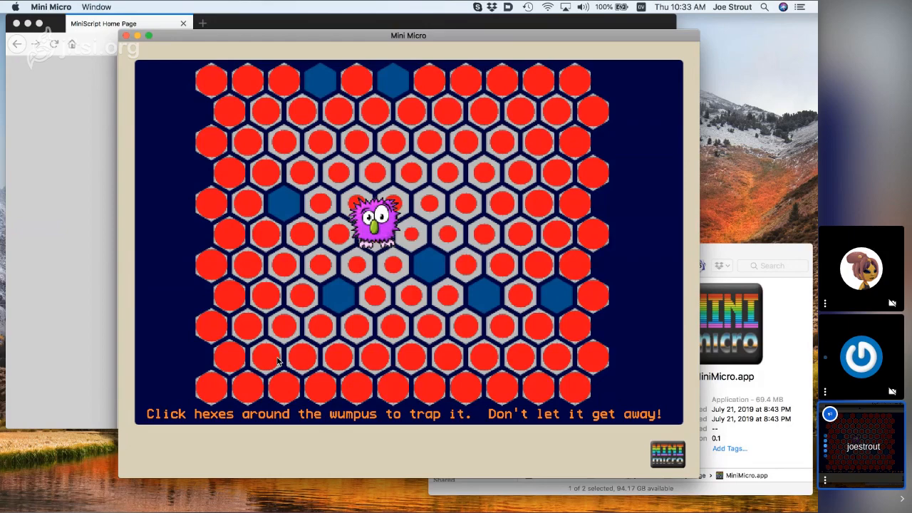
mouse_move(330, 236)
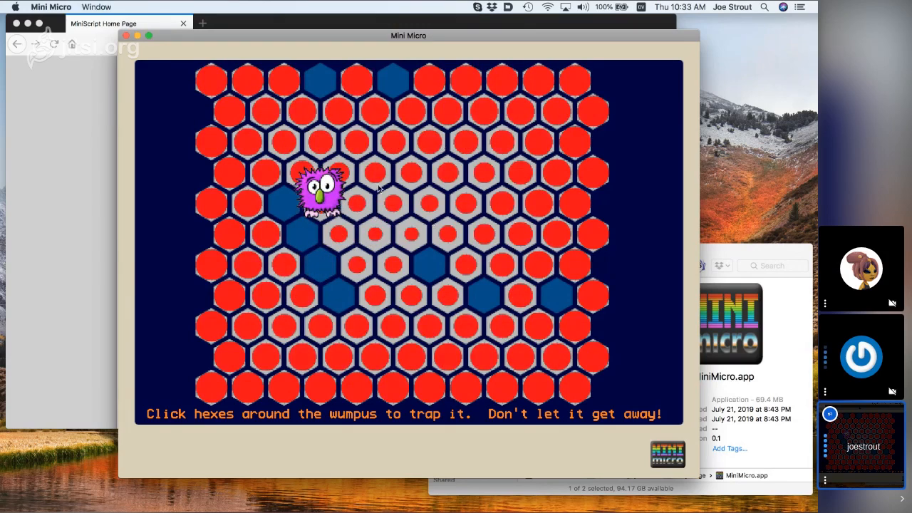
mouse_move(303, 163)
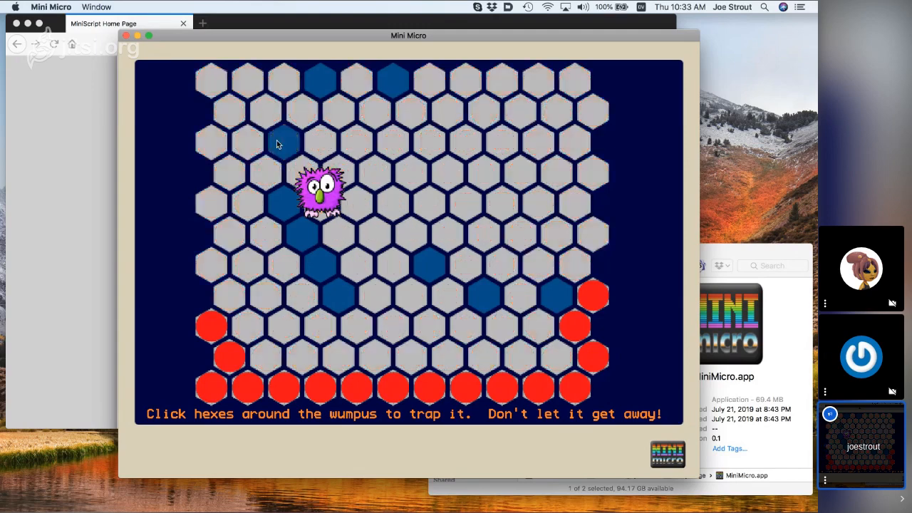
click(283, 139)
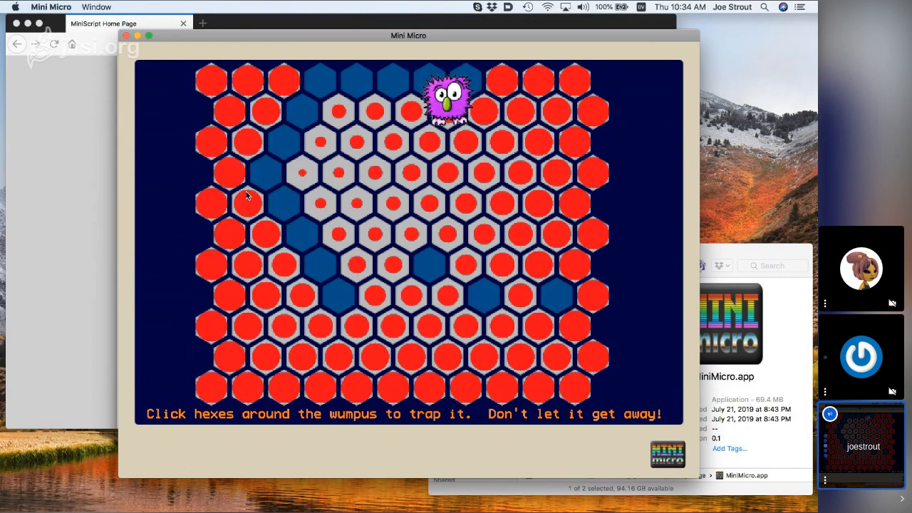
mouse_move(534, 65)
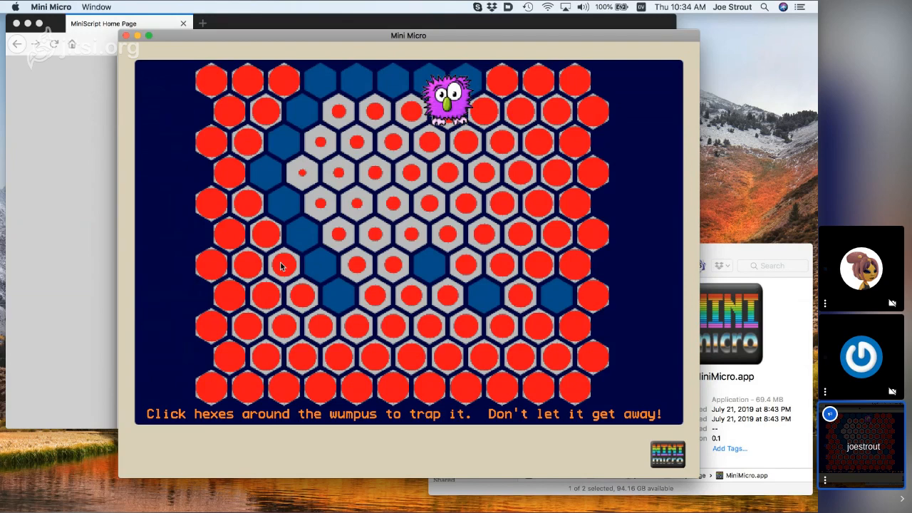
mouse_move(369, 189)
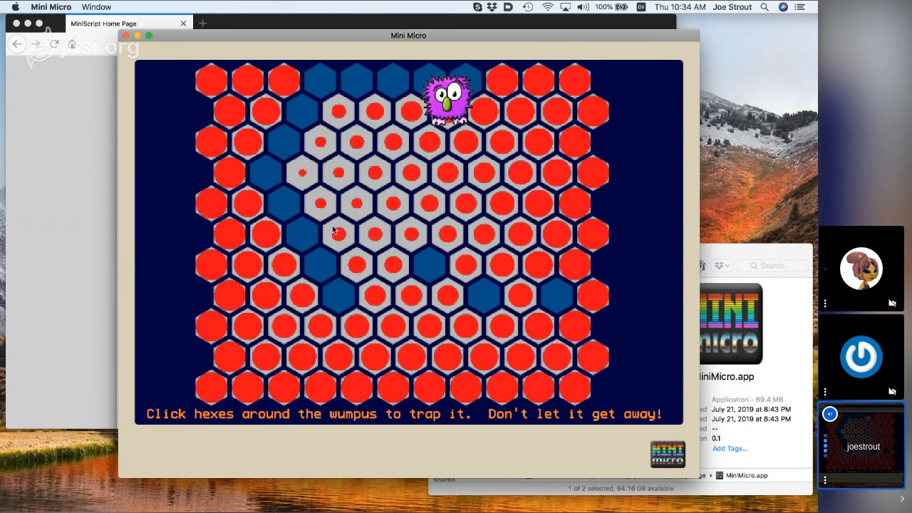
mouse_move(338, 119)
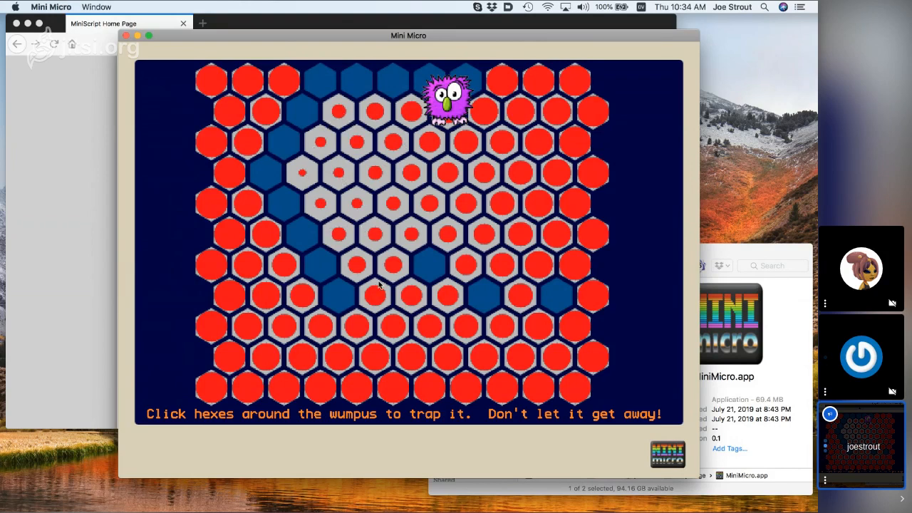
mouse_move(281, 263)
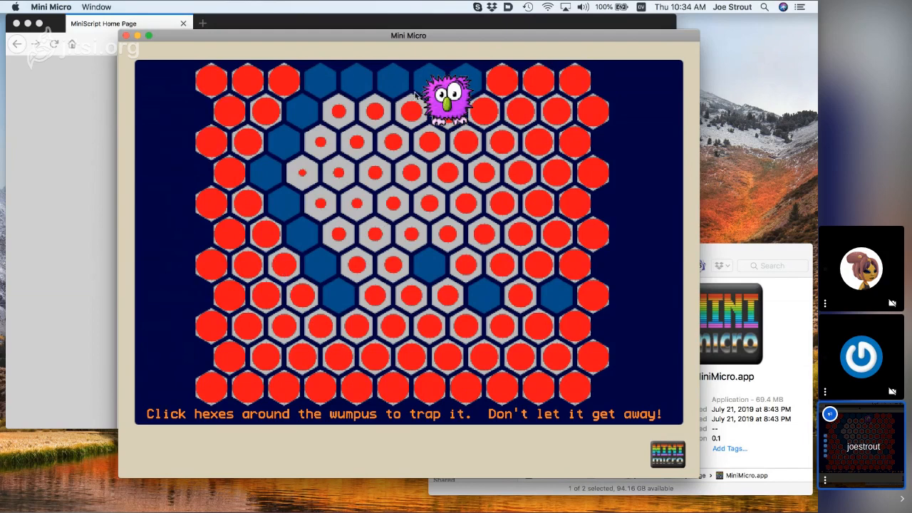
mouse_move(491, 93)
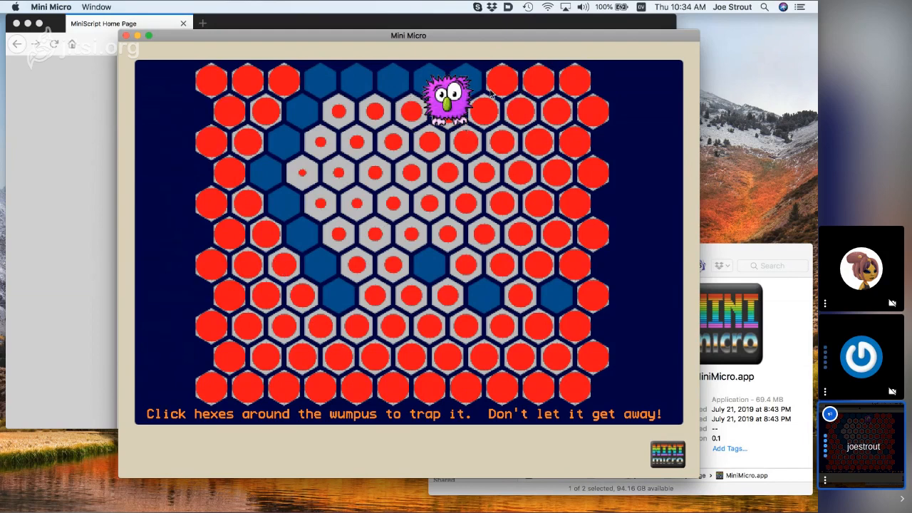
mouse_move(391, 96)
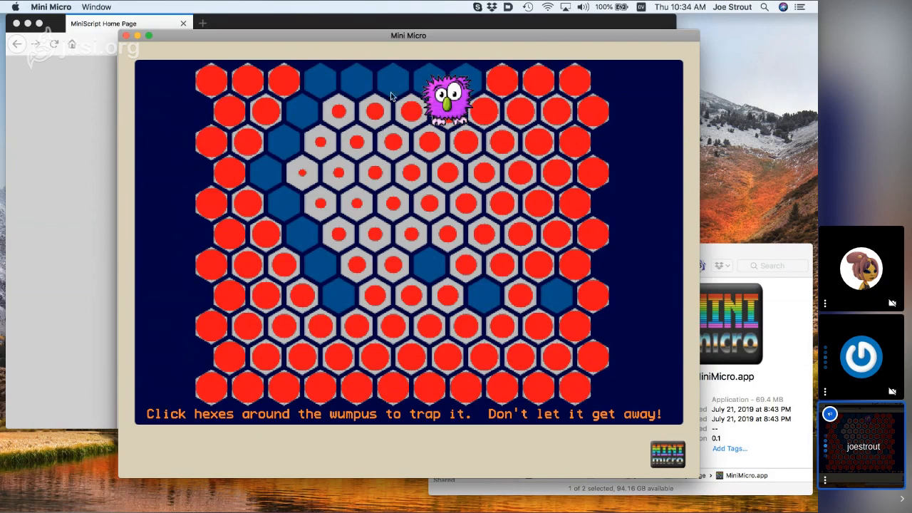
mouse_move(519, 75)
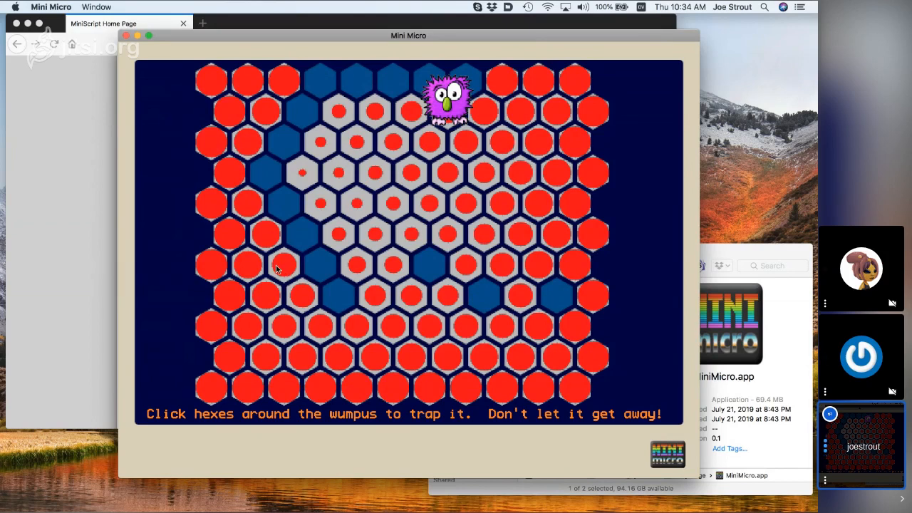
mouse_move(451, 119)
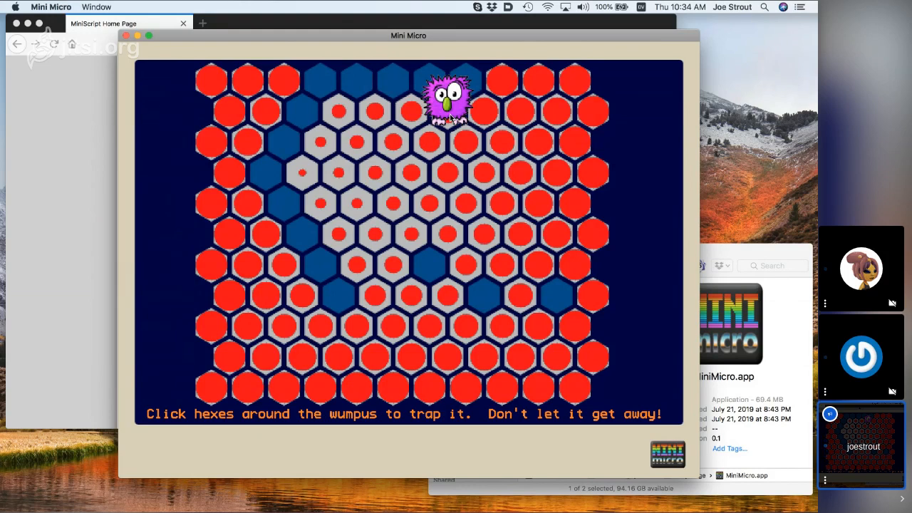
mouse_move(469, 138)
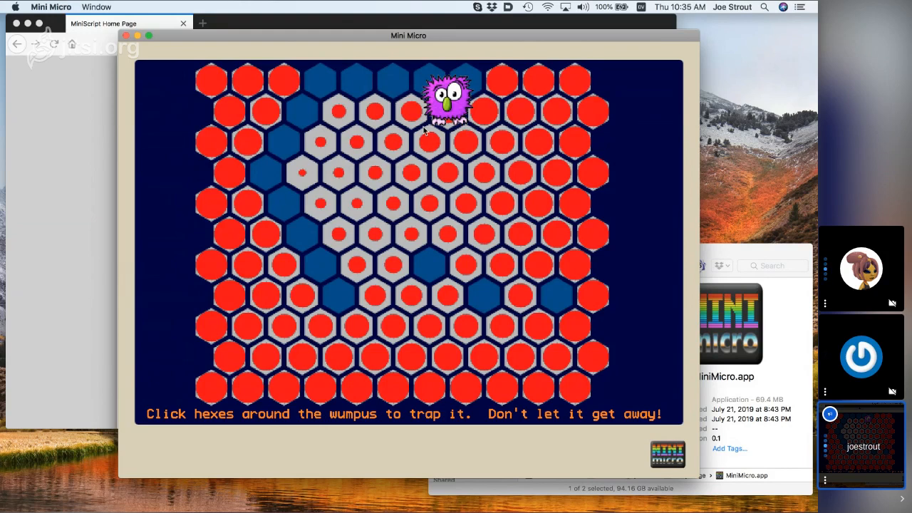
mouse_move(416, 117)
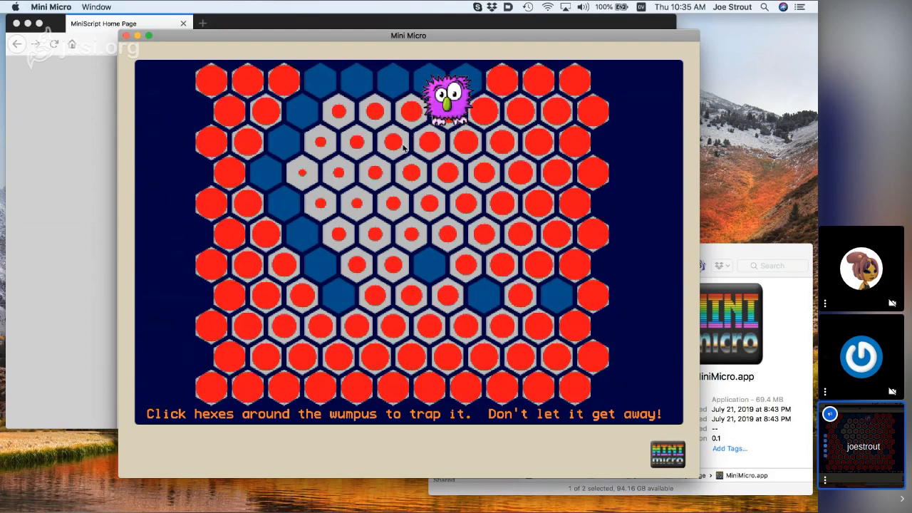
mouse_move(416, 123)
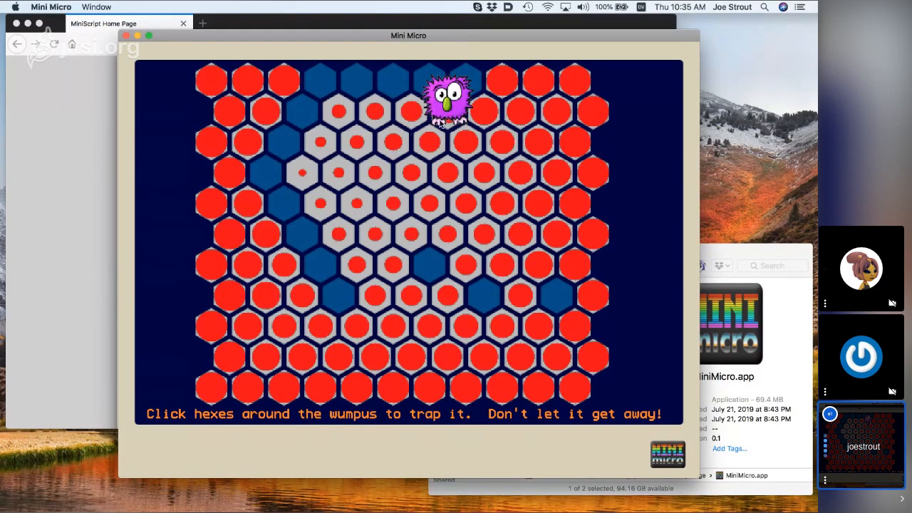
mouse_move(404, 119)
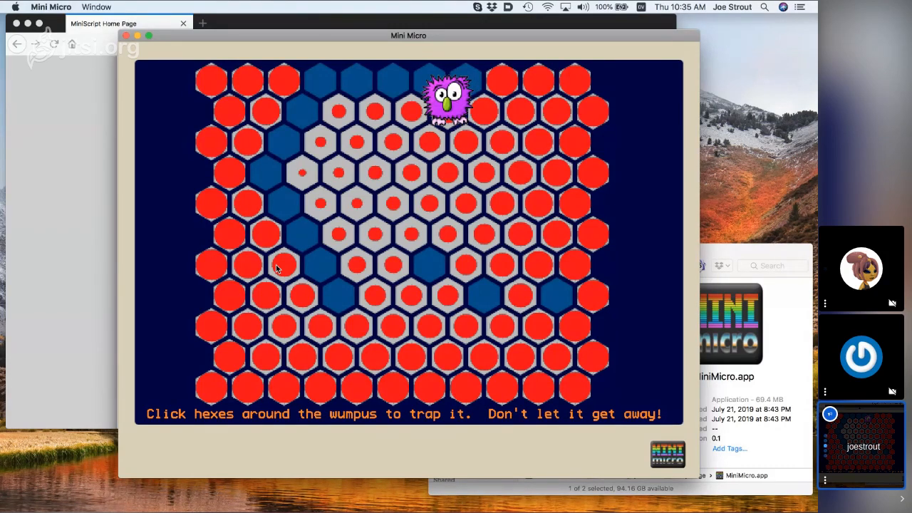
mouse_move(290, 263)
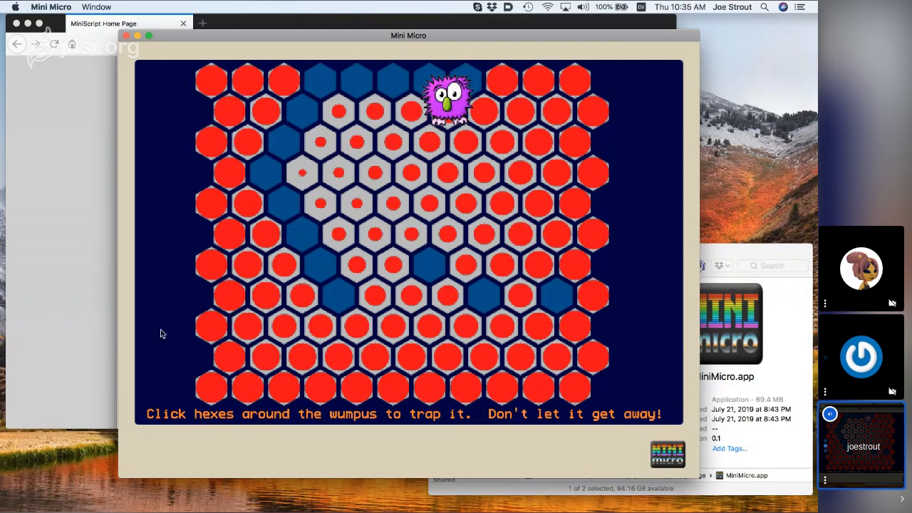
mouse_move(595, 108)
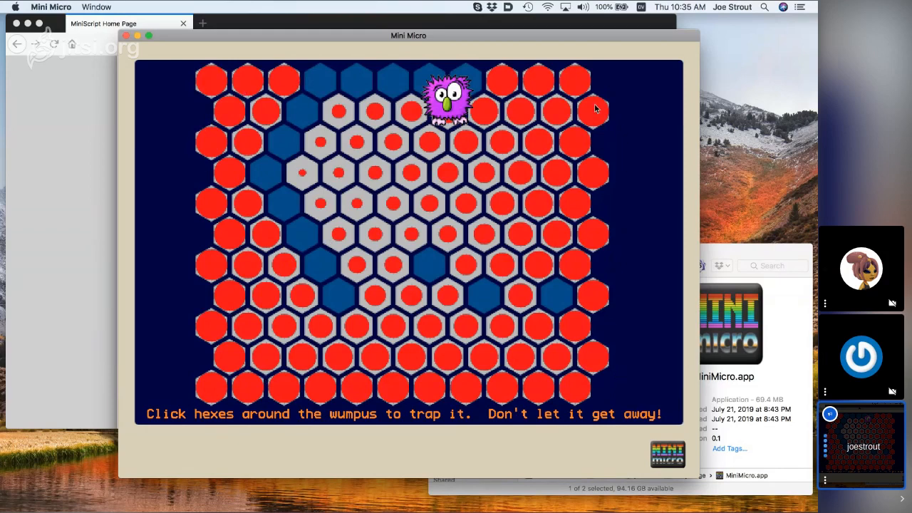
mouse_move(499, 78)
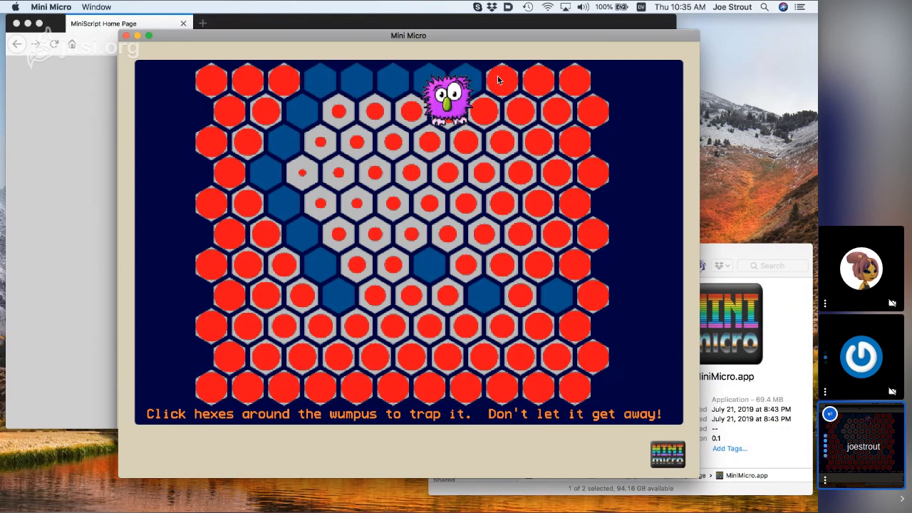
mouse_move(574, 278)
text(dir)
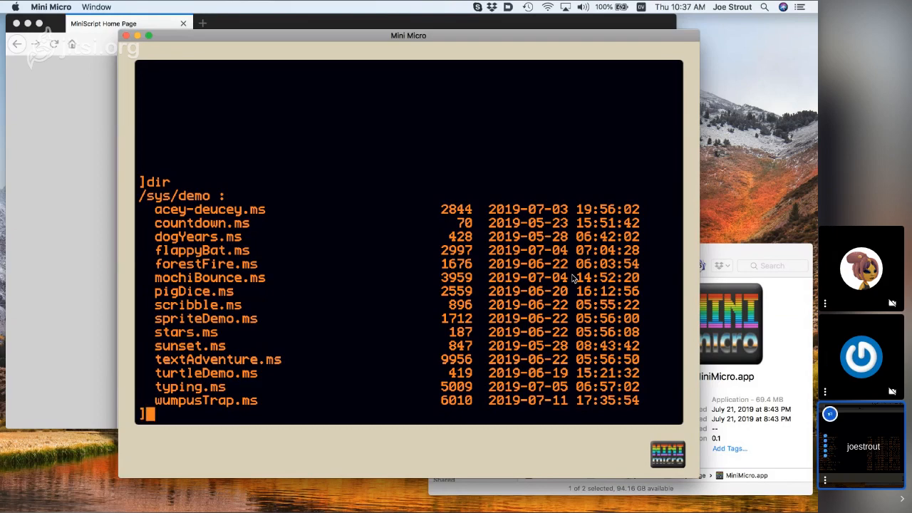
Change to the right folder with cd, load "ticTacToe" and run it.
text(load)
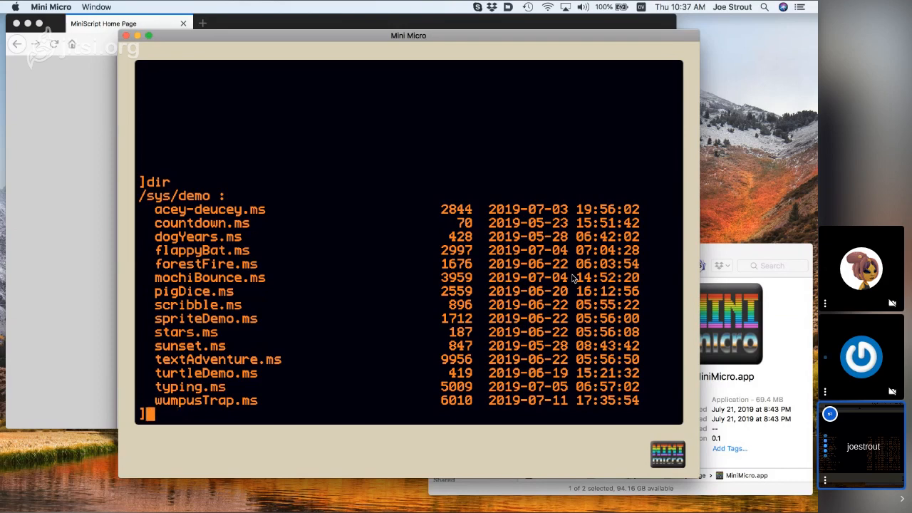
text(cd "/su)
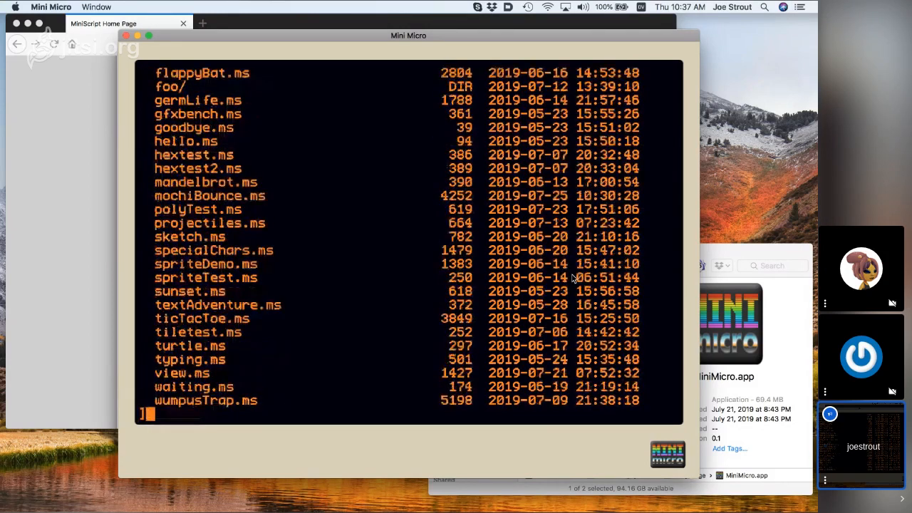
text(load)
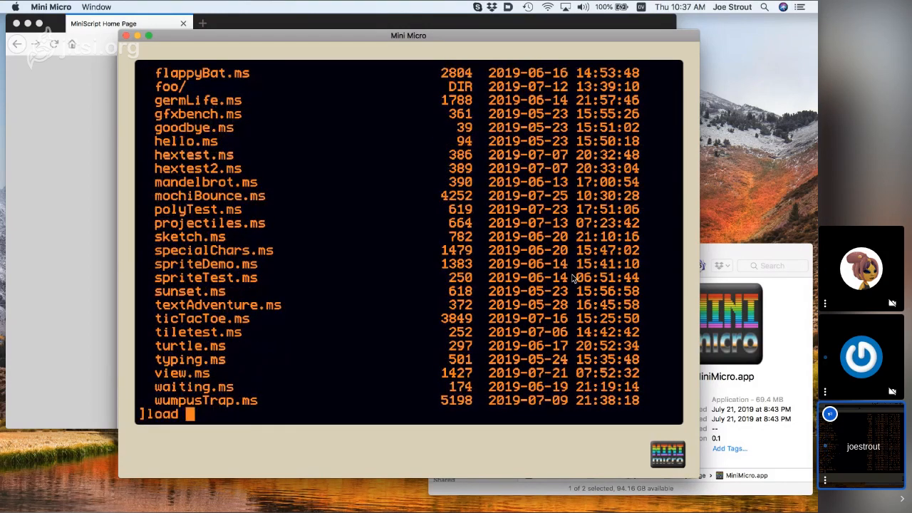
text("ticTacToe)
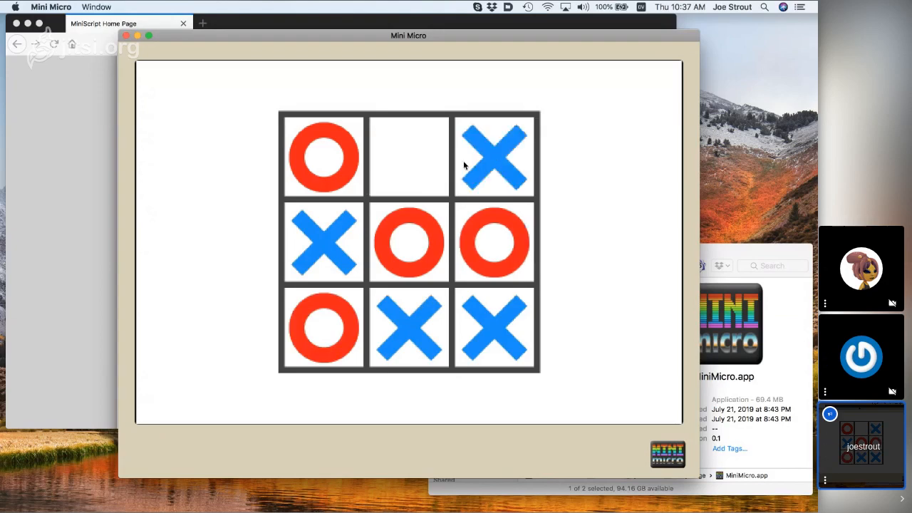
Exit the tic-tac-toe game and open the ticTacToe source with edit.
click(408, 155)
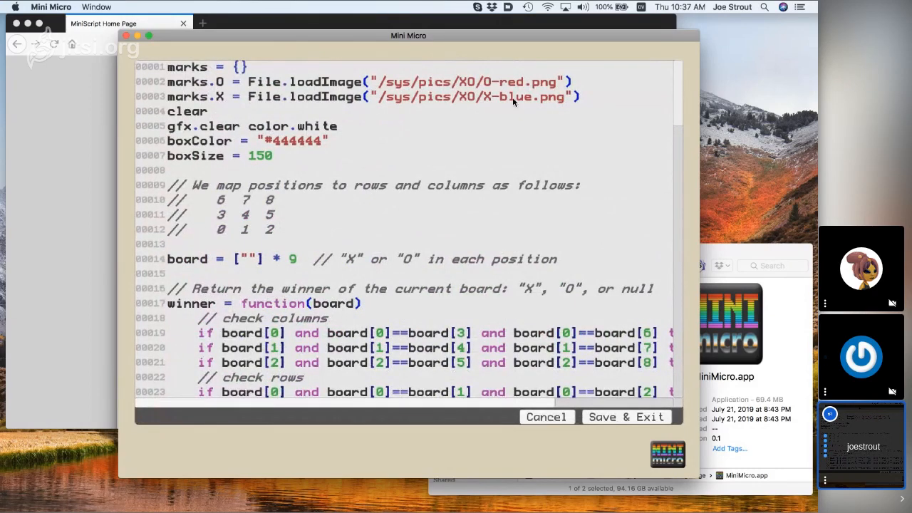
mouse_move(337, 185)
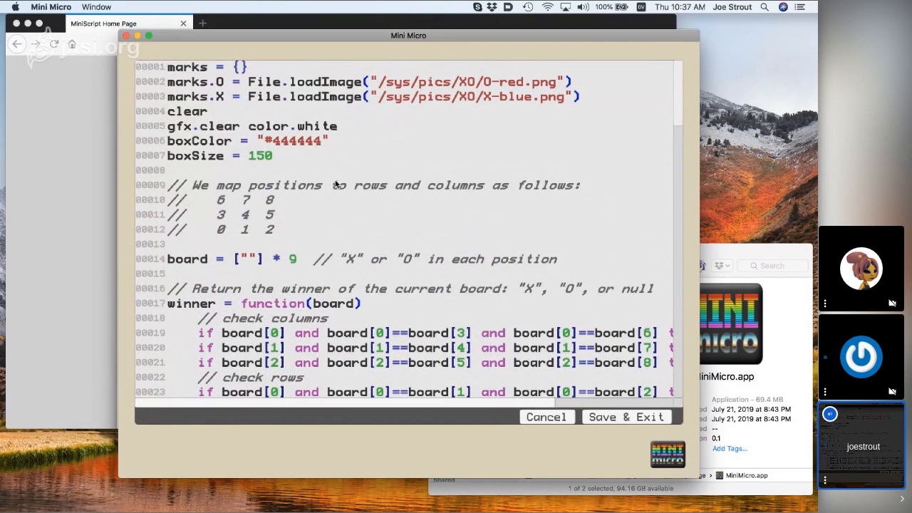
mouse_move(244, 222)
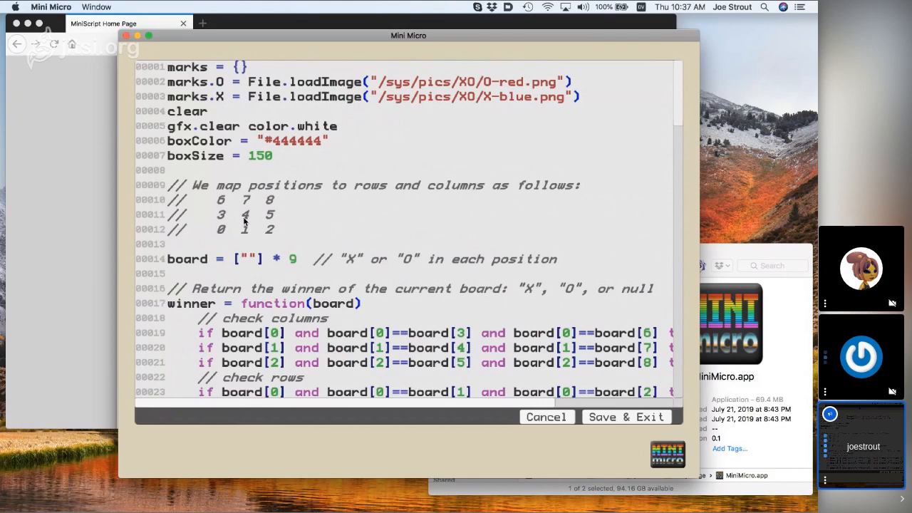
mouse_move(220, 236)
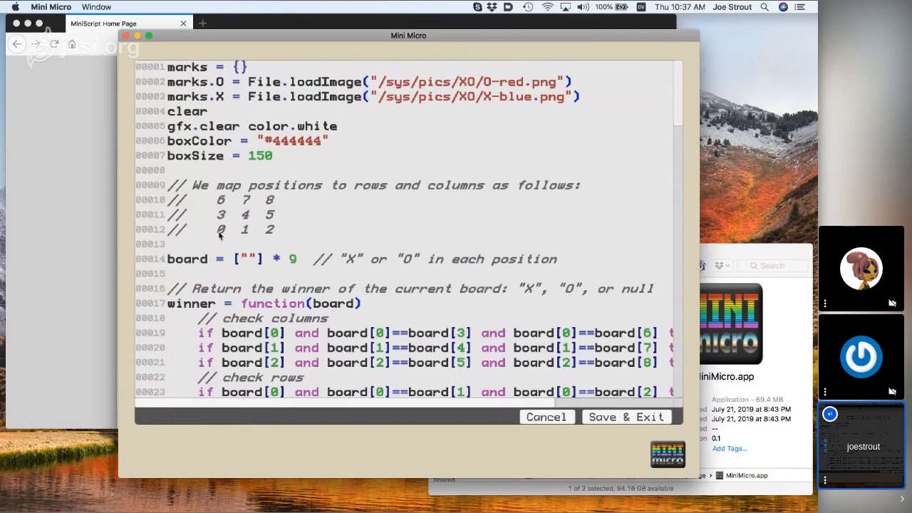
mouse_move(225, 239)
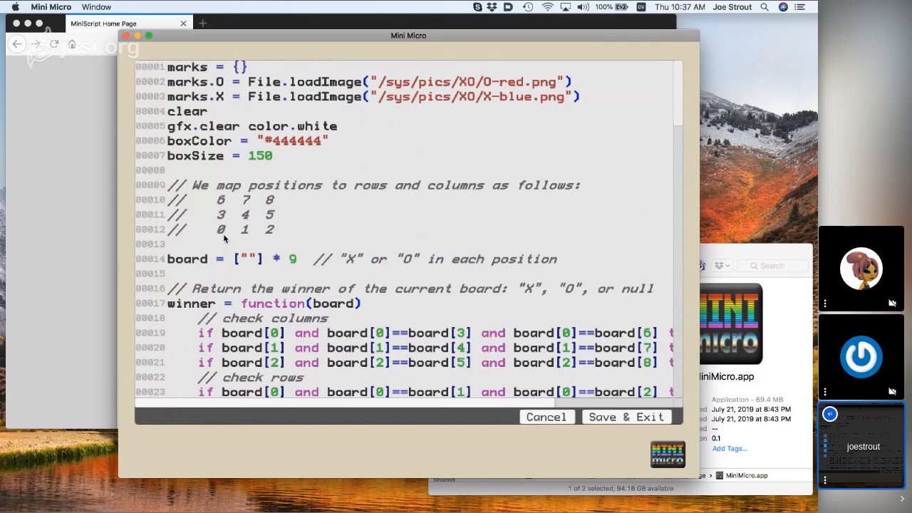
mouse_move(236, 235)
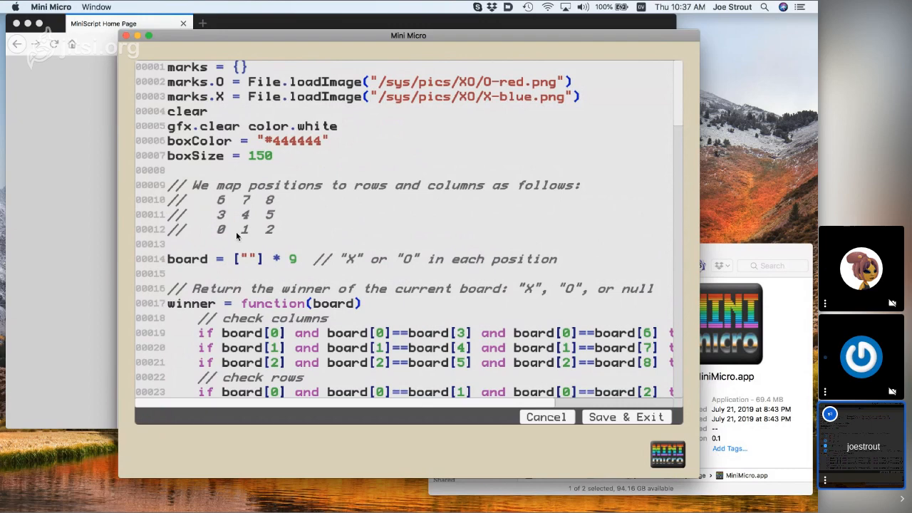
mouse_move(267, 214)
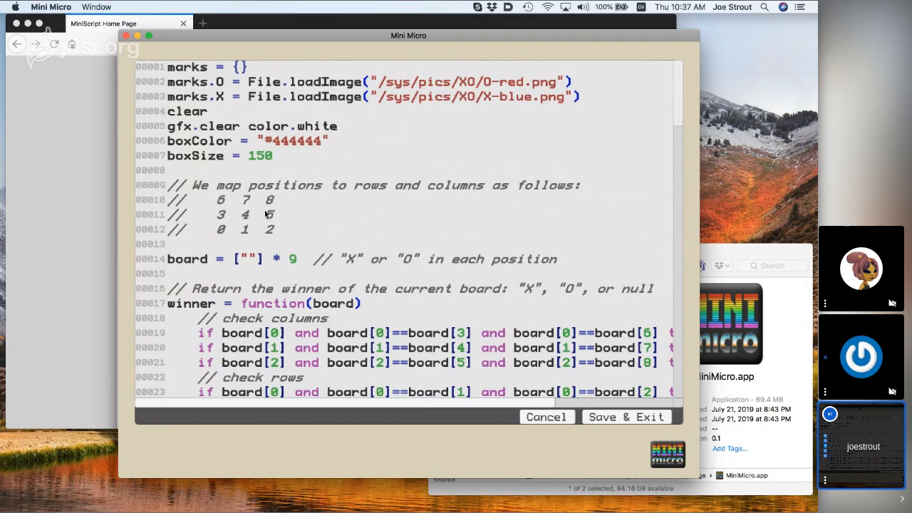
mouse_move(240, 247)
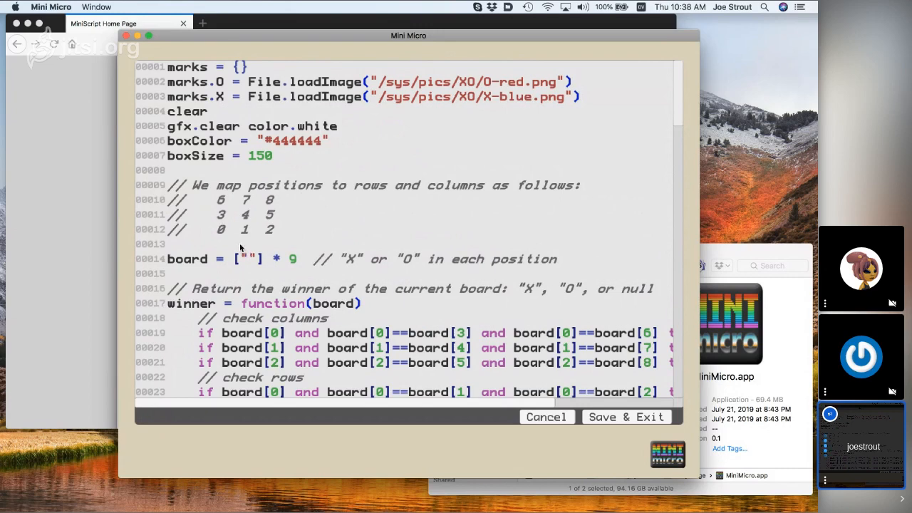
mouse_move(266, 197)
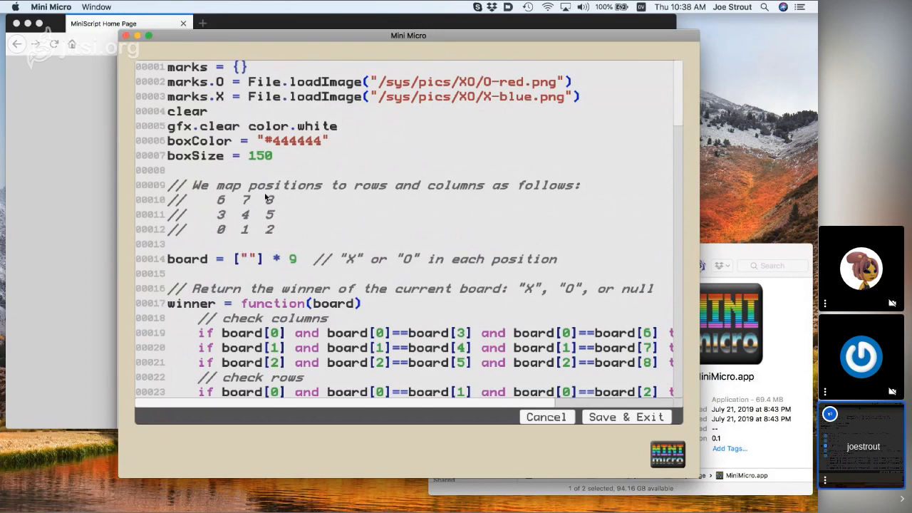
mouse_move(257, 208)
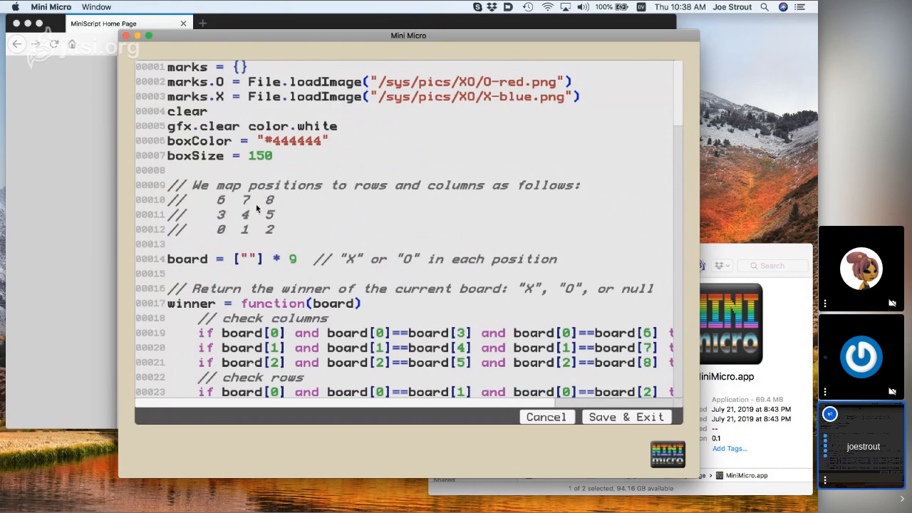
scroll(down, 3)
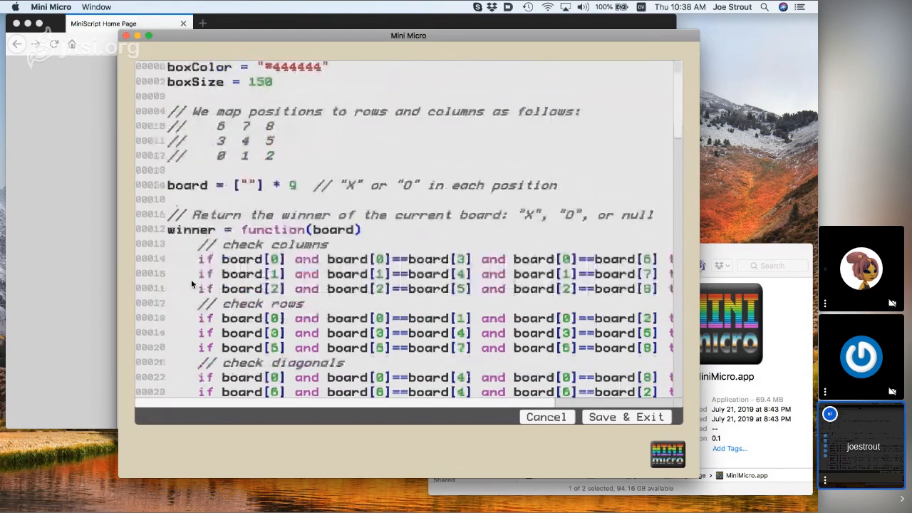
scroll(down, 3)
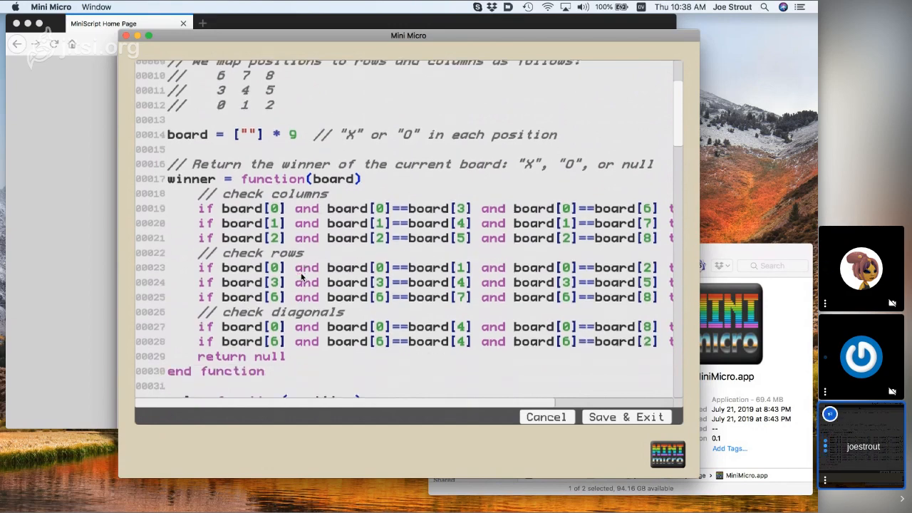
scroll(down, 3)
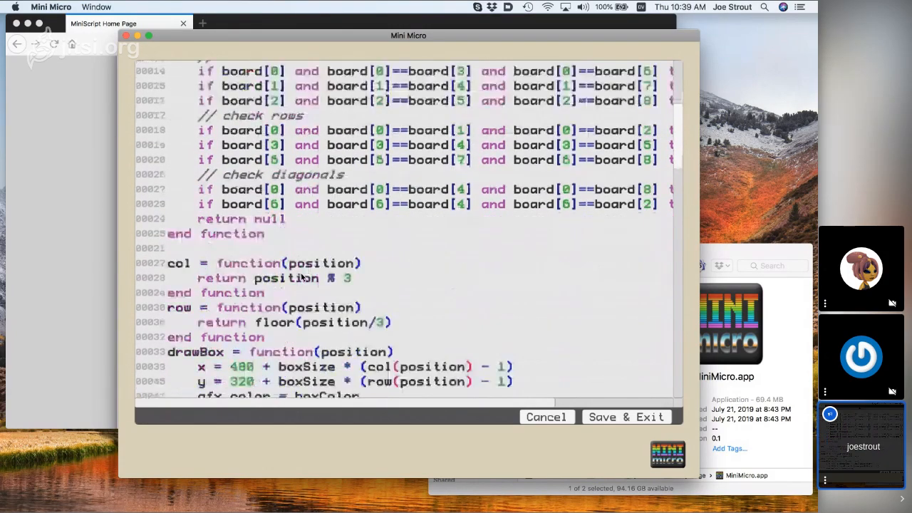
scroll(down, 3)
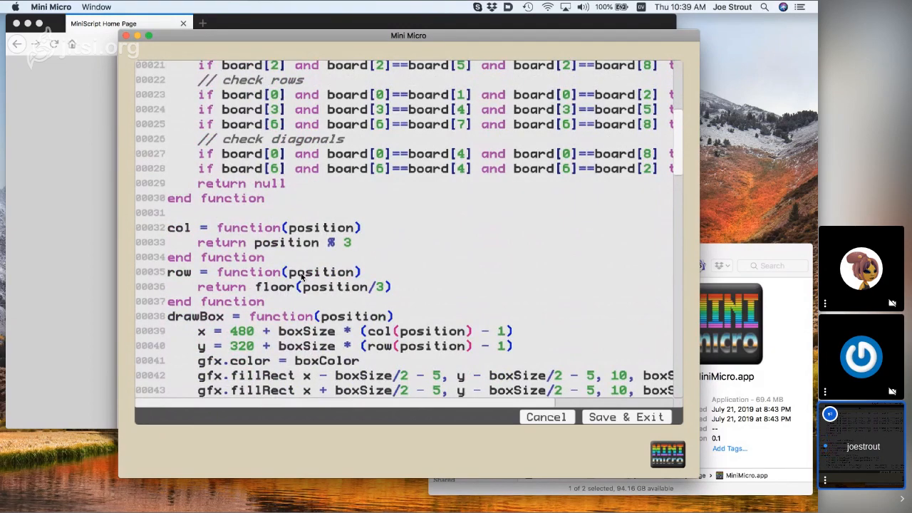
scroll(down, 3)
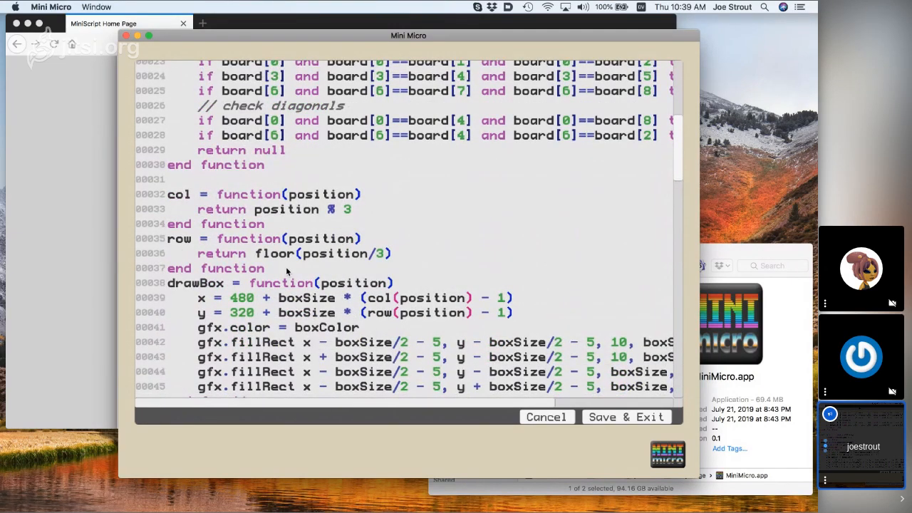
scroll(down, 3)
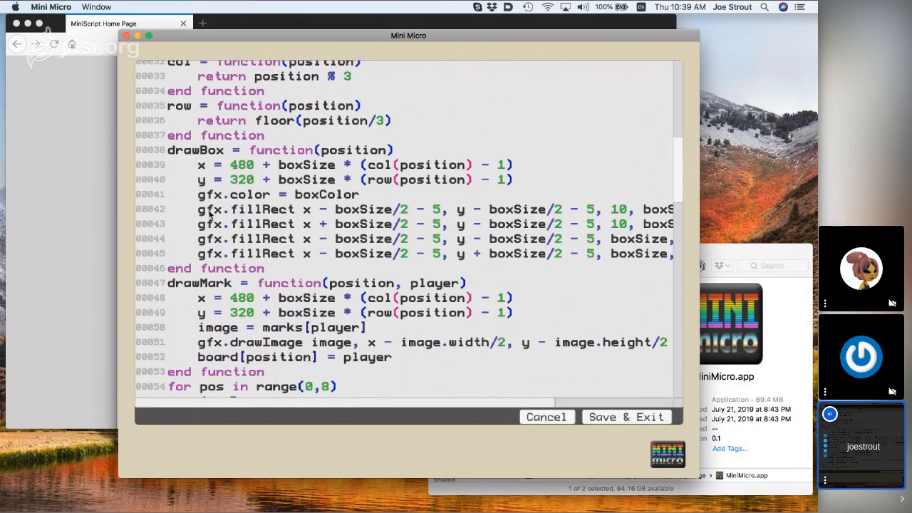
scroll(down, 3)
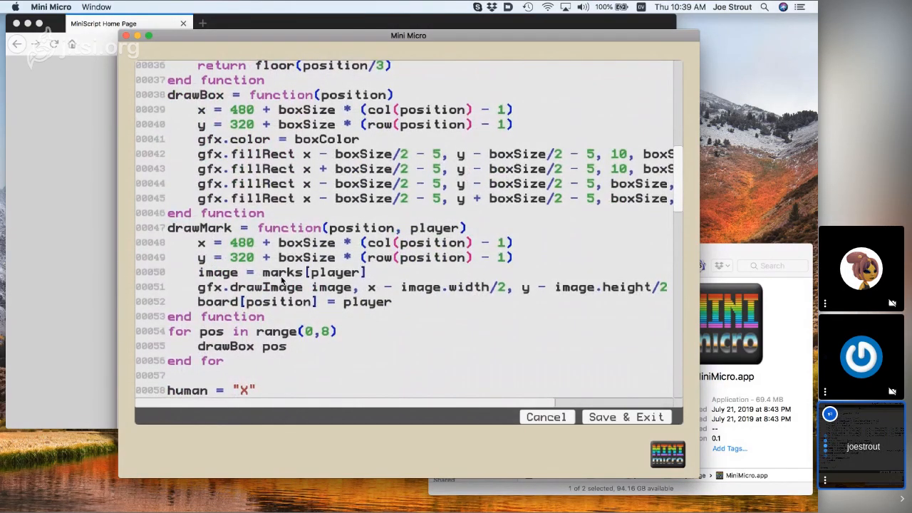
scroll(down, 3)
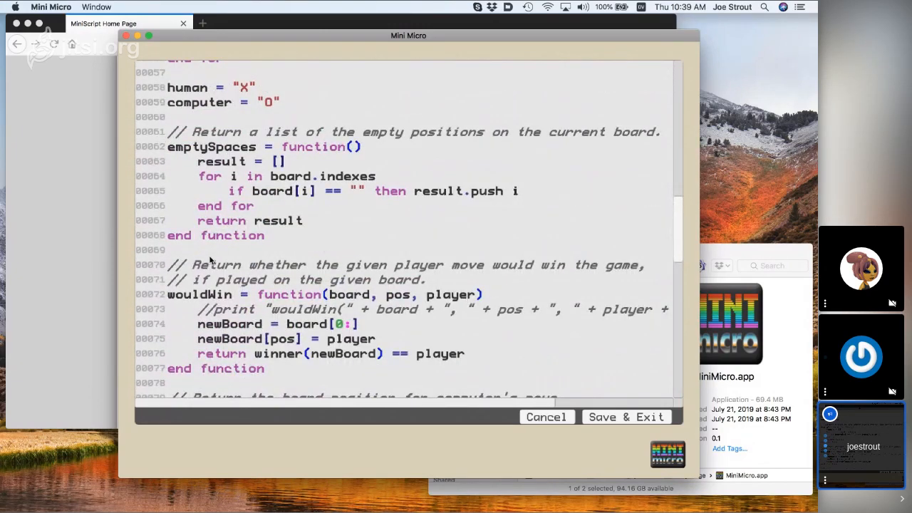
mouse_move(418, 166)
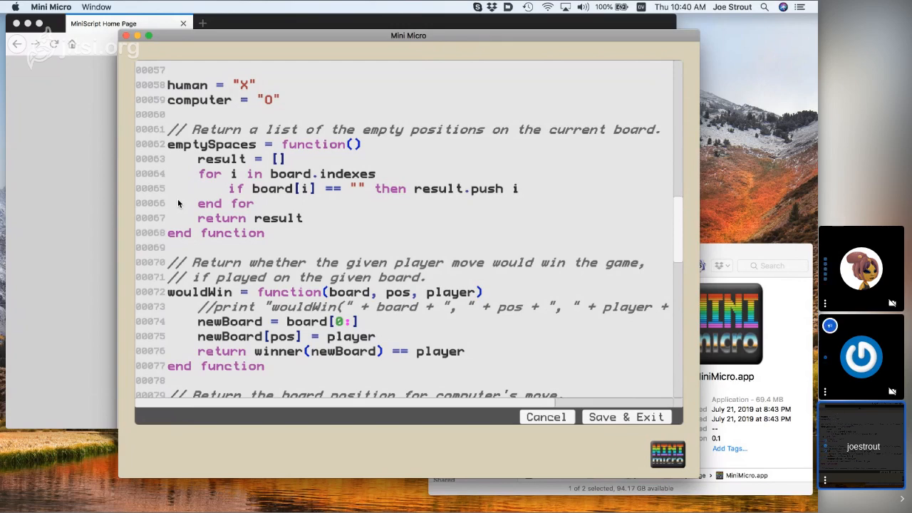
scroll(down, 3)
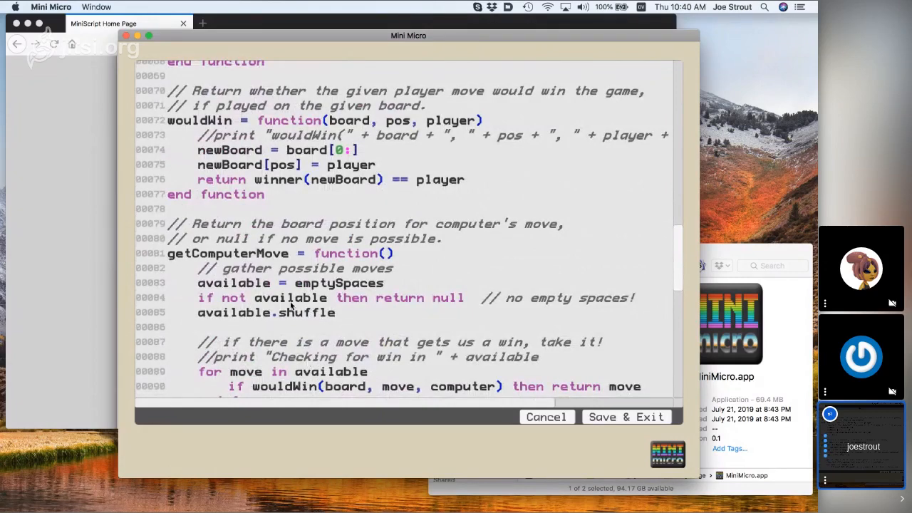
mouse_move(256, 127)
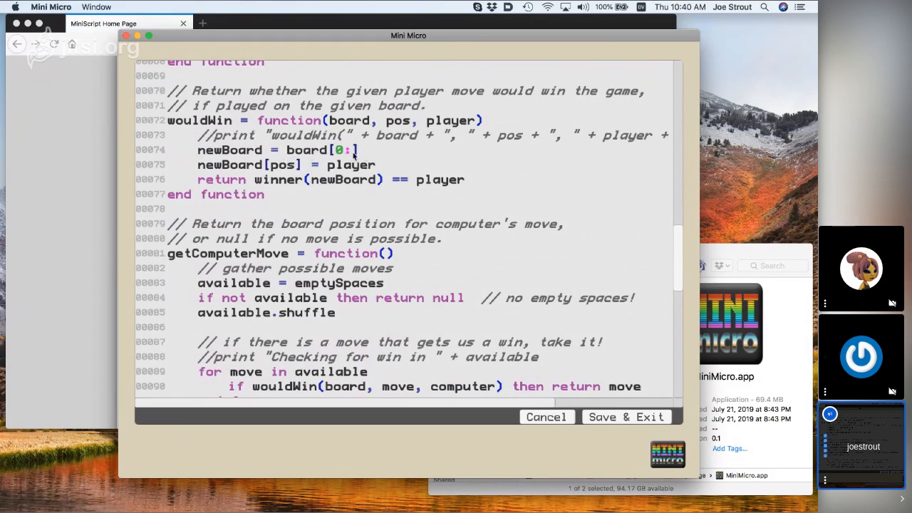
key(Backspace)
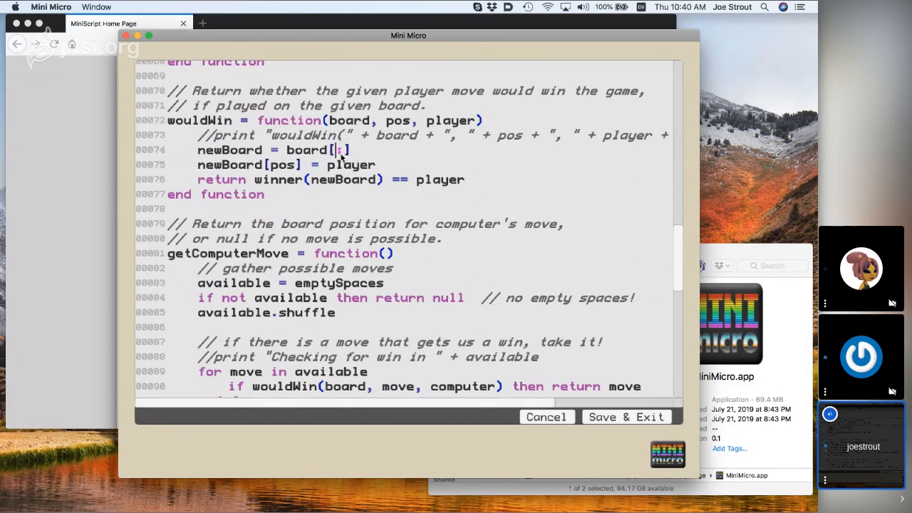
text(0)
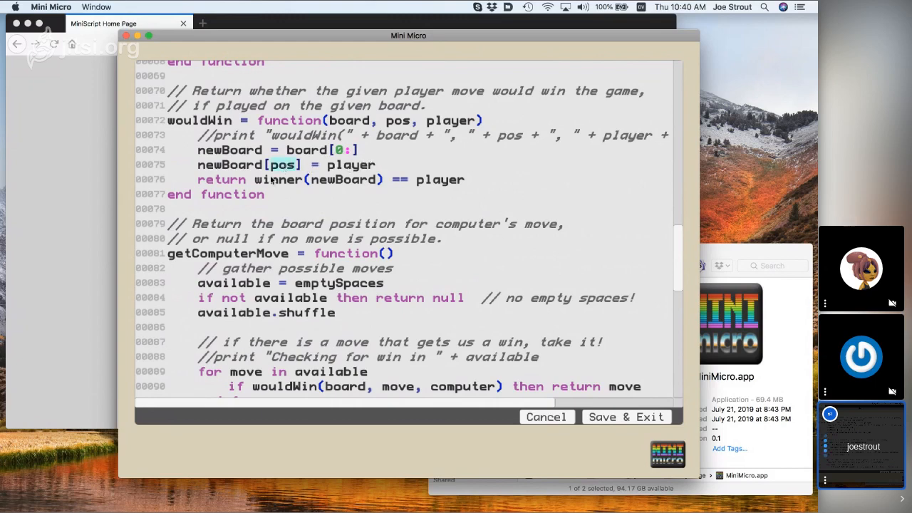
mouse_move(268, 220)
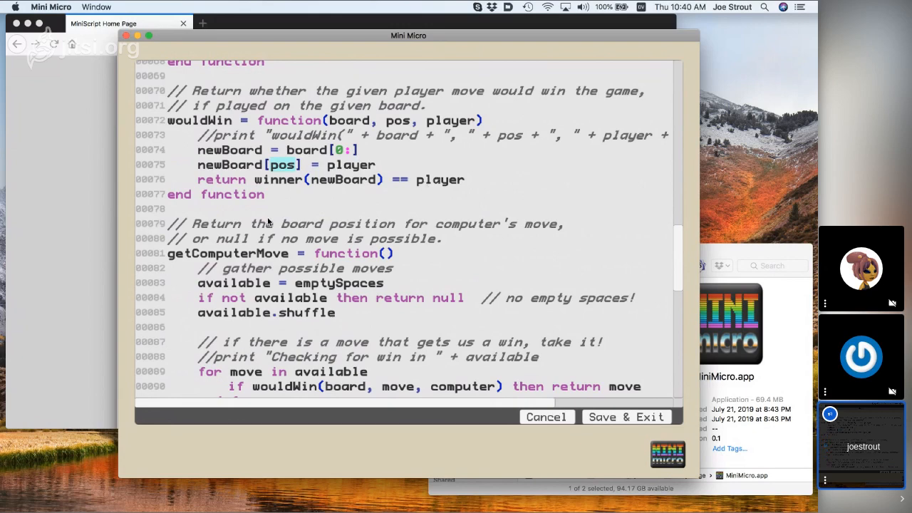
scroll(down, 3)
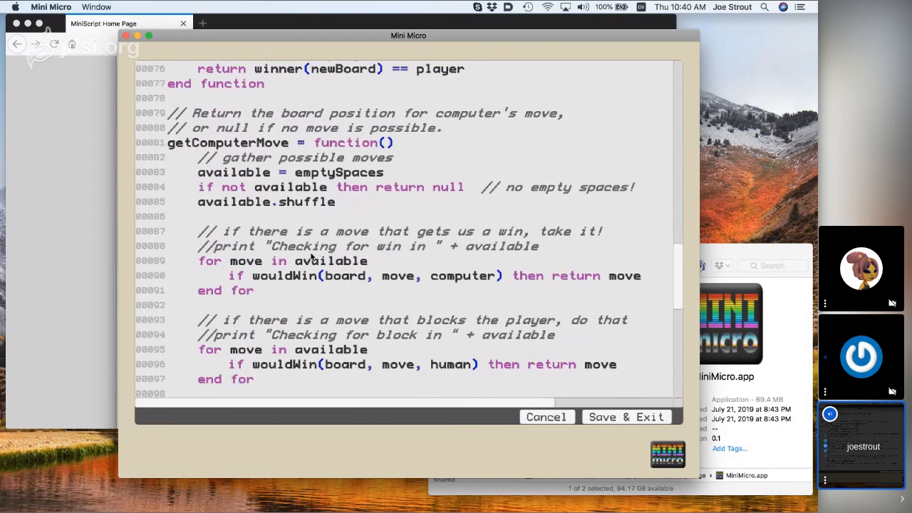
scroll(down, 3)
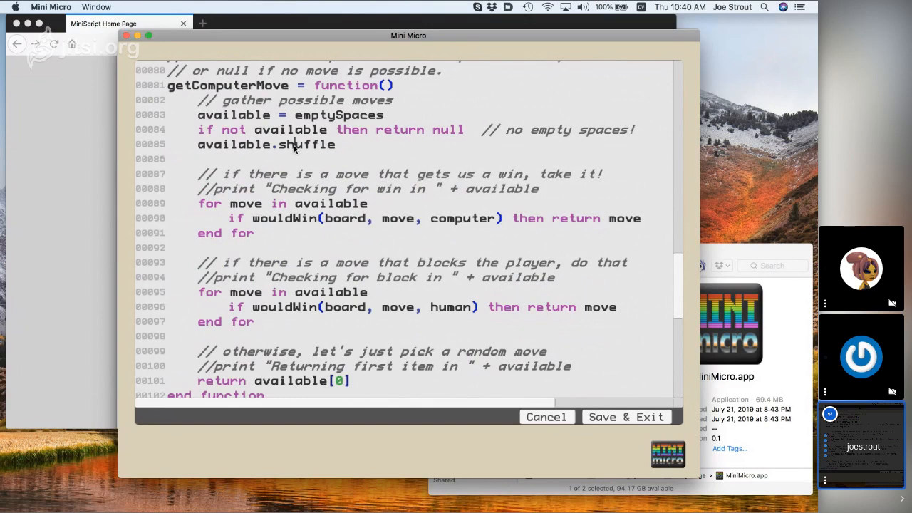
double_click(305, 144)
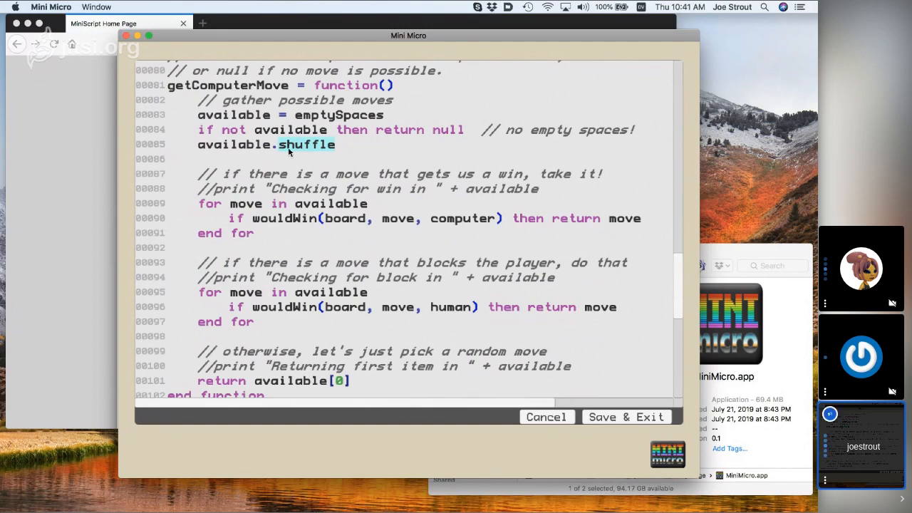
mouse_move(201, 150)
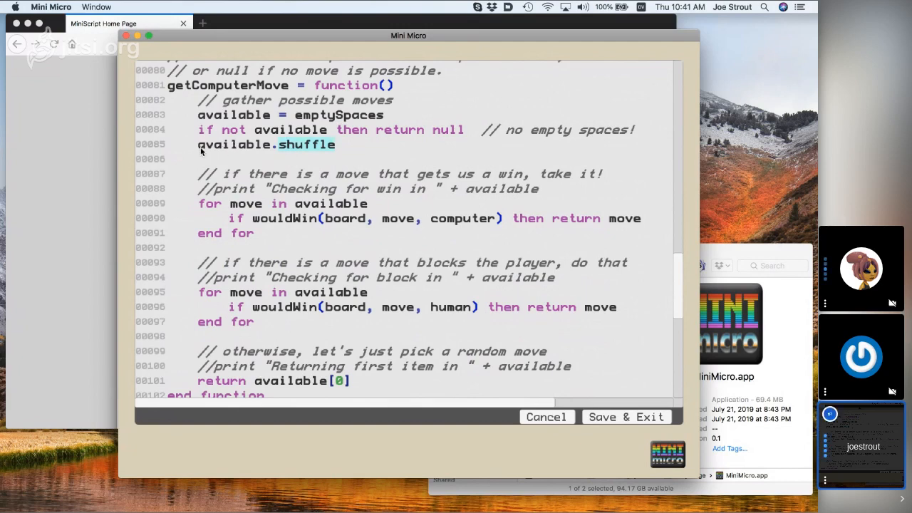
mouse_move(371, 145)
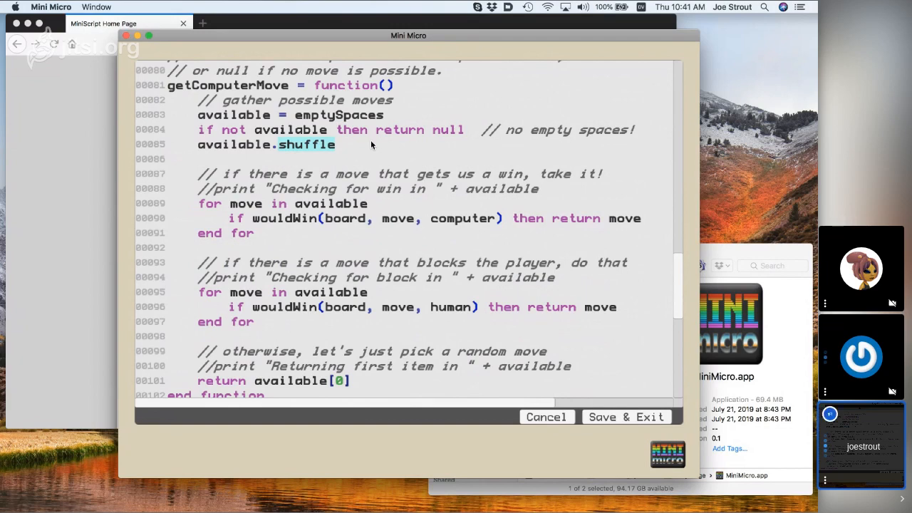
scroll(down, 3)
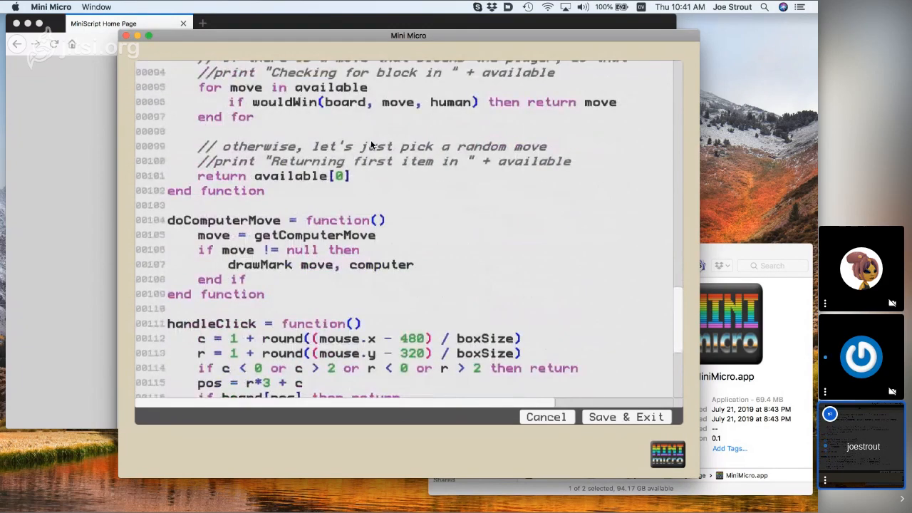
scroll(down, 3)
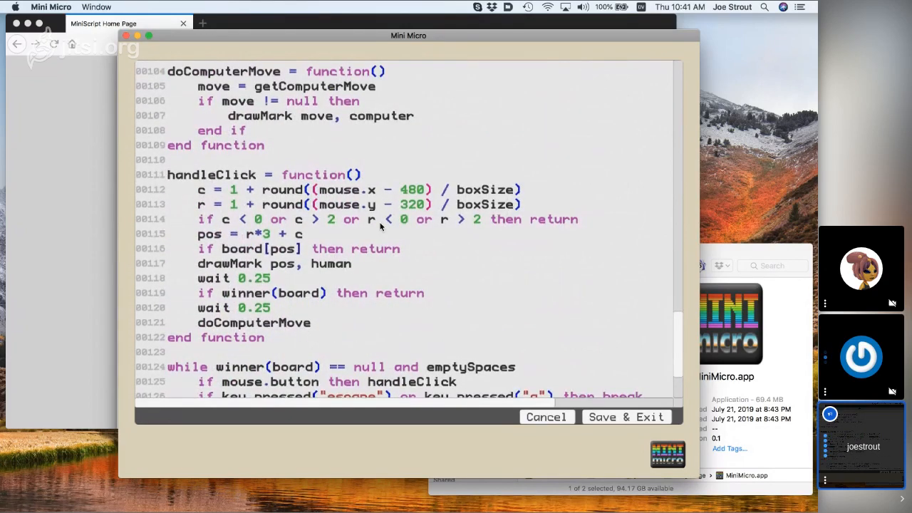
scroll(down, 3)
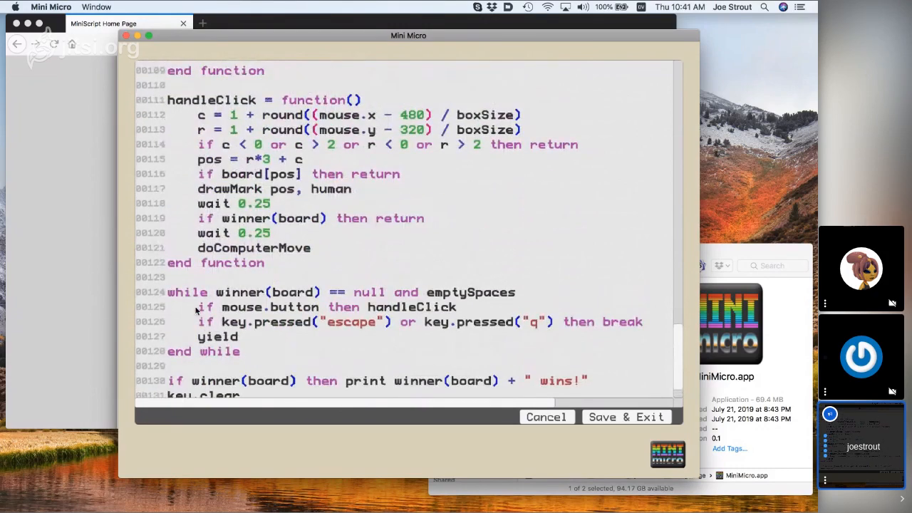
scroll(down, 3)
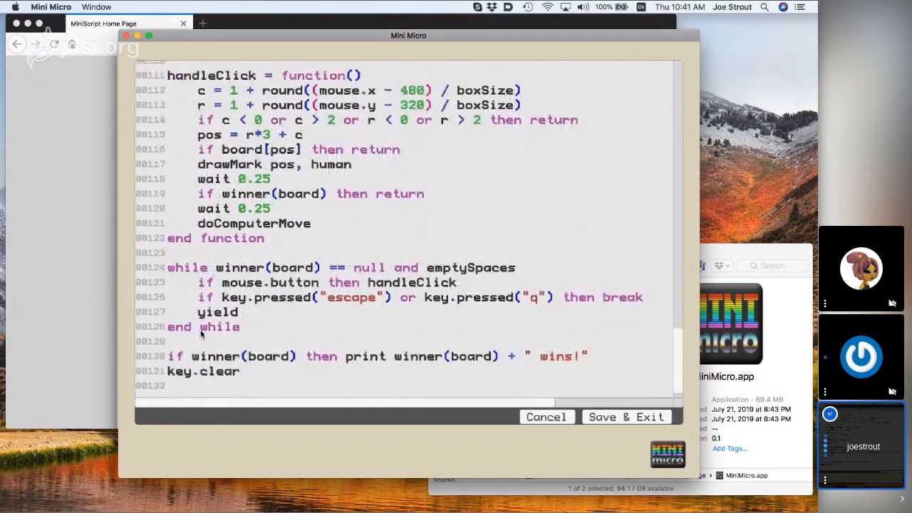
drag(168, 268, 240, 327)
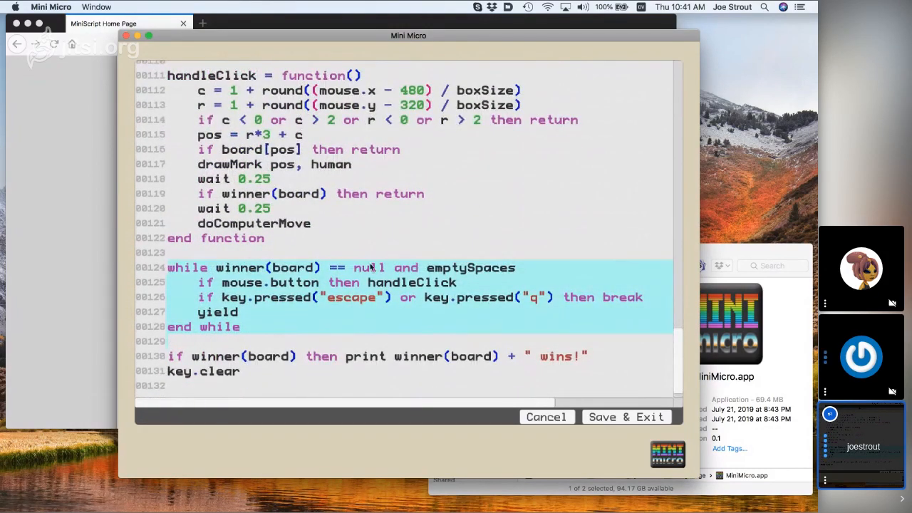
mouse_move(249, 276)
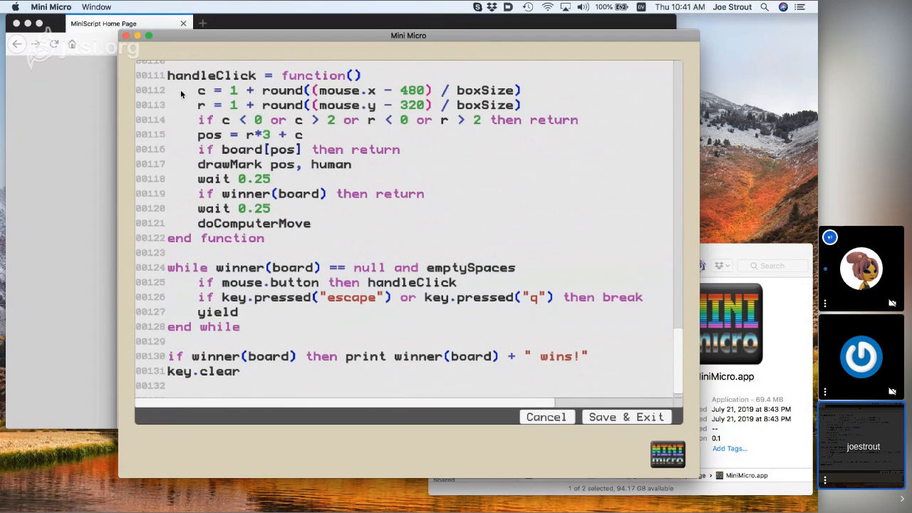
mouse_move(427, 76)
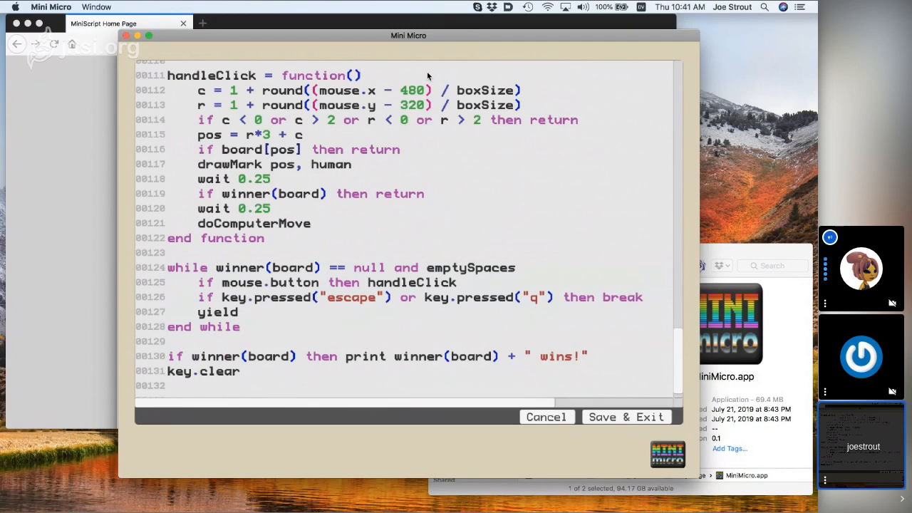
mouse_move(413, 82)
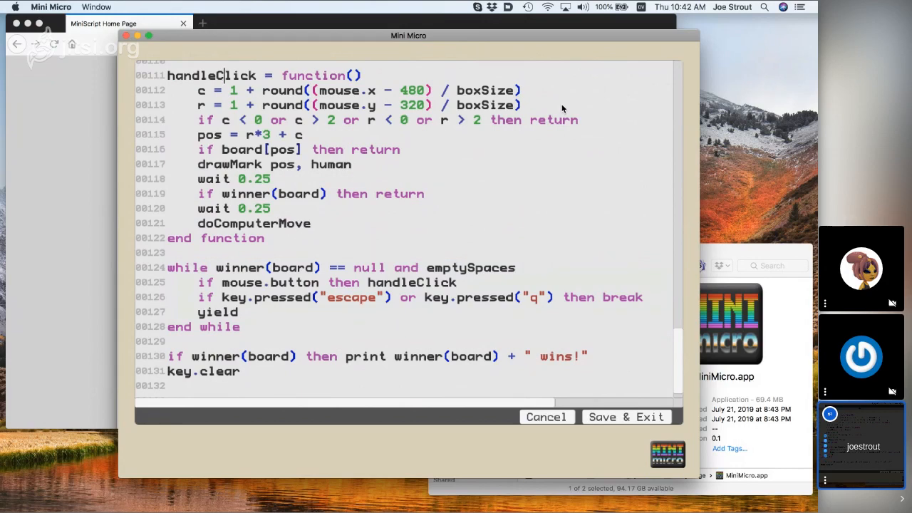
mouse_move(178, 332)
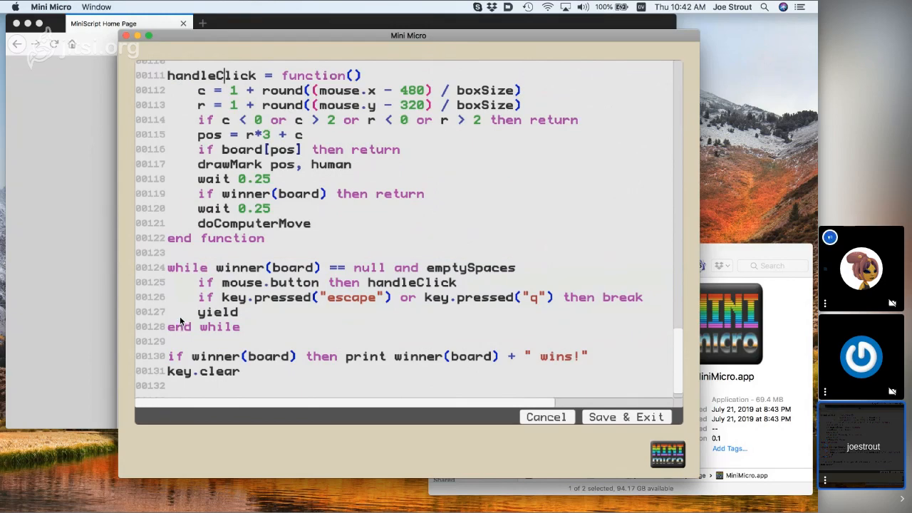
mouse_move(183, 254)
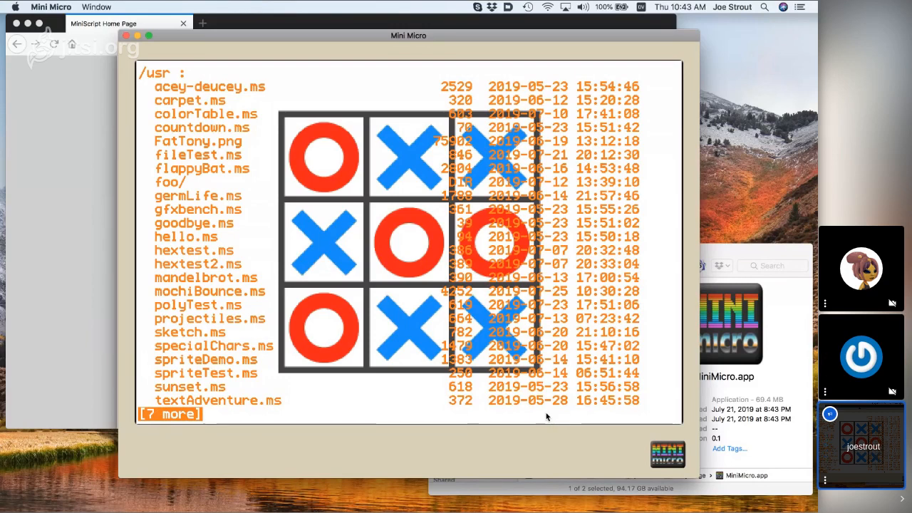
Start a dir command toward "/sys/demo" to list files.
text(dir "/sy)
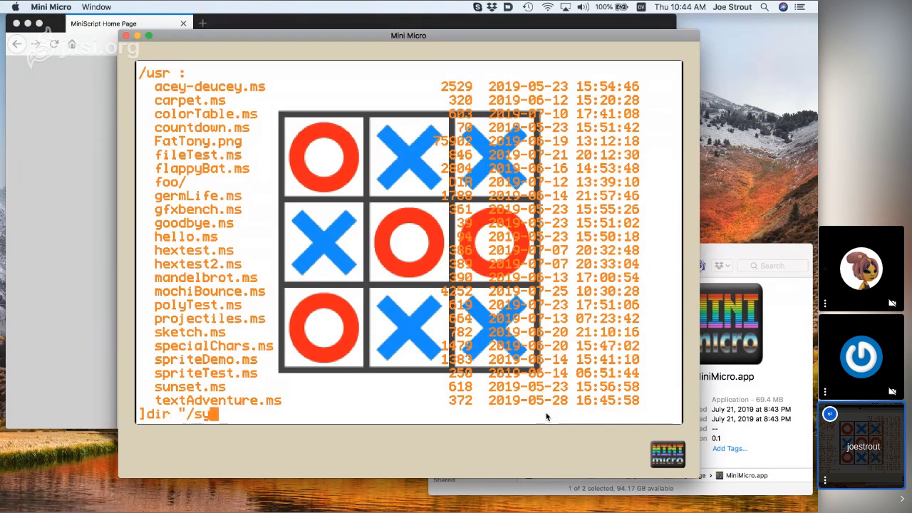
List "/sys/demo", clear the graphics, and begin loading a demo from /sys/demo.
text(s/demo")
text(gfx.clear)
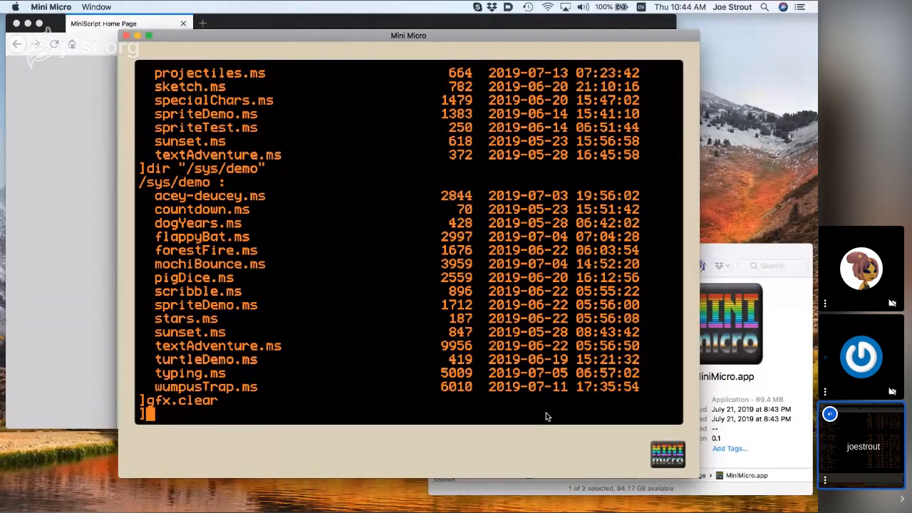
text(load "/sys/demo/sp)
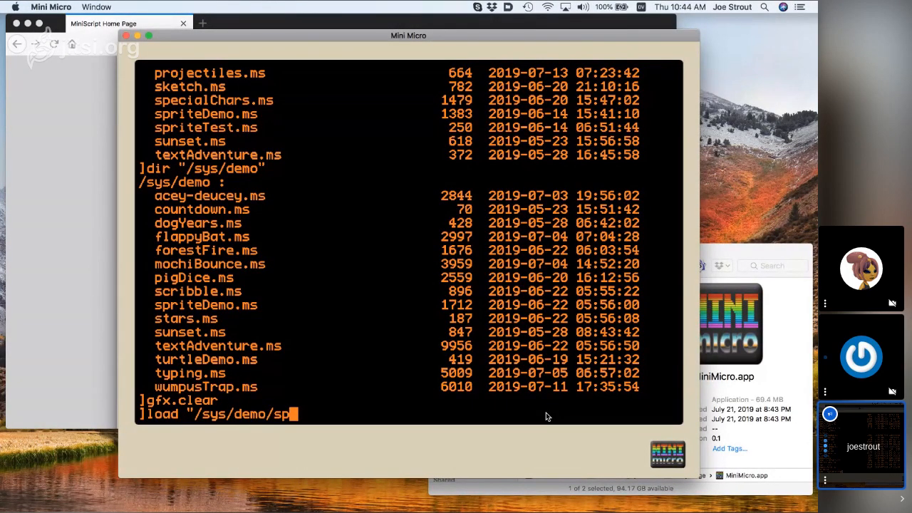
key(Backspace)
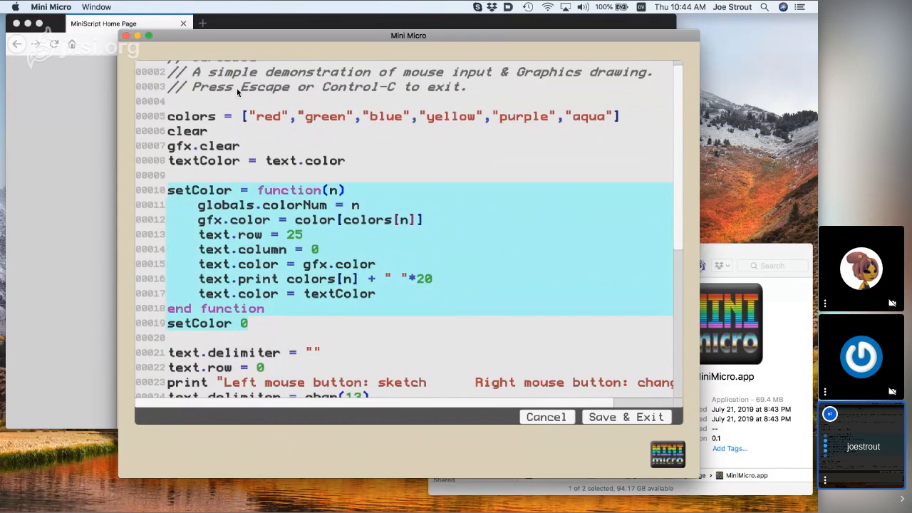
mouse_move(252, 197)
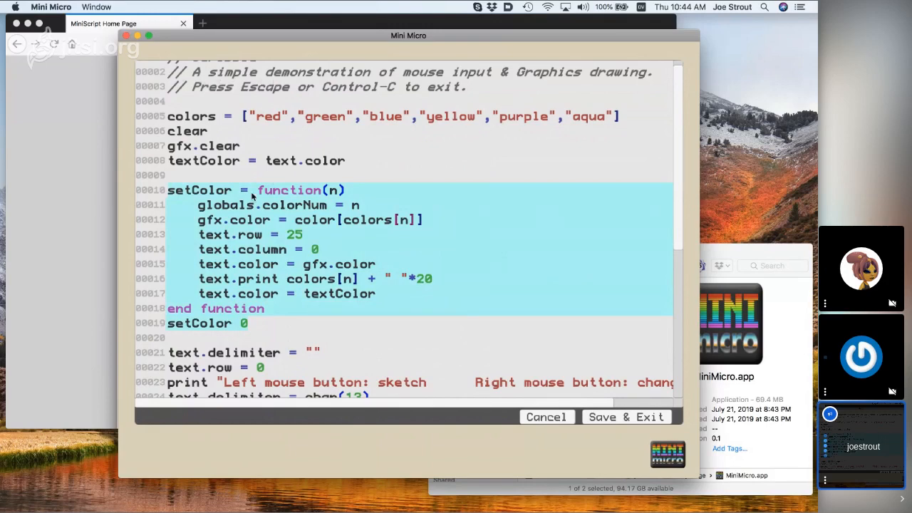
Highlight and walk through the scribble demo's mouse-drawing loop, then select all the code.
scroll(down, 3)
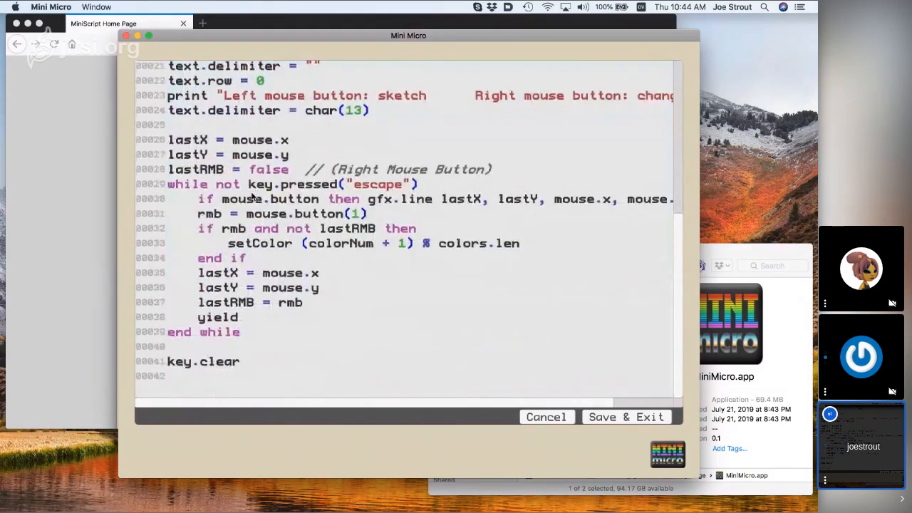
drag(169, 139, 240, 332)
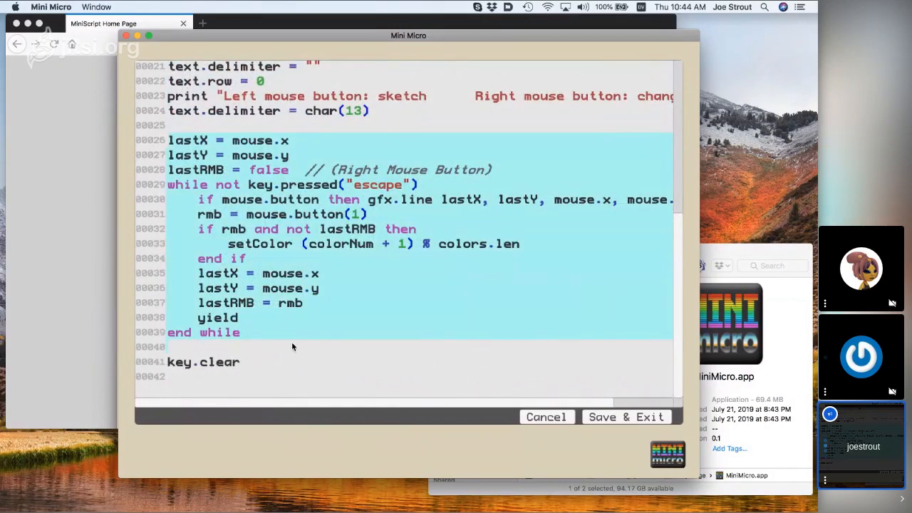
mouse_move(238, 205)
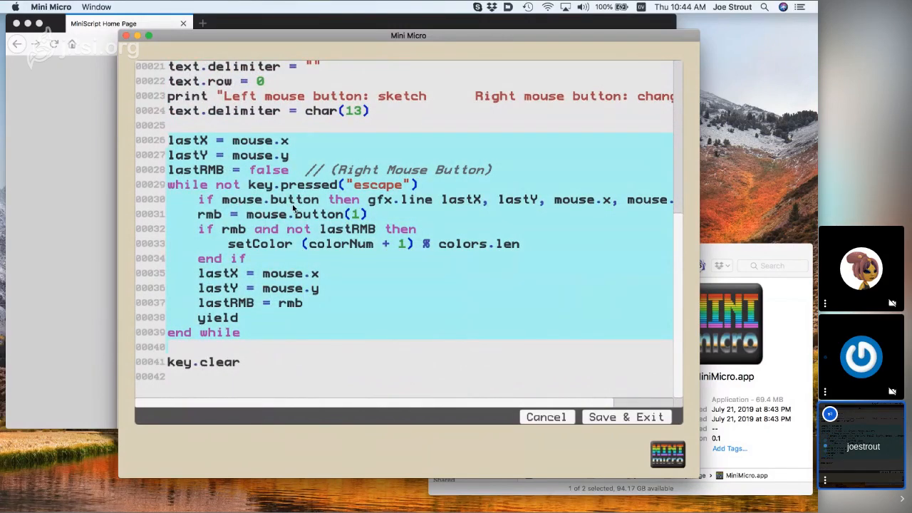
mouse_move(654, 198)
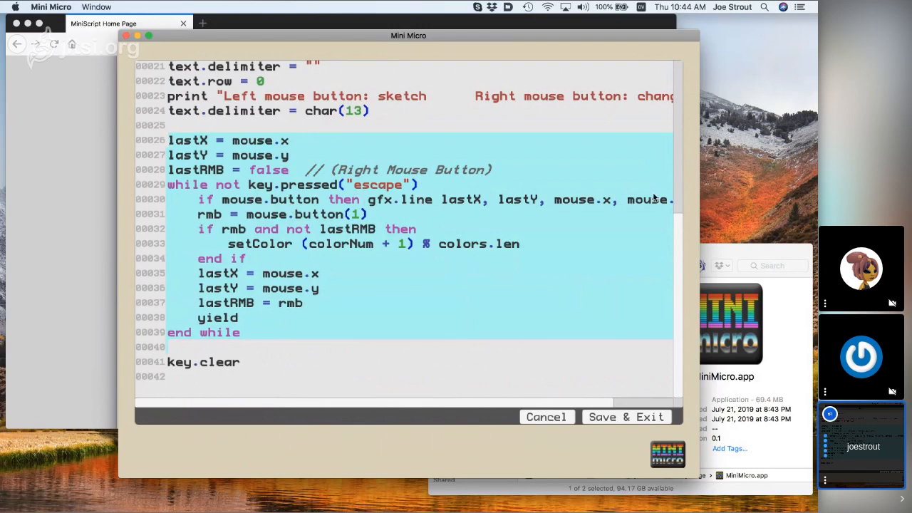
mouse_move(177, 217)
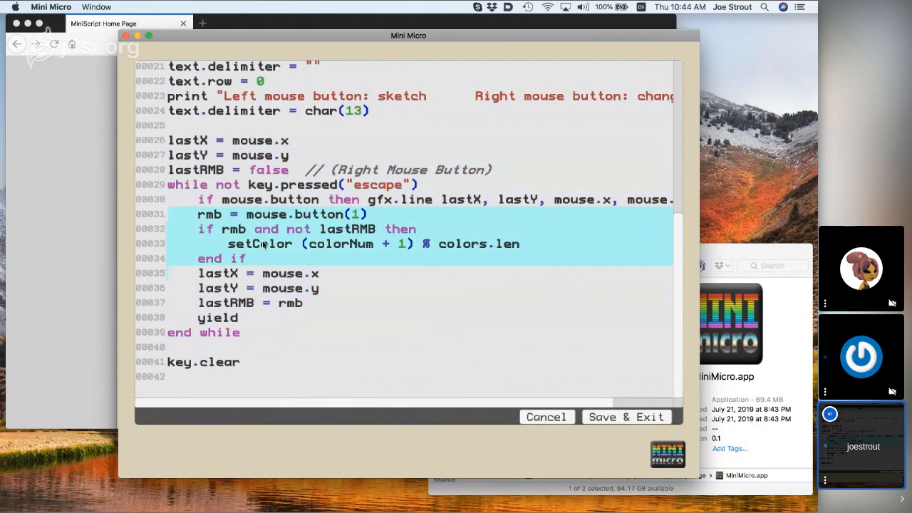
mouse_move(275, 330)
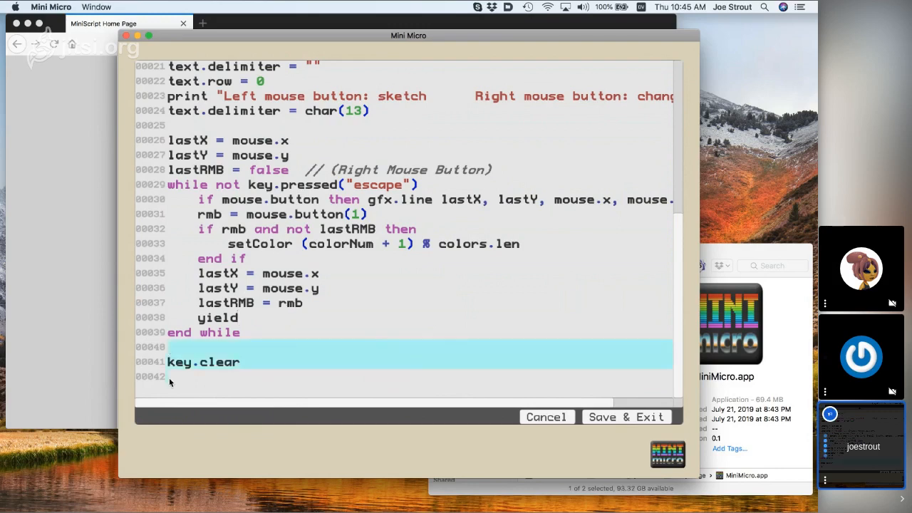
mouse_move(183, 378)
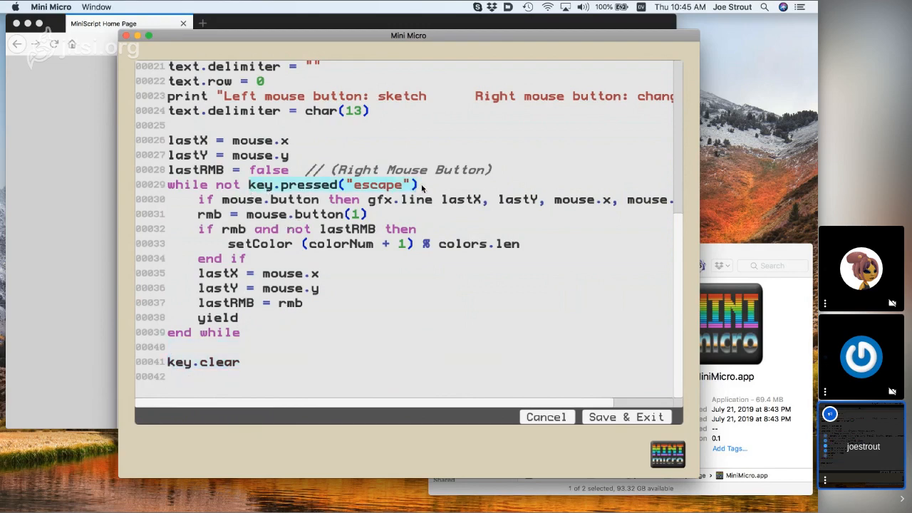
mouse_move(430, 183)
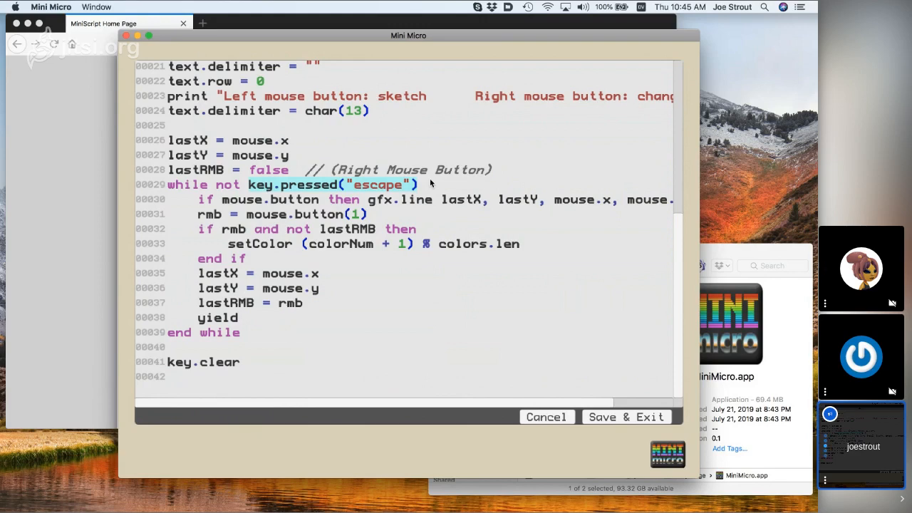
mouse_move(317, 298)
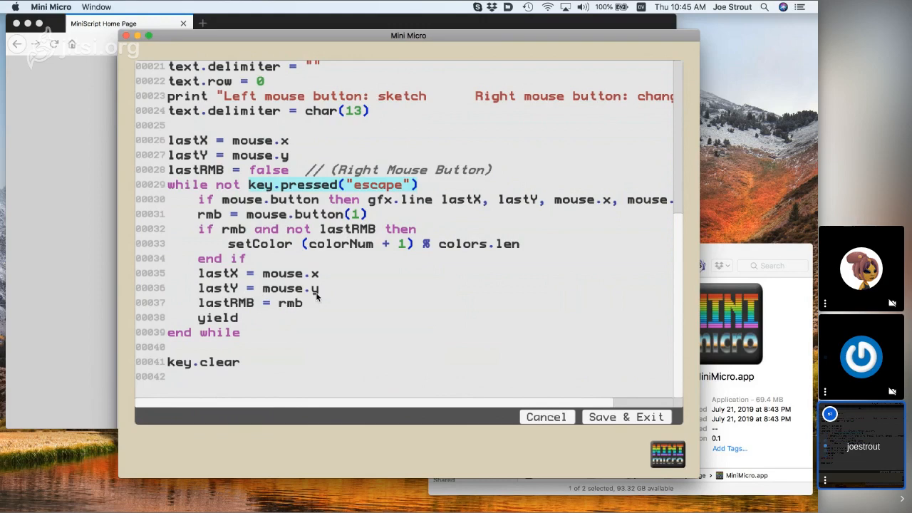
mouse_move(506, 409)
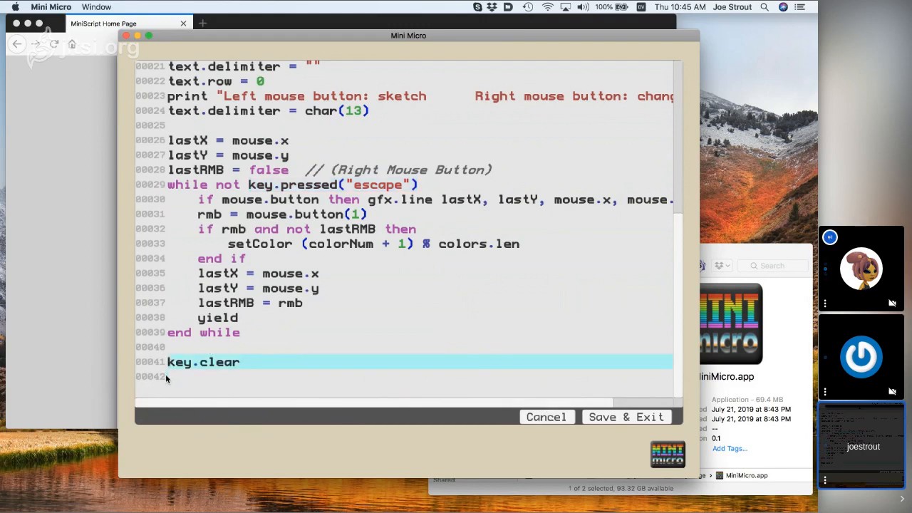
click(625, 417)
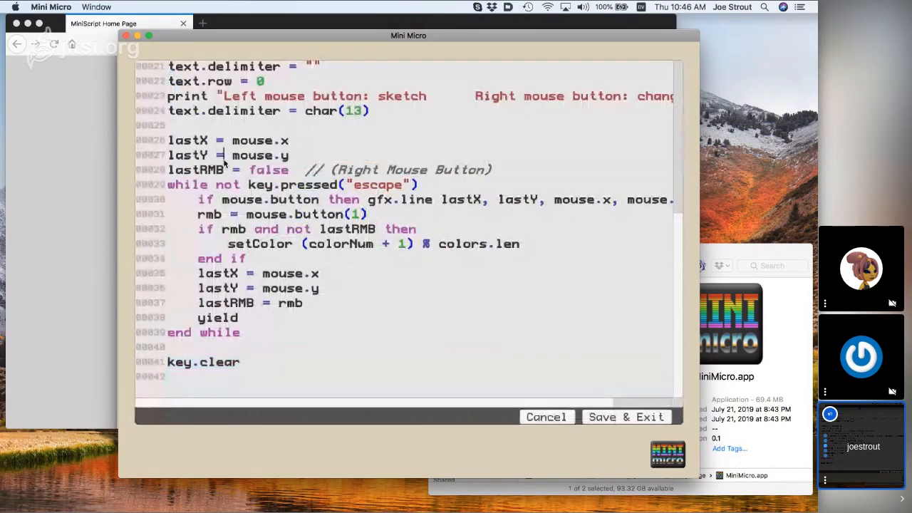
key(cmd+a)
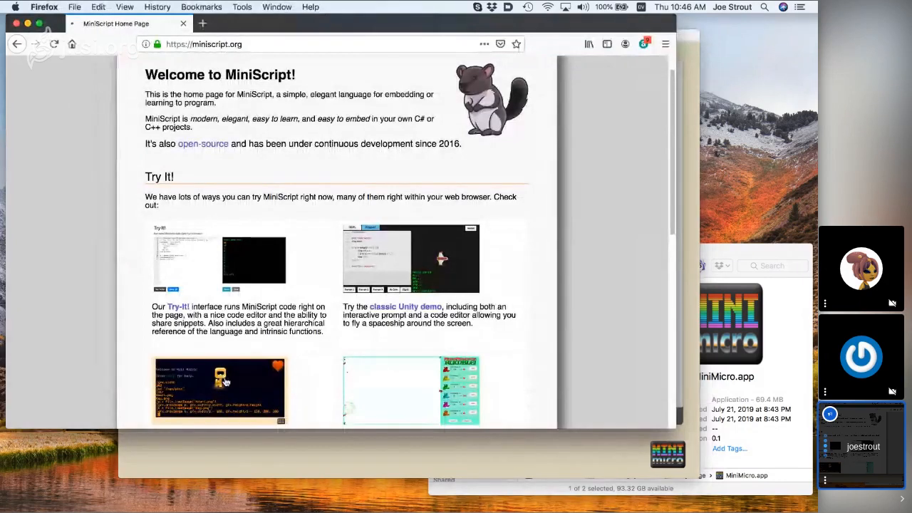
Launch the web version of Mini Micro from the miniscript.org thumbnail.
click(405, 306)
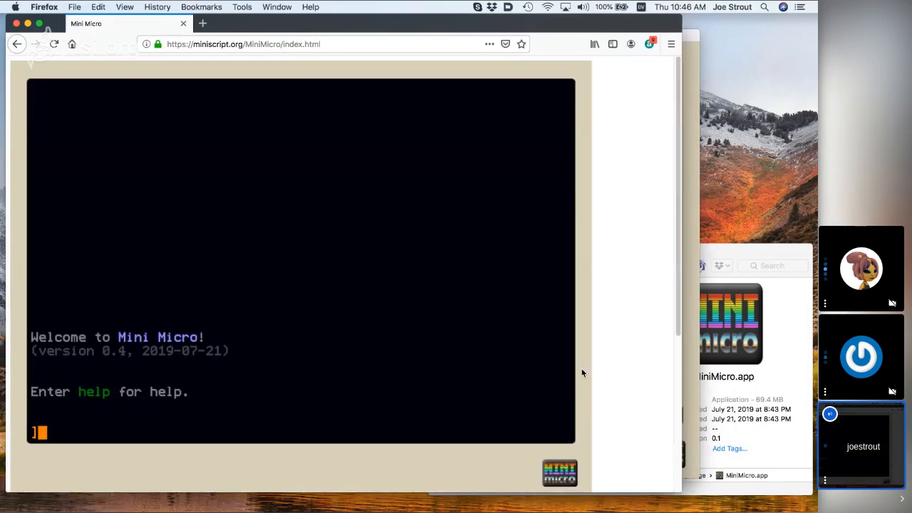
scroll(down, 3)
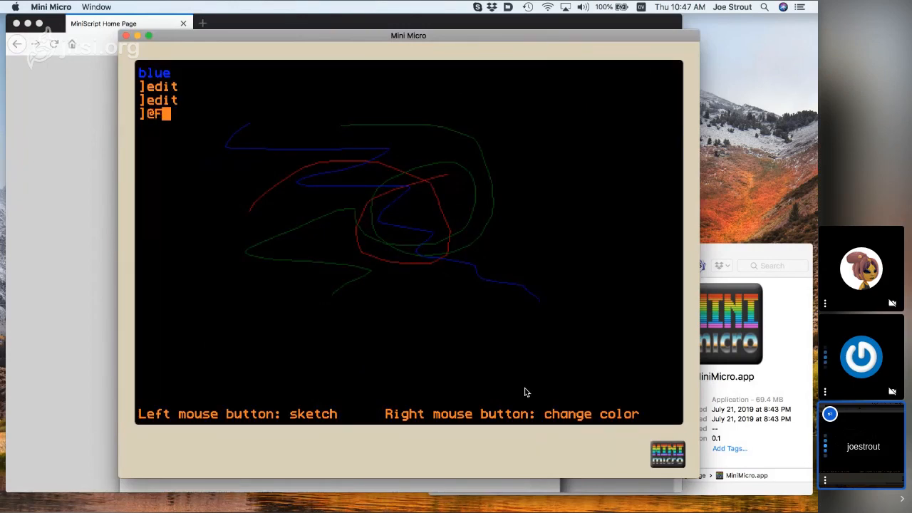
Check File.export's arguments, list files, and export sunset.ms into DailyPurge.
key(Return)
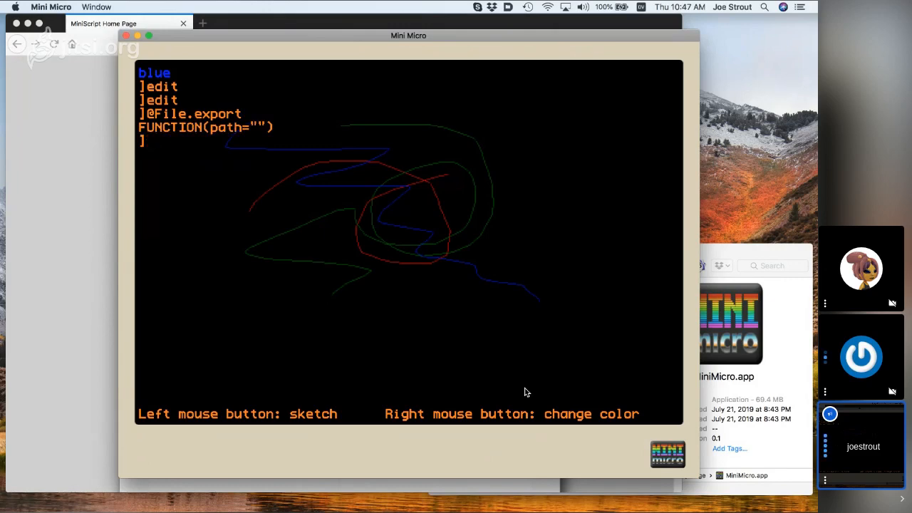
text(dir)
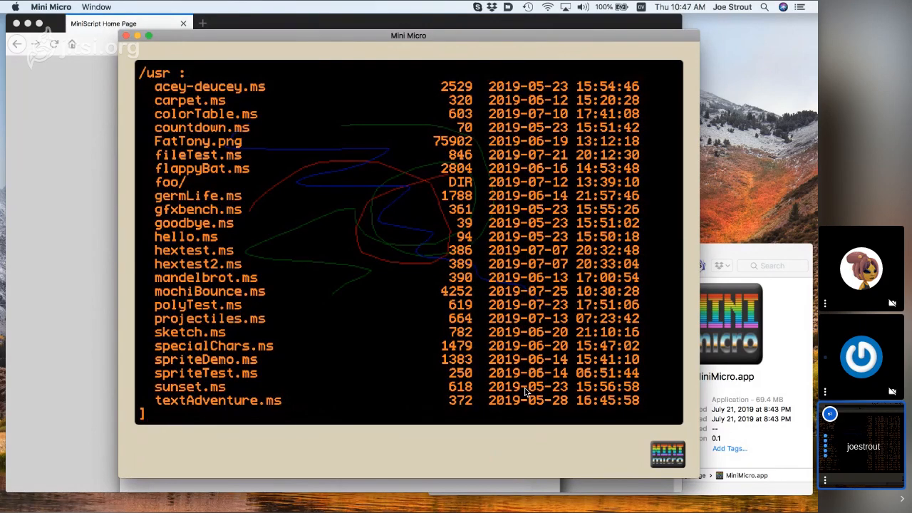
text(File.export "sunset.ms)
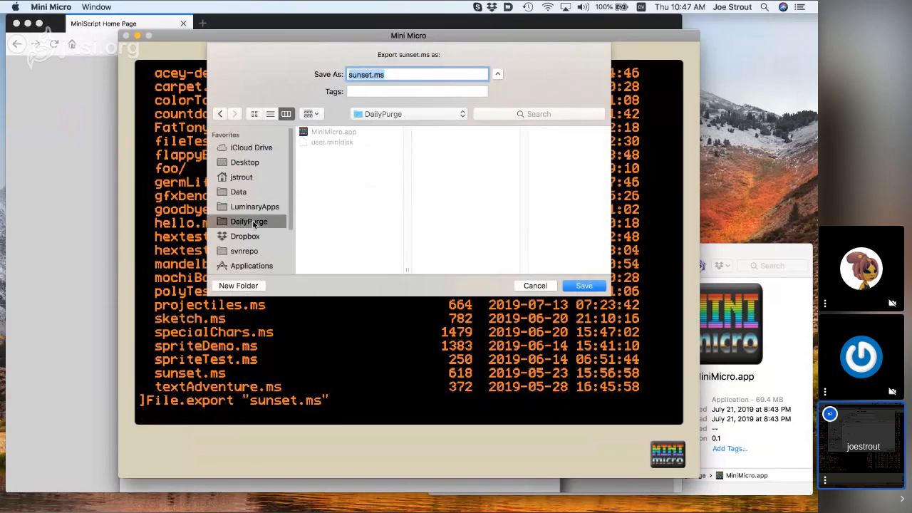
click(583, 285)
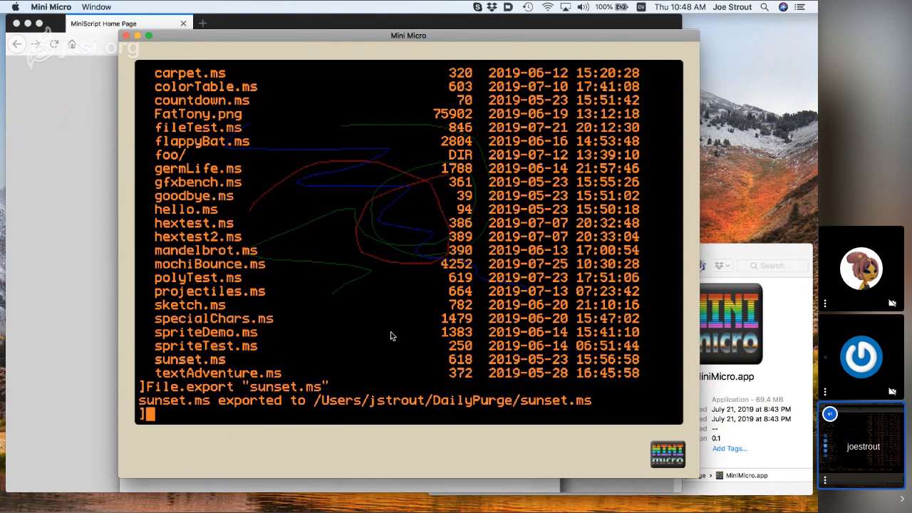
mouse_move(762, 218)
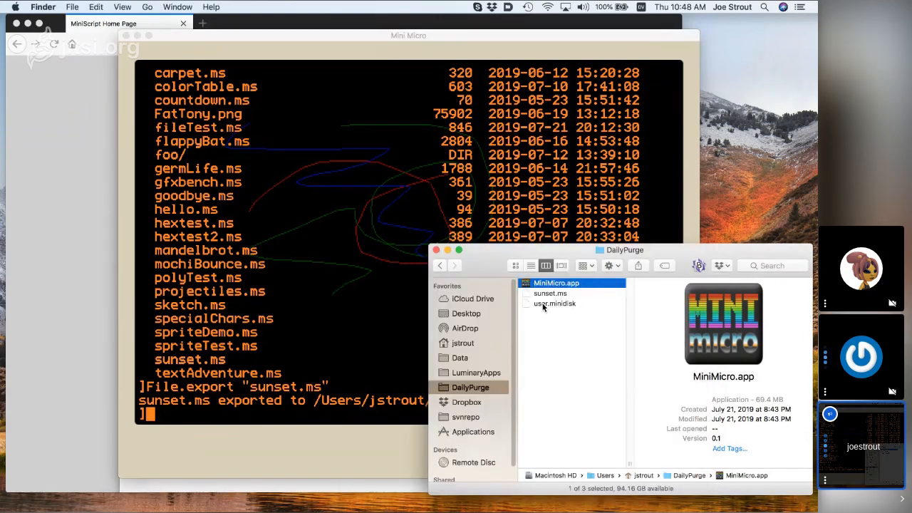
Preview user.minidisk in DailyPurge and bring up its context menu.
click(553, 303)
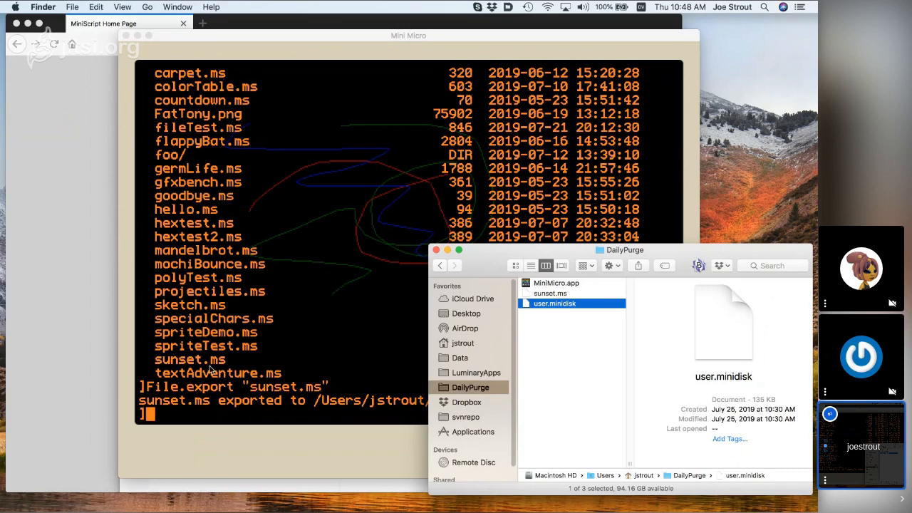
mouse_move(236, 304)
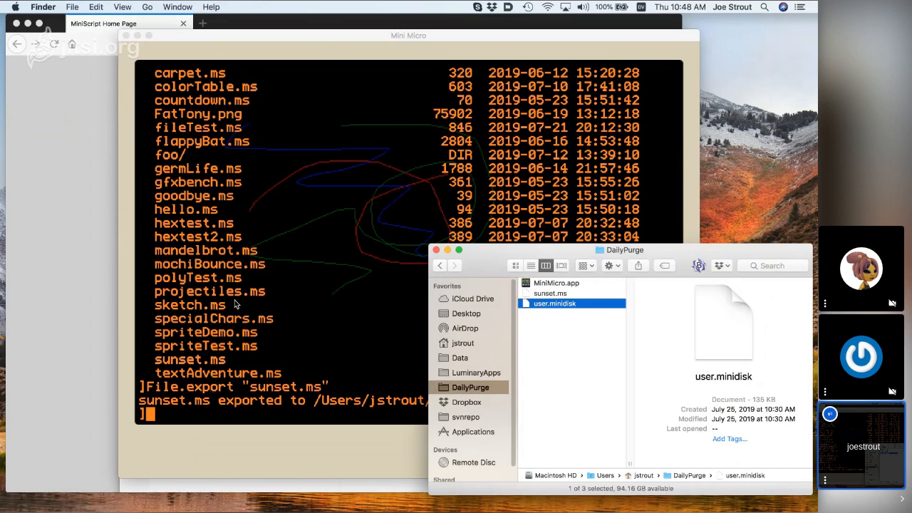
mouse_move(284, 193)
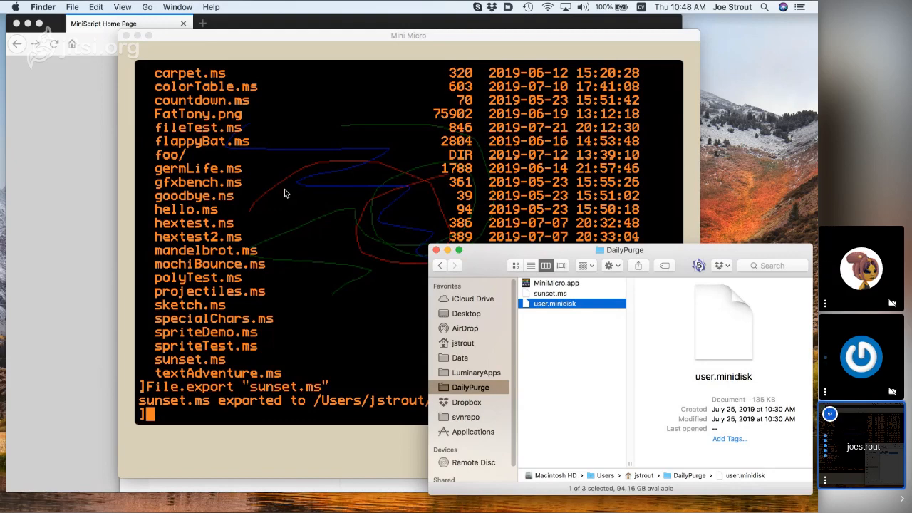
mouse_move(557, 321)
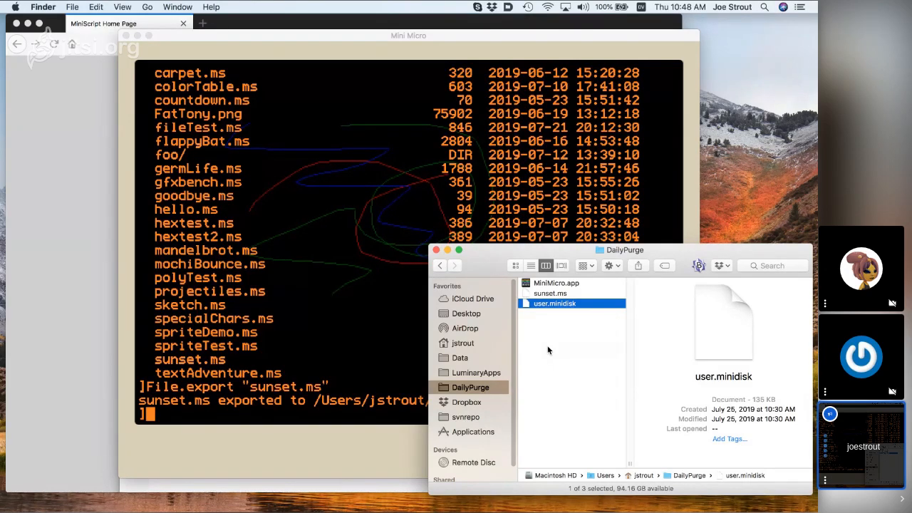
mouse_move(560, 339)
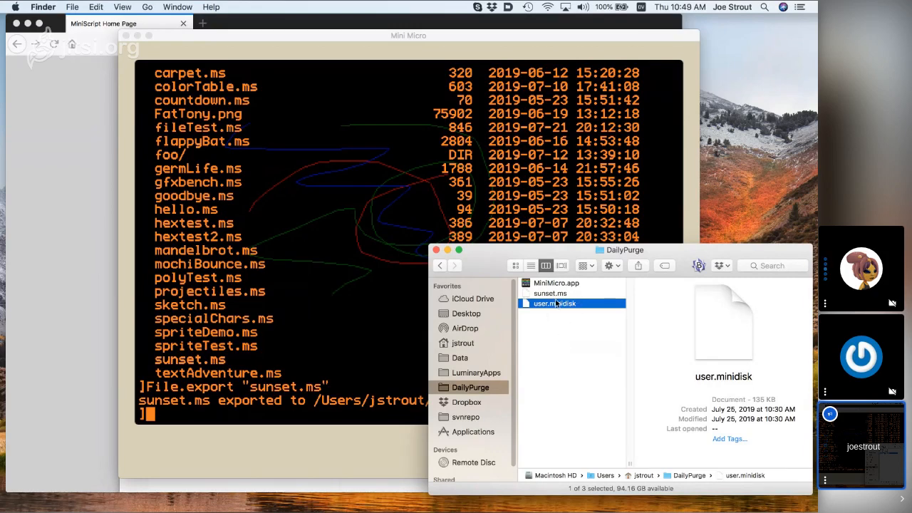
right_click(554, 302)
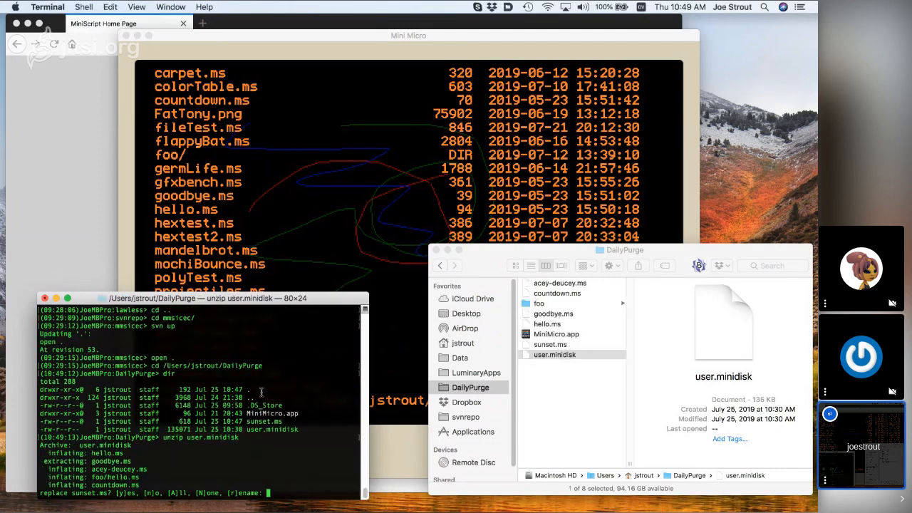
Glance at the extracted files, then answer y to replace sunset.ms.
click(557, 293)
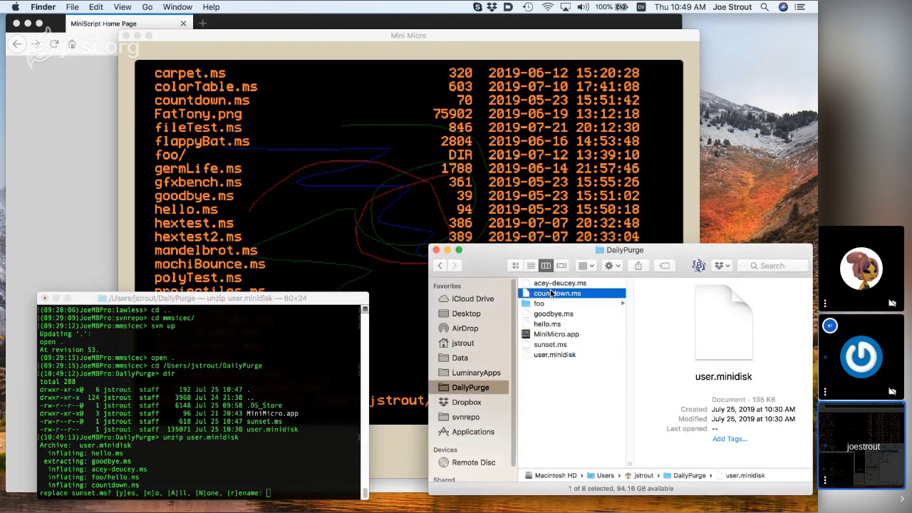
click(560, 283)
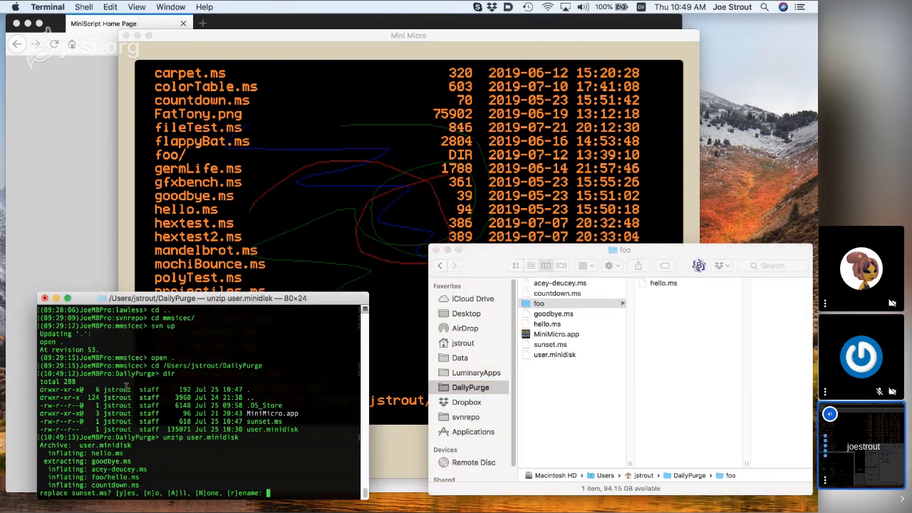
text(y)
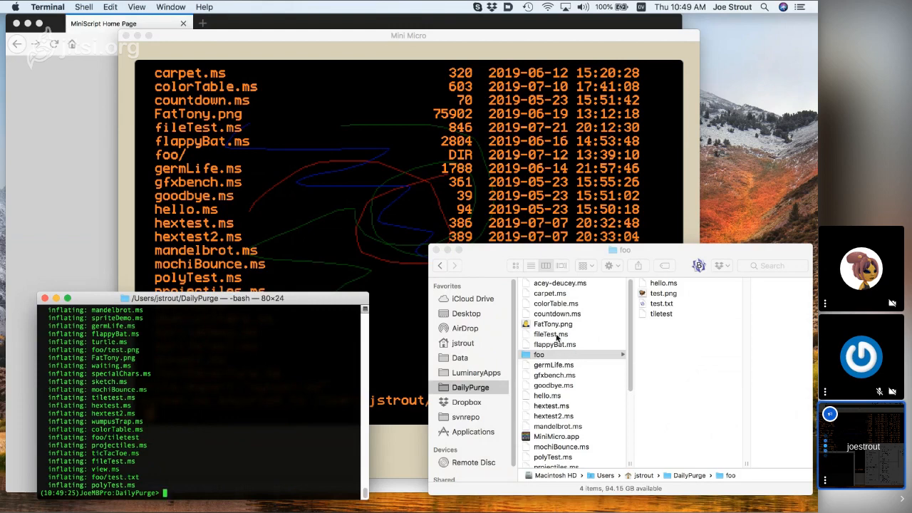
Preview the extracted FatTony.png, mandelbrot.ms and gfxbench.ms files in Finder.
click(552, 324)
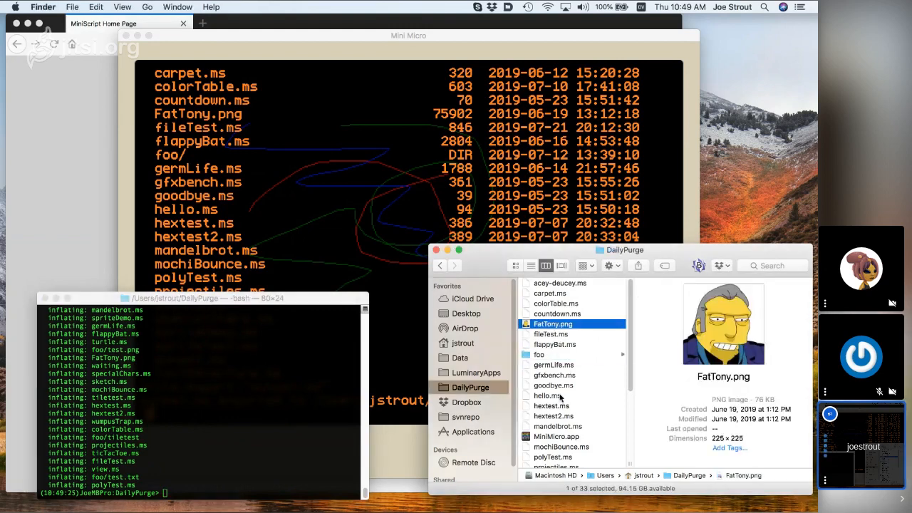
click(557, 425)
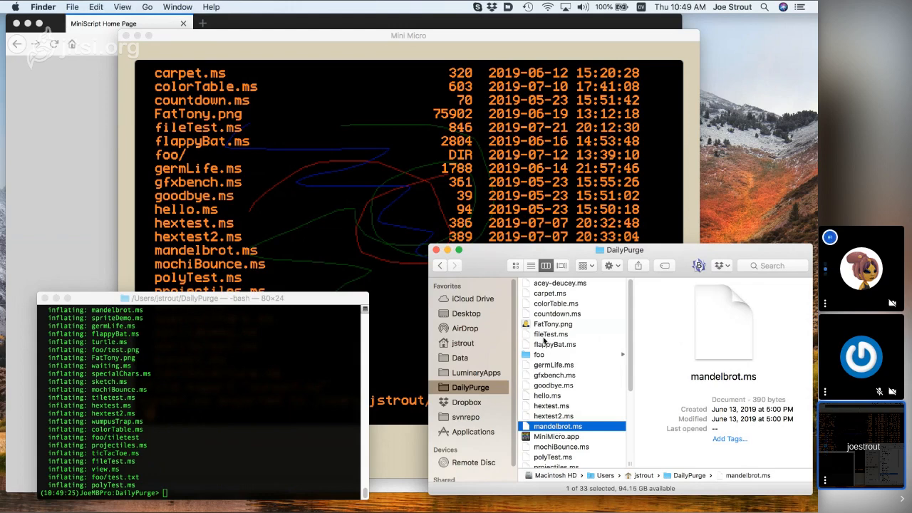
click(553, 324)
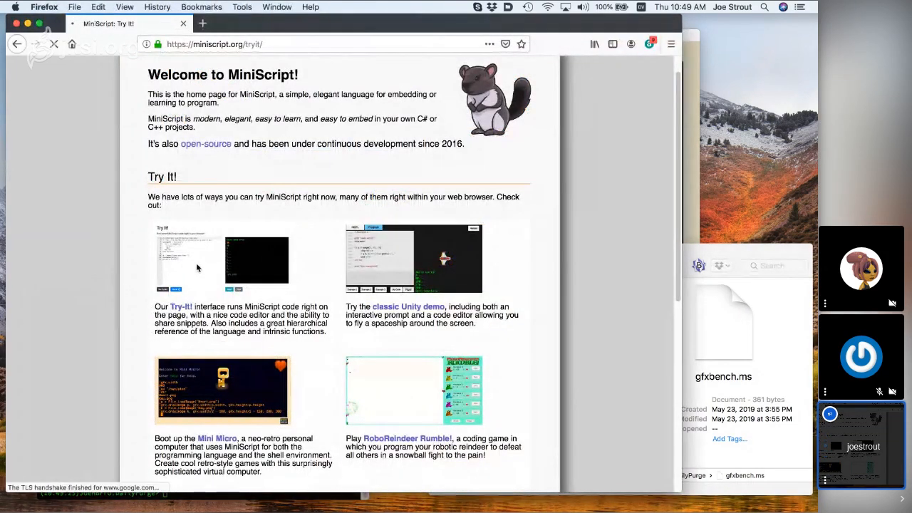
Run the Try It countdown script from 5 to 'Lift off!', then advance to Next: Numbers.
click(181, 306)
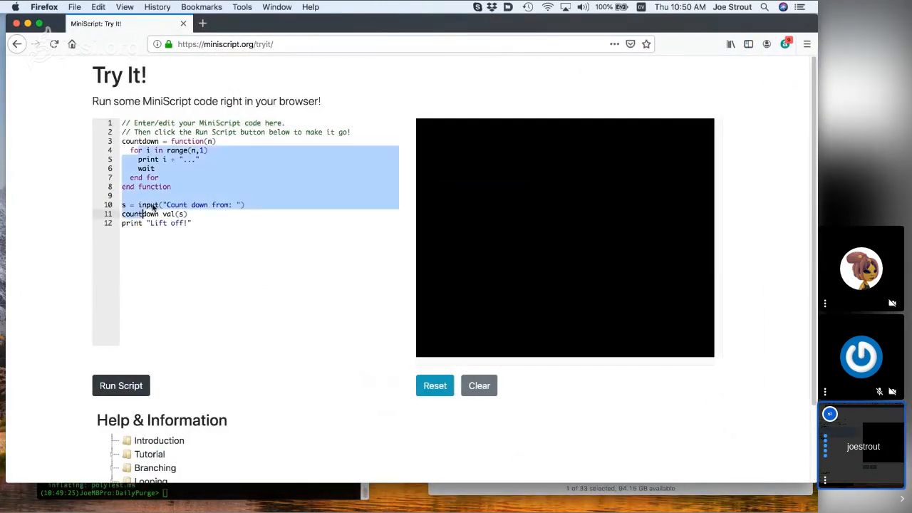
click(120, 386)
text(5)
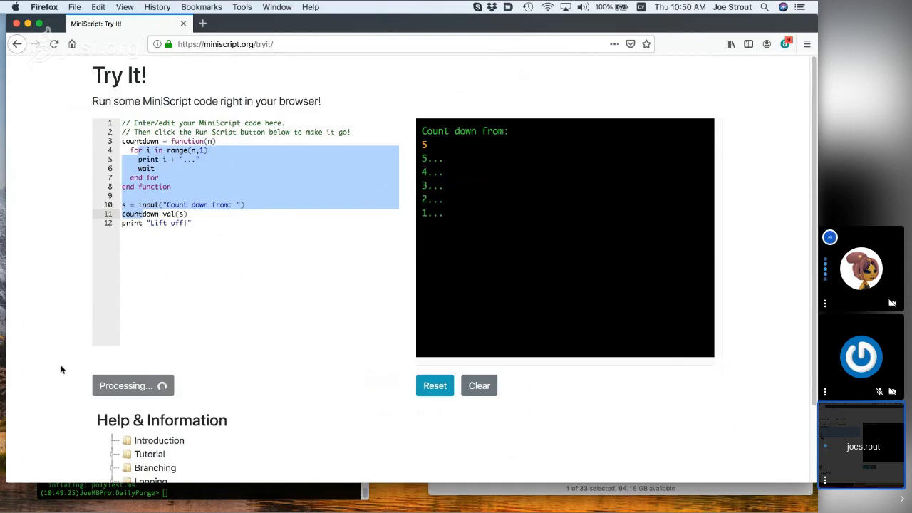
scroll(down, 3)
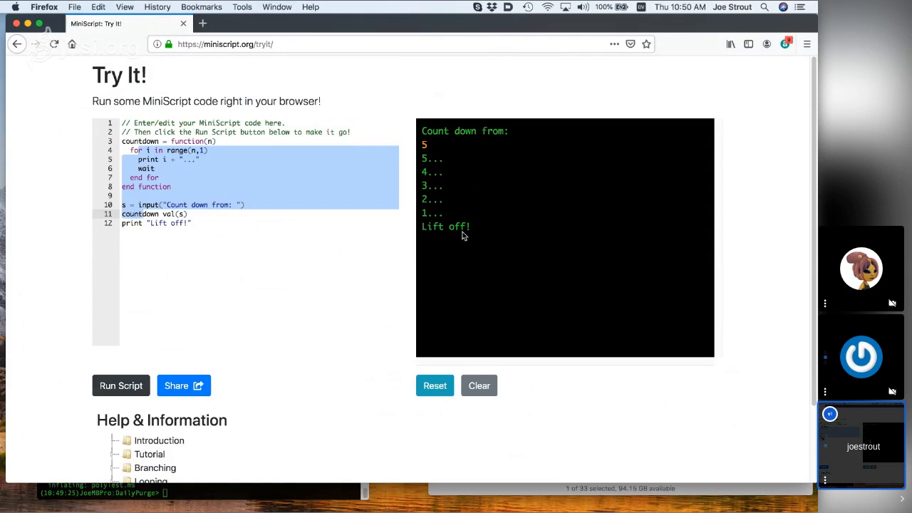
mouse_move(32, 361)
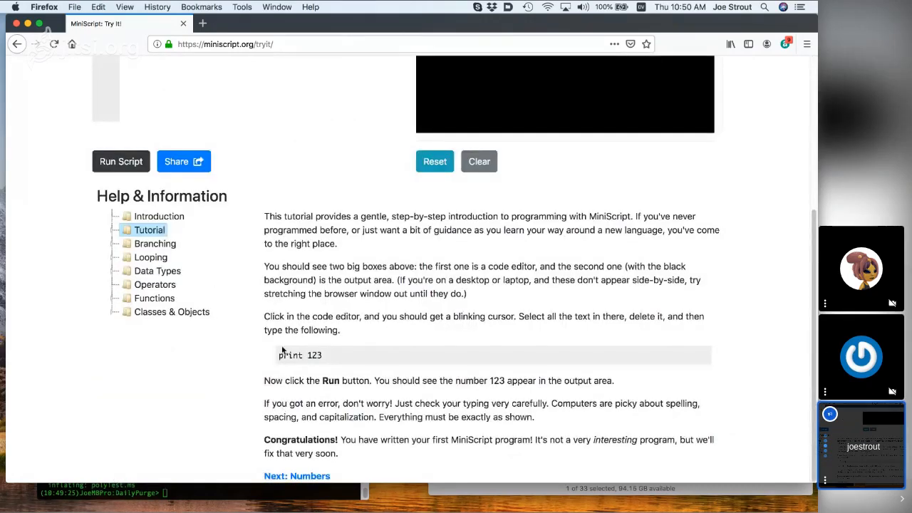
mouse_move(297, 475)
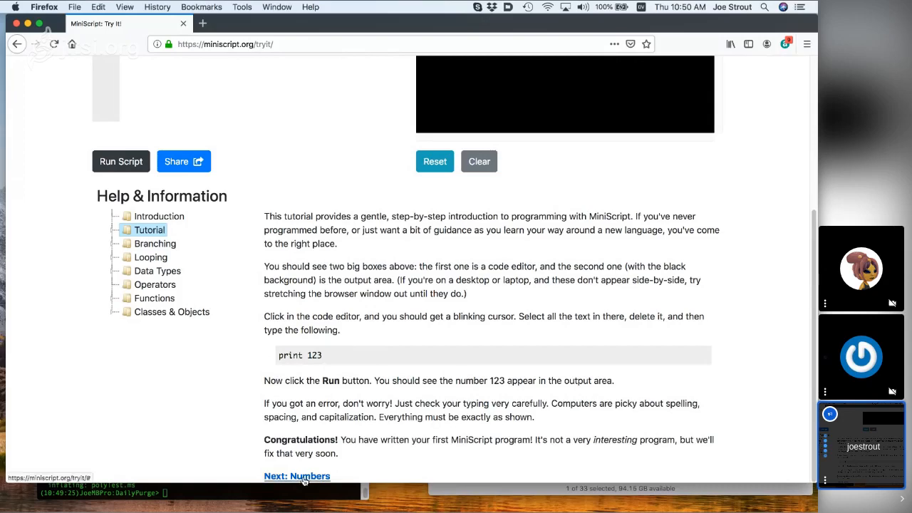
click(297, 476)
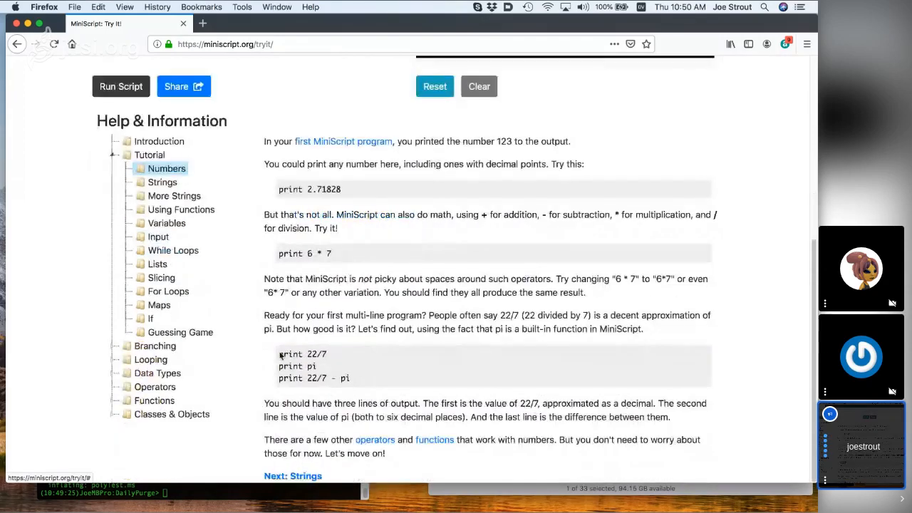